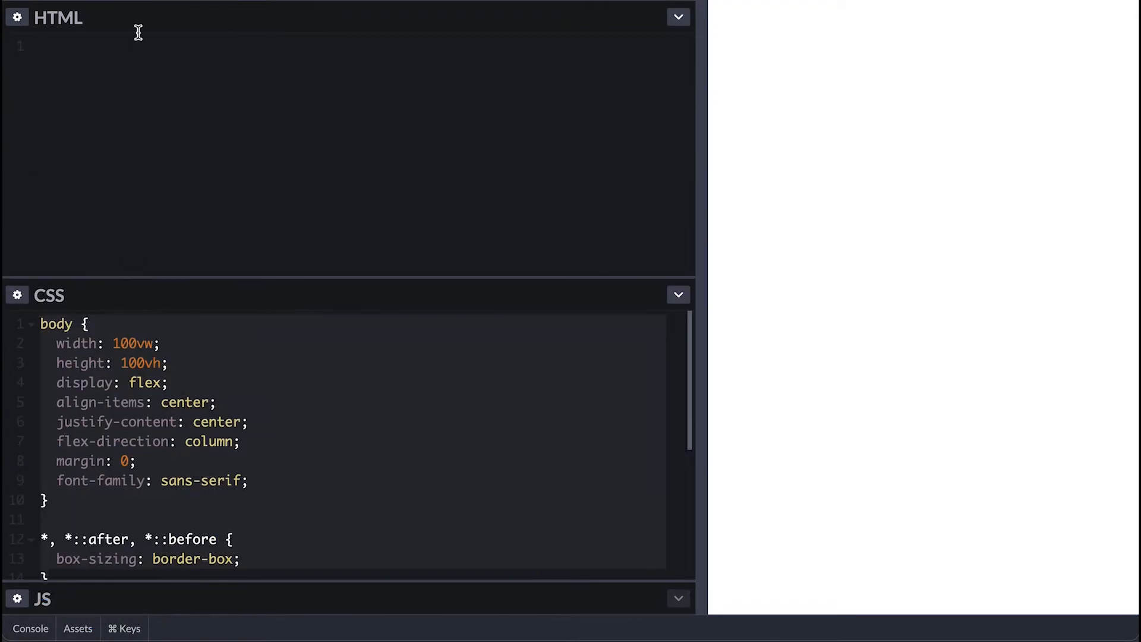
Add the spinner div and a .spinner rule with a 2px #ddd border and #222 right edge
{"action": "type", "text": "<div class=\"spinner\"></div>"}
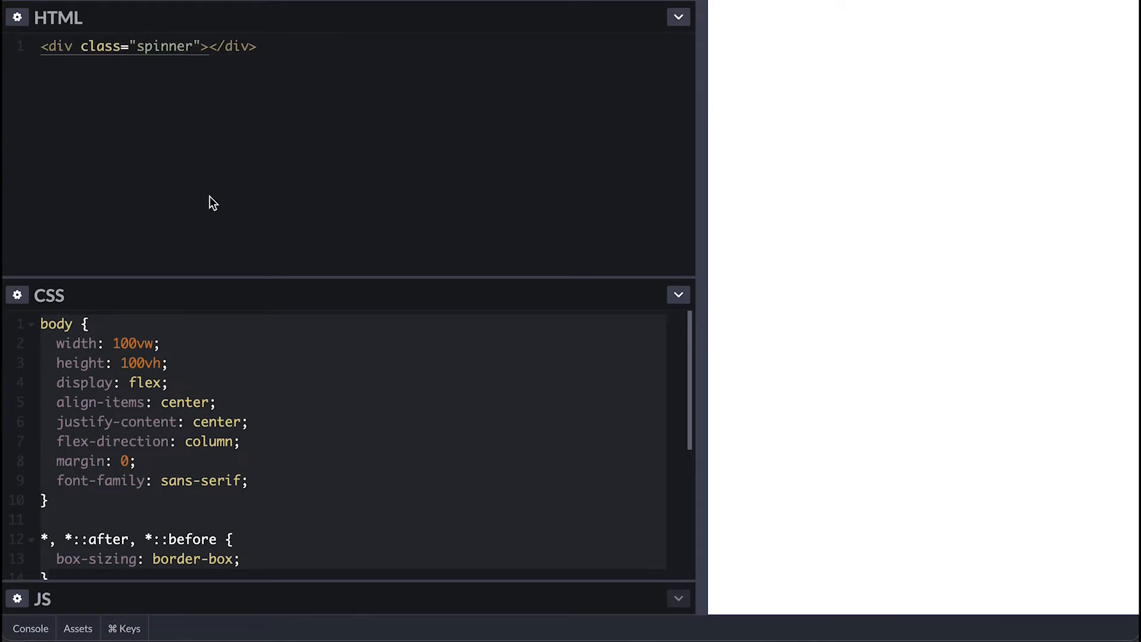
{"action": "mouse_move", "coordinate": [250, 295]}
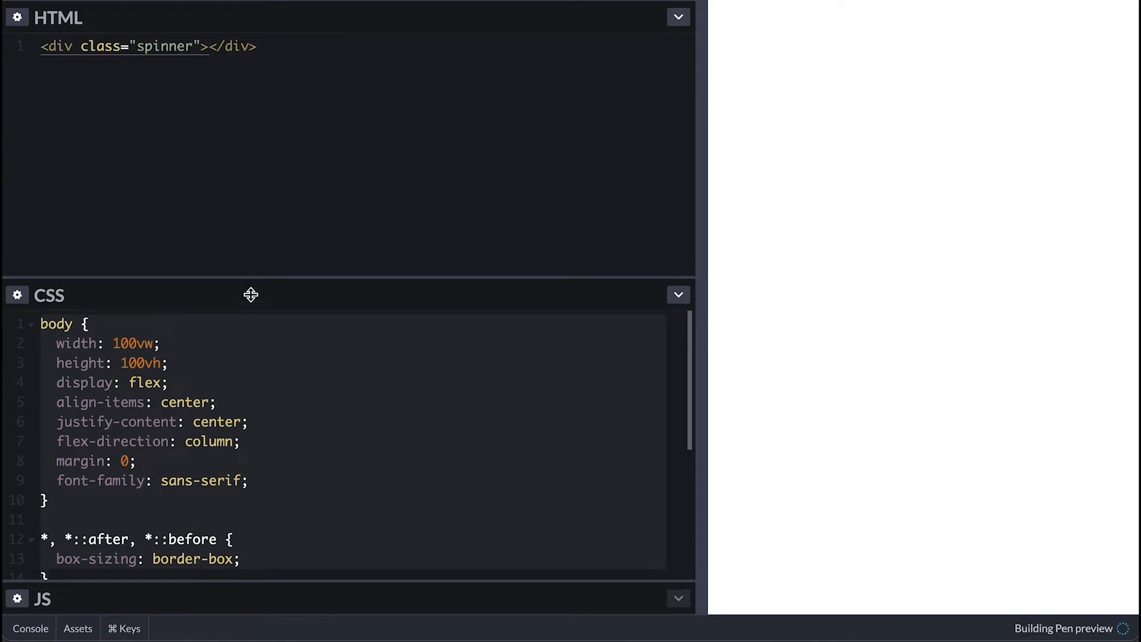
{"action": "left_click", "coordinate": [677, 16]}
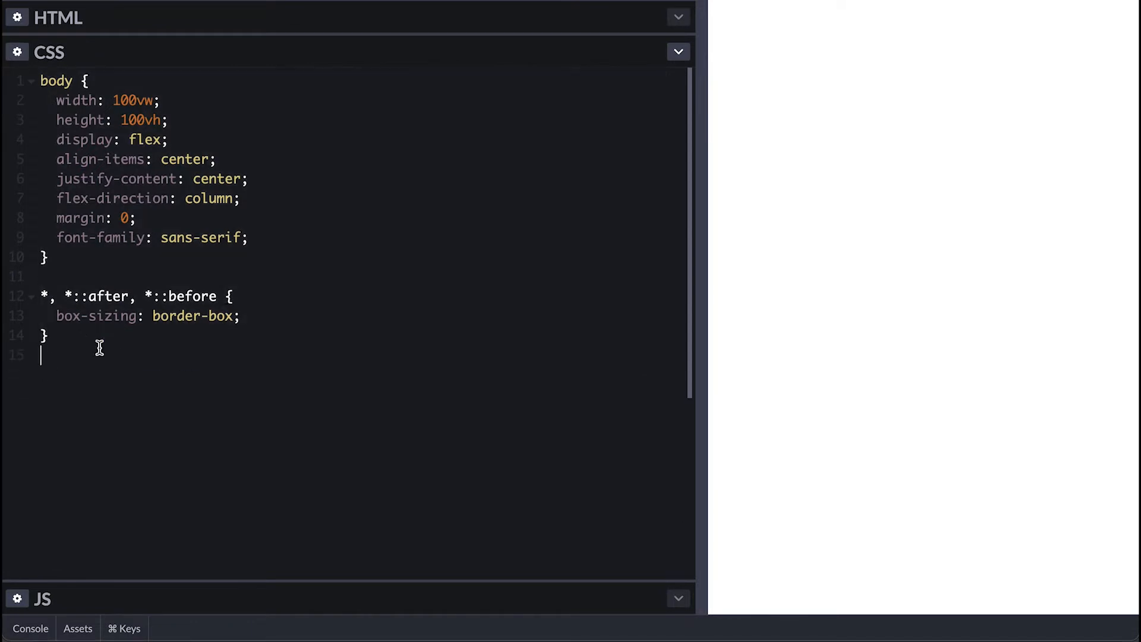
{"action": "type", "text": "/* --------- spinner ---------- */"}
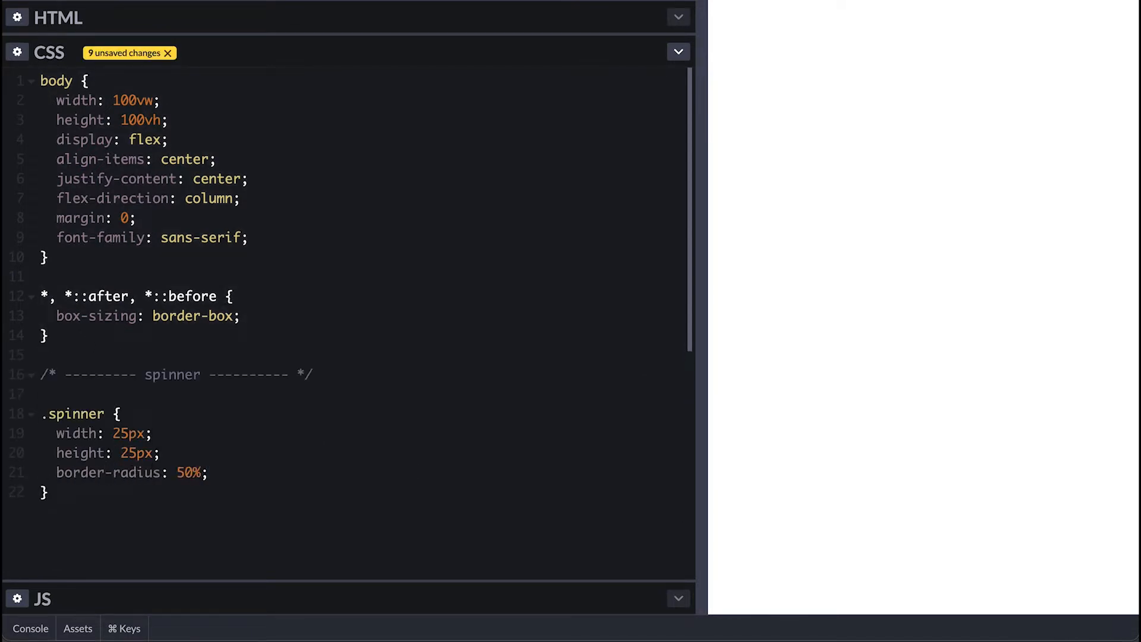
{"action": "type", "text": "border: 2px solid #"}
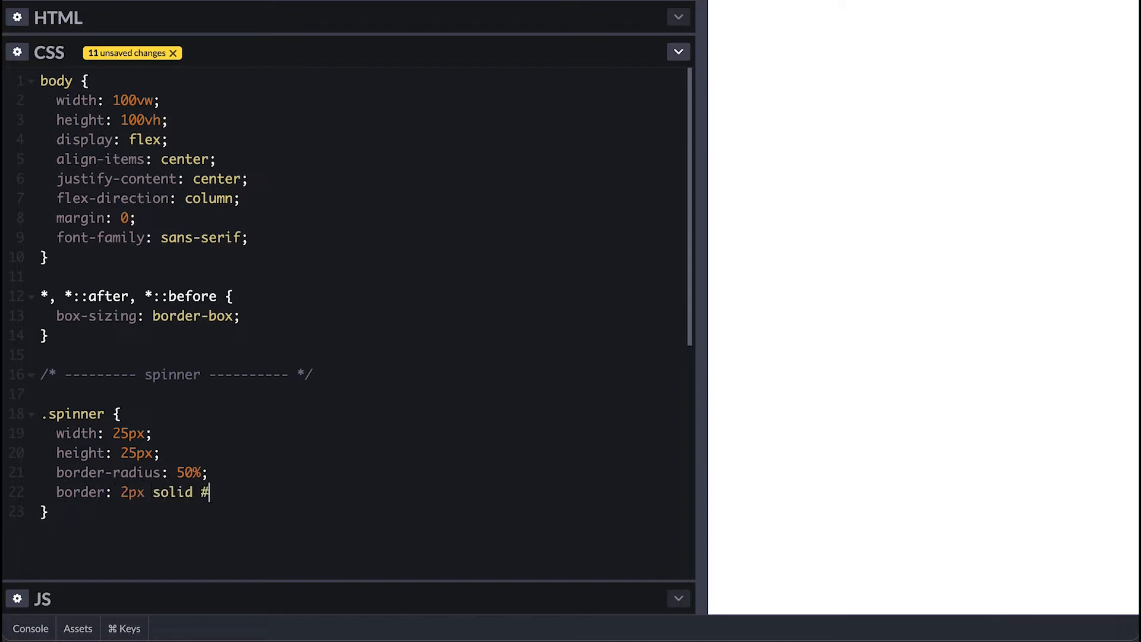
{"action": "type", "text": "ddd;"}
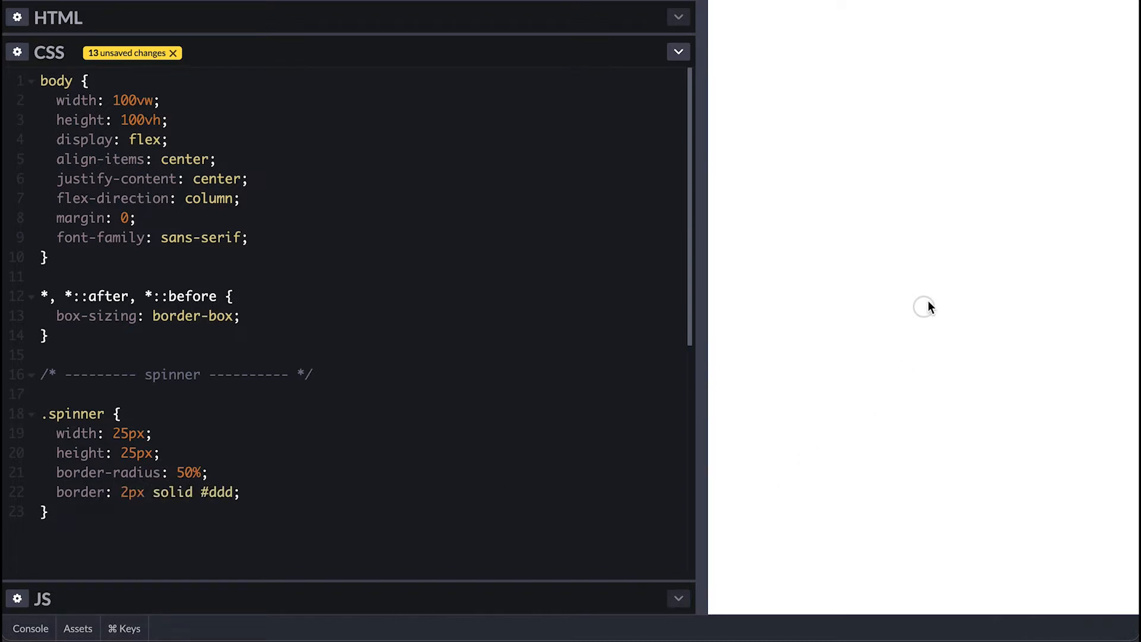
{"action": "key", "text": "enter"}
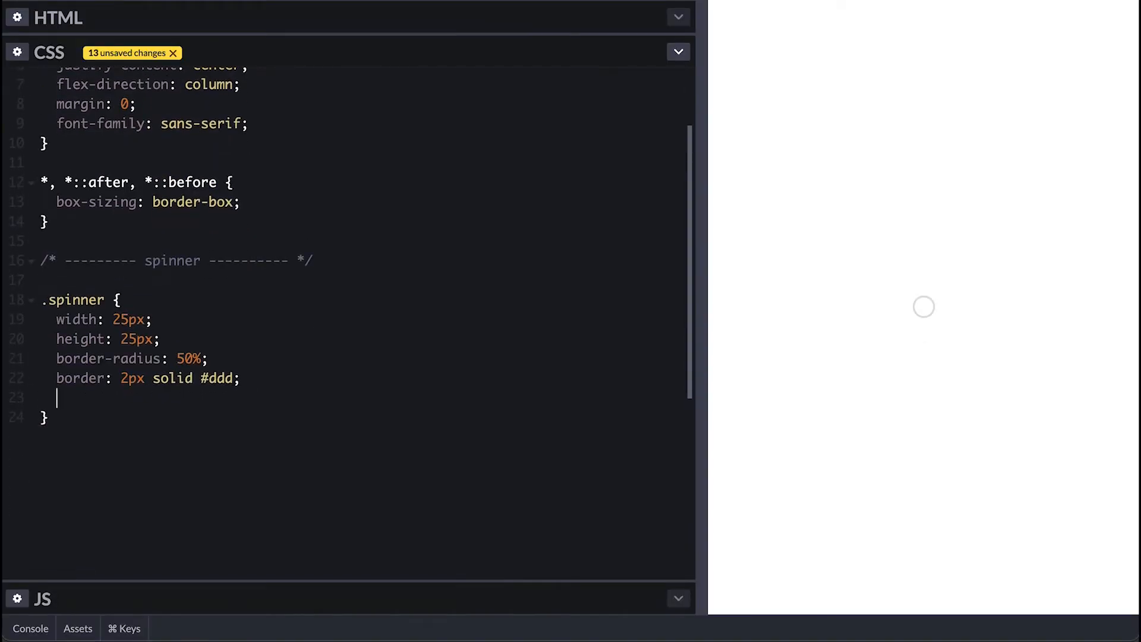
{"action": "type", "text": "border-right-color: #222;"}
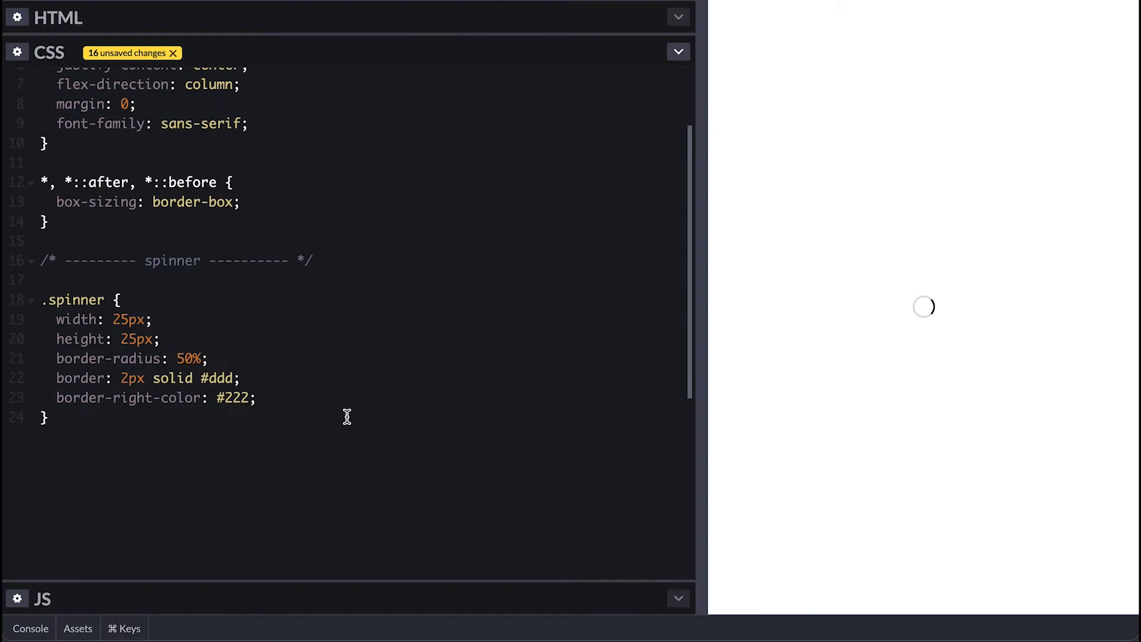
{"action": "mouse_move", "coordinate": [130, 424]}
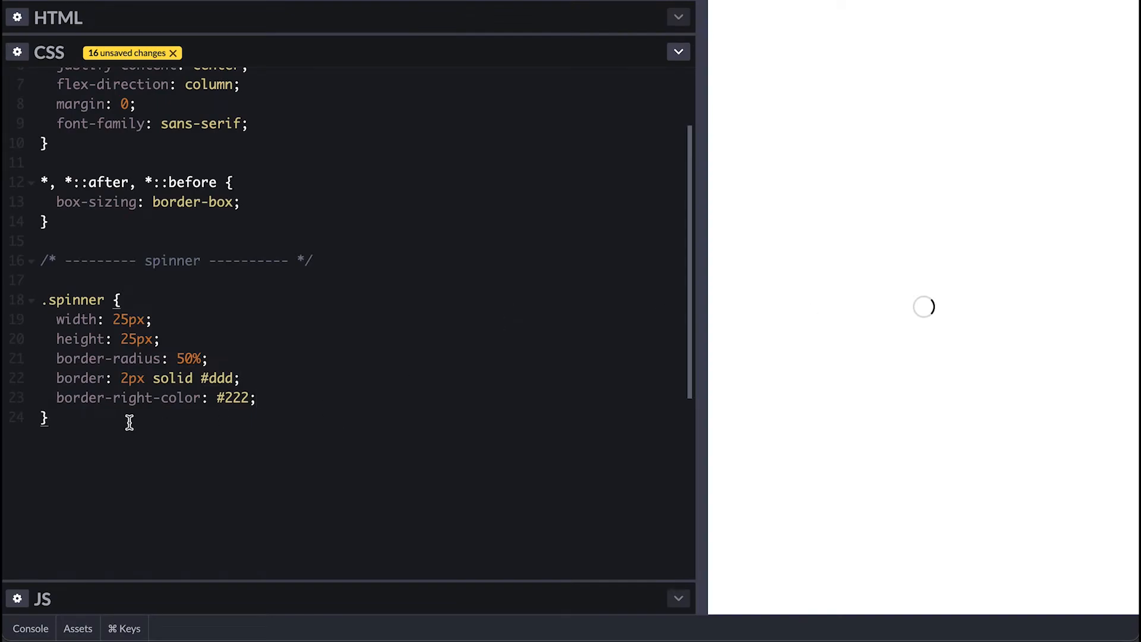
{"action": "type", "text": "@keyframes"}
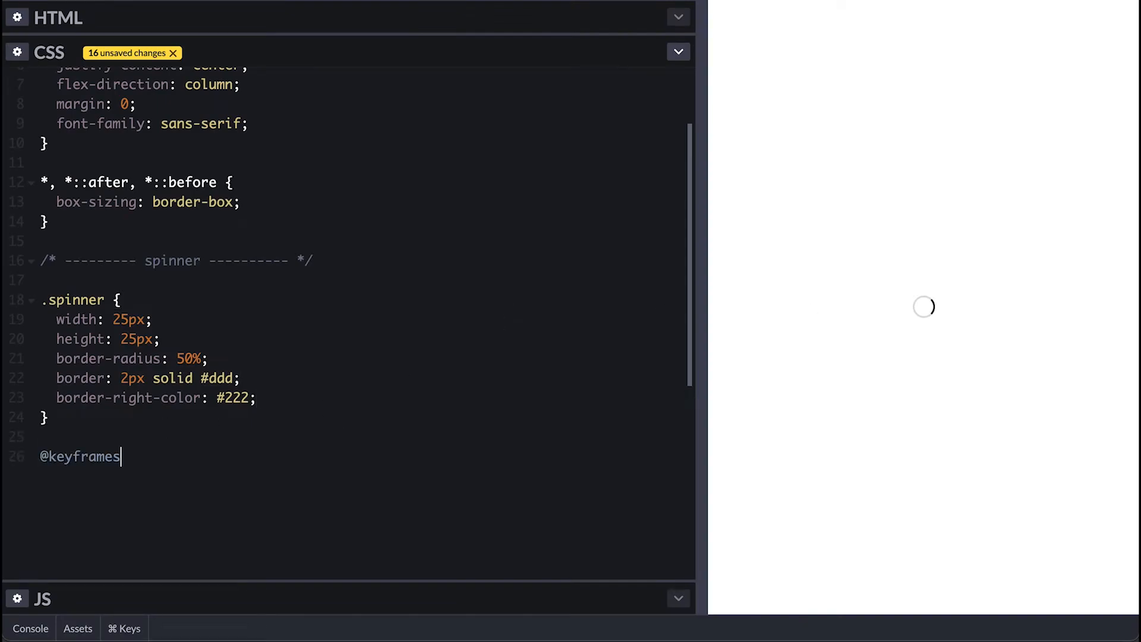
{"action": "type", "text": "spin {"}
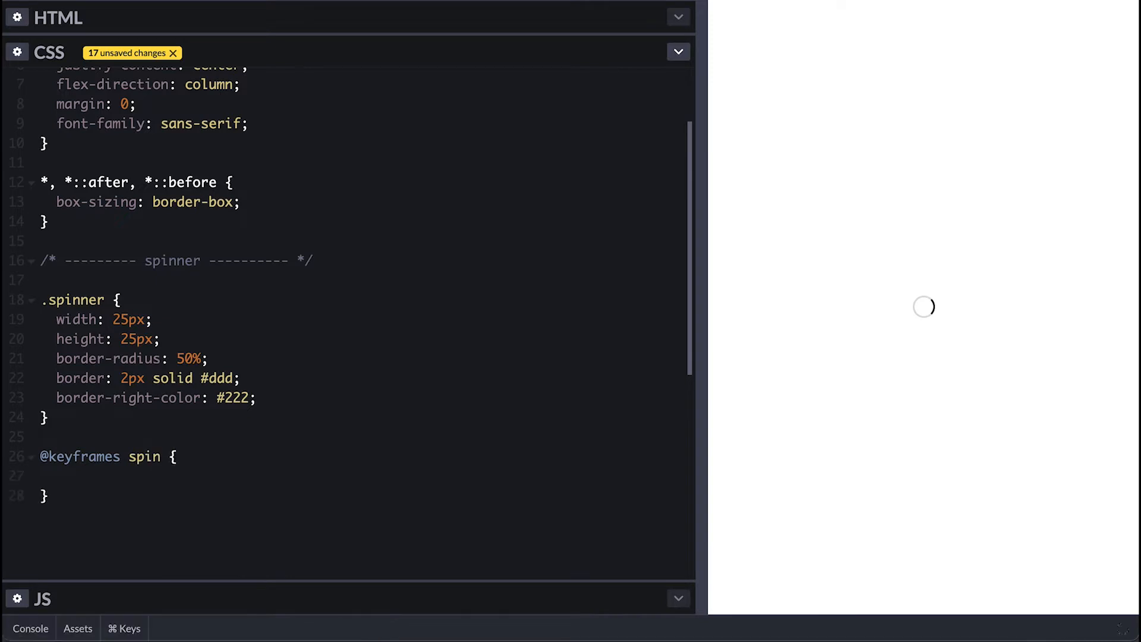
{"action": "type", "text": "to"}
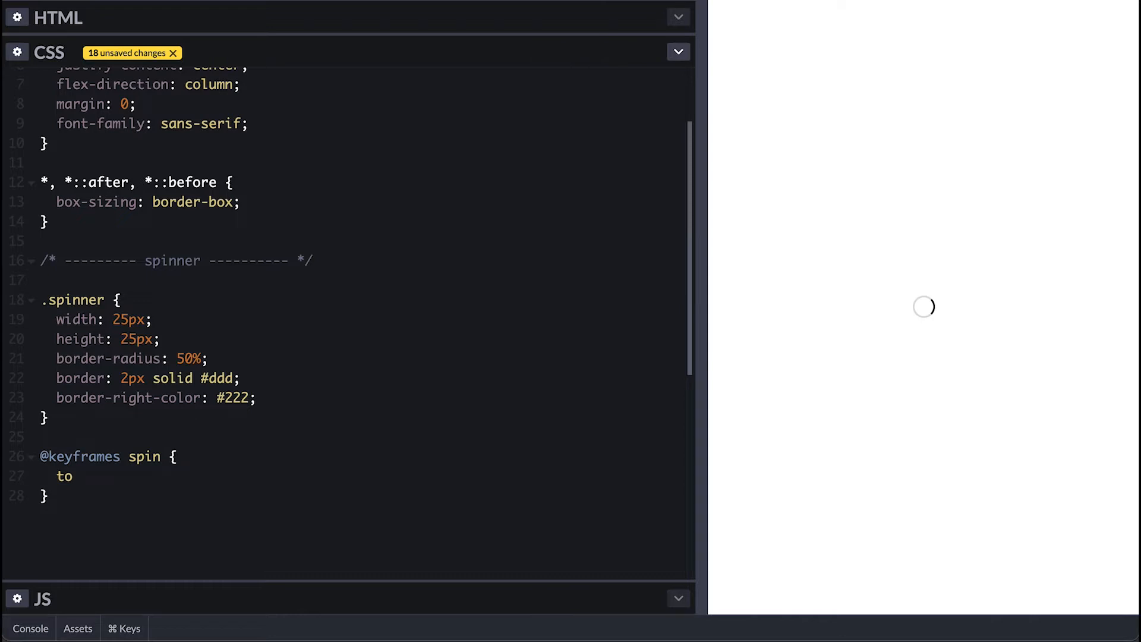
{"action": "type", "text": "100%"}
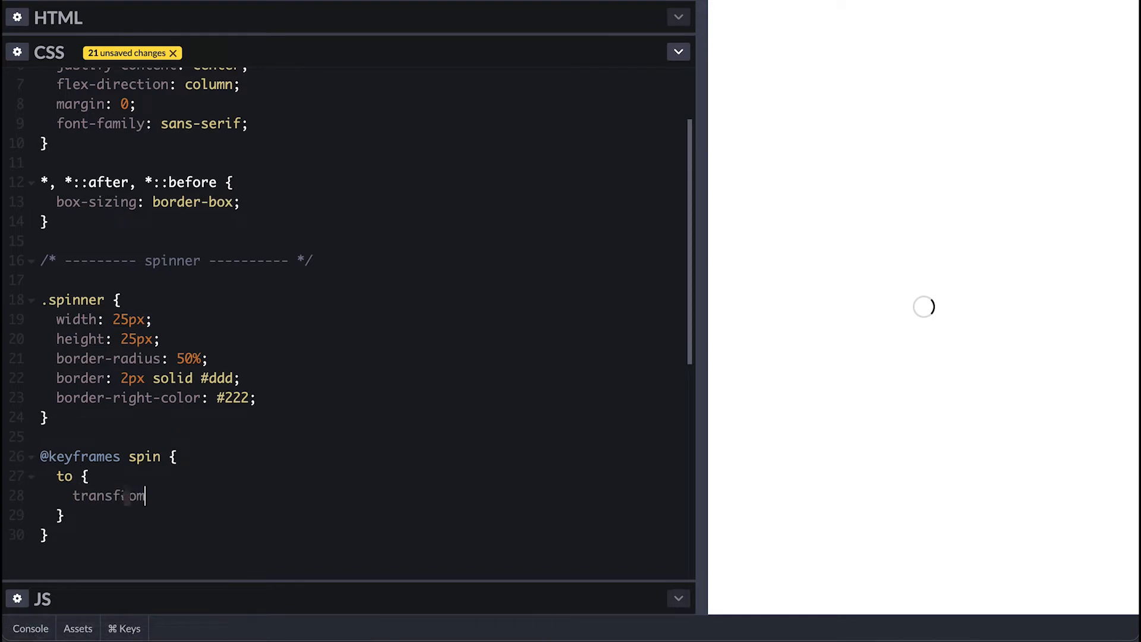
{"action": "type", "text": ": rotate()"}
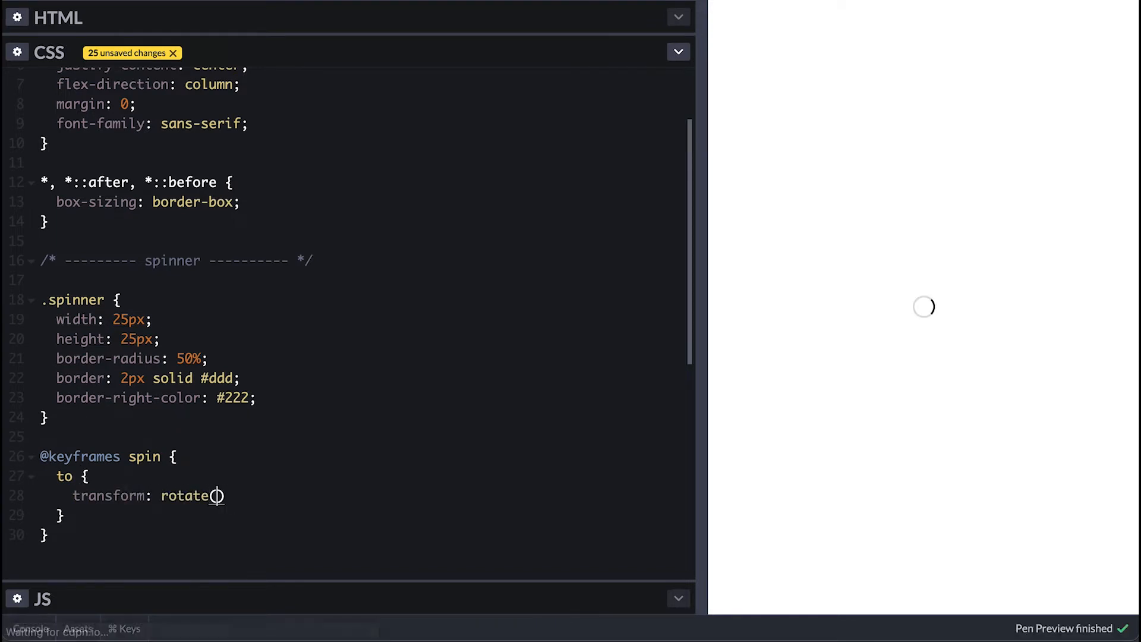
{"action": "type", "text": "360deg);"}
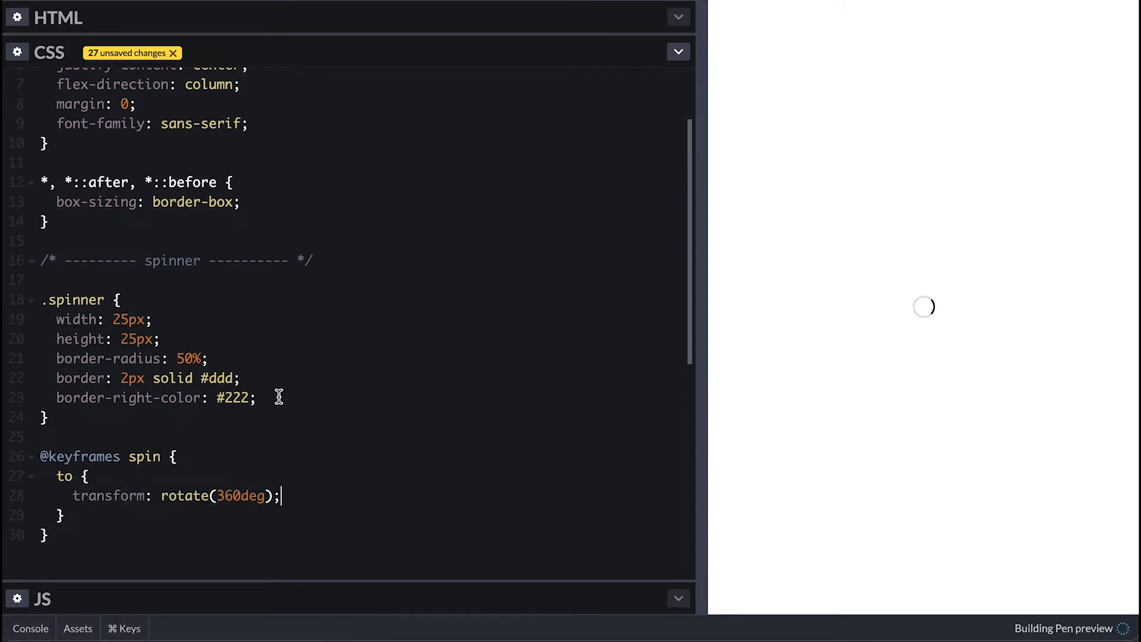
Apply animation: spin 0.5s linear infinite and rewrite the rotation as 1turn
{"action": "key", "text": "Return"}
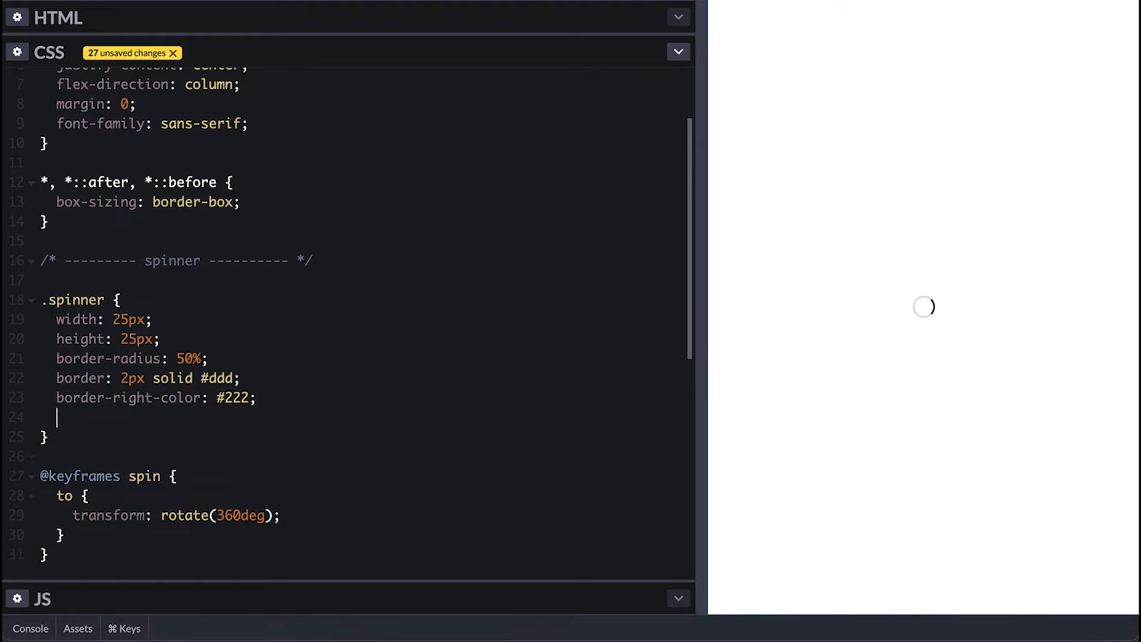
{"action": "type", "text": "animation:"}
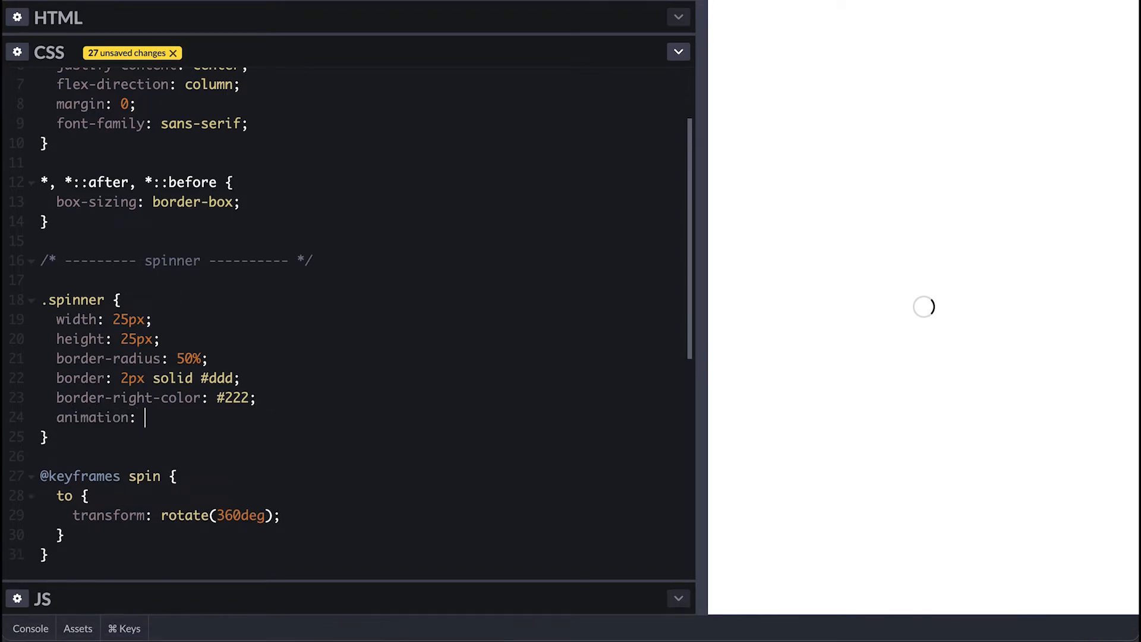
{"action": "type", "text": "spin"}
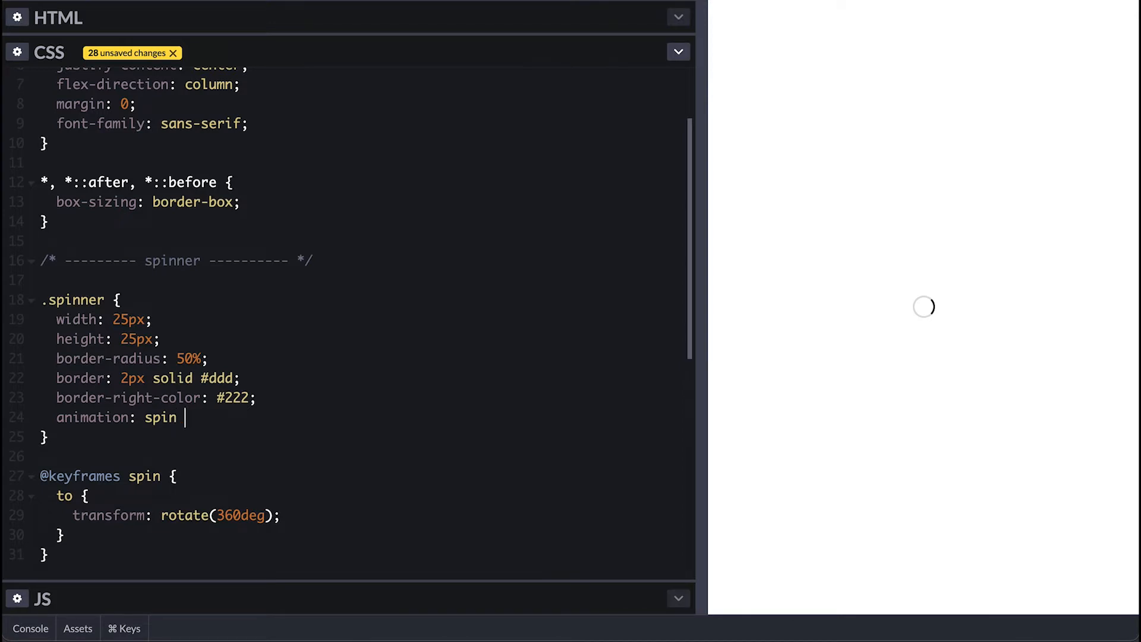
{"action": "type", "text": "0.5s linear infint"}
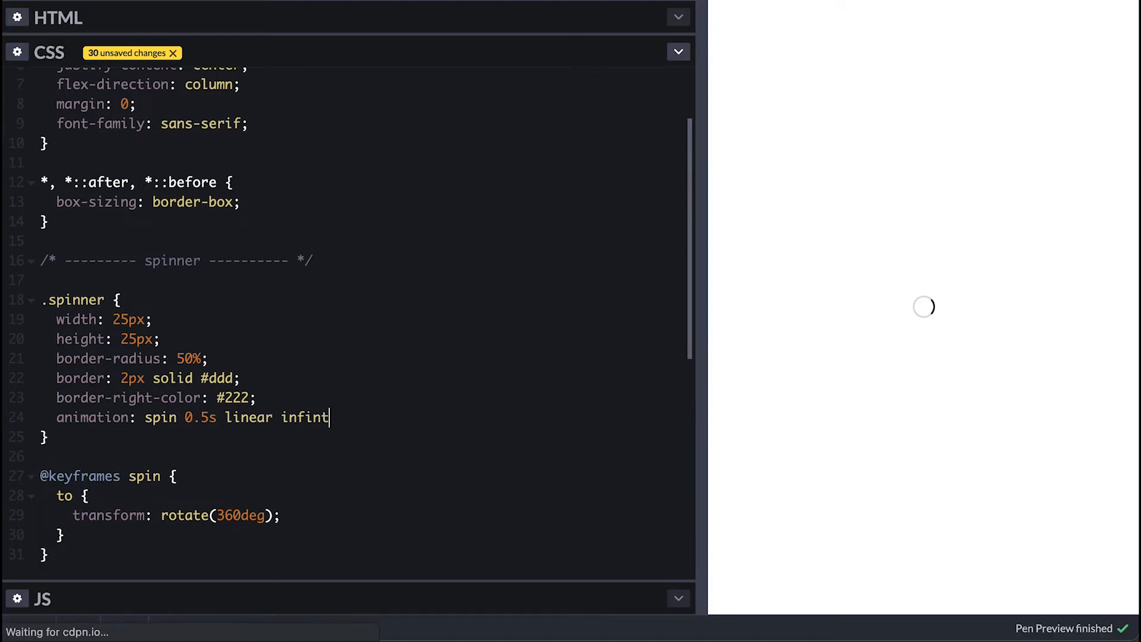
{"action": "type", "text": "e;"}
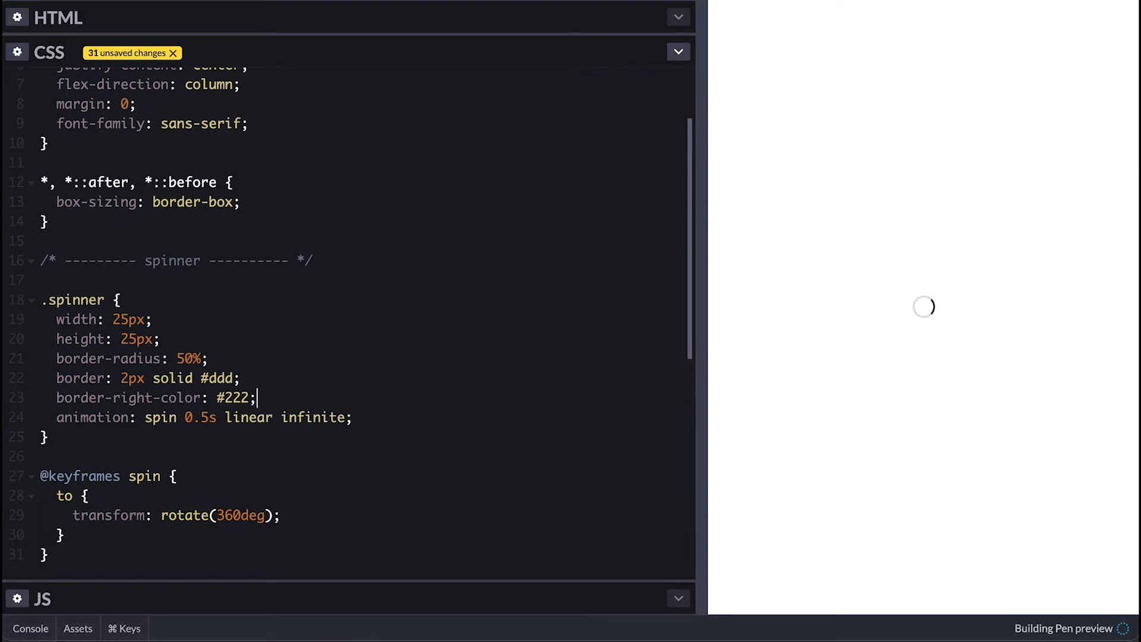
{"action": "mouse_move", "coordinate": [731, 337]}
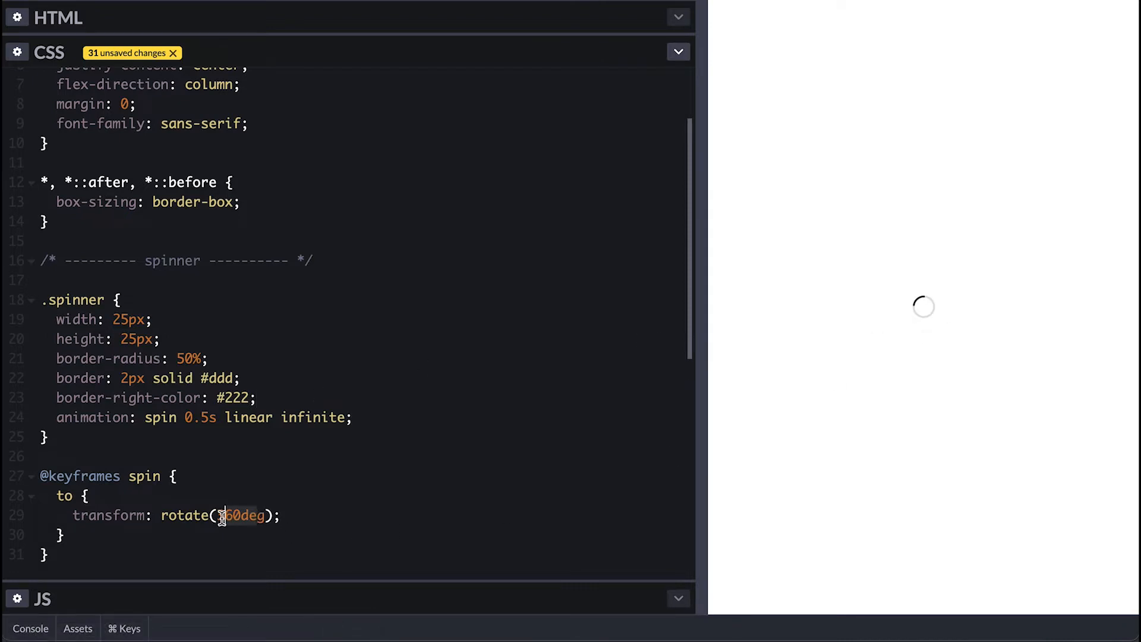
{"action": "type", "text": "1"}
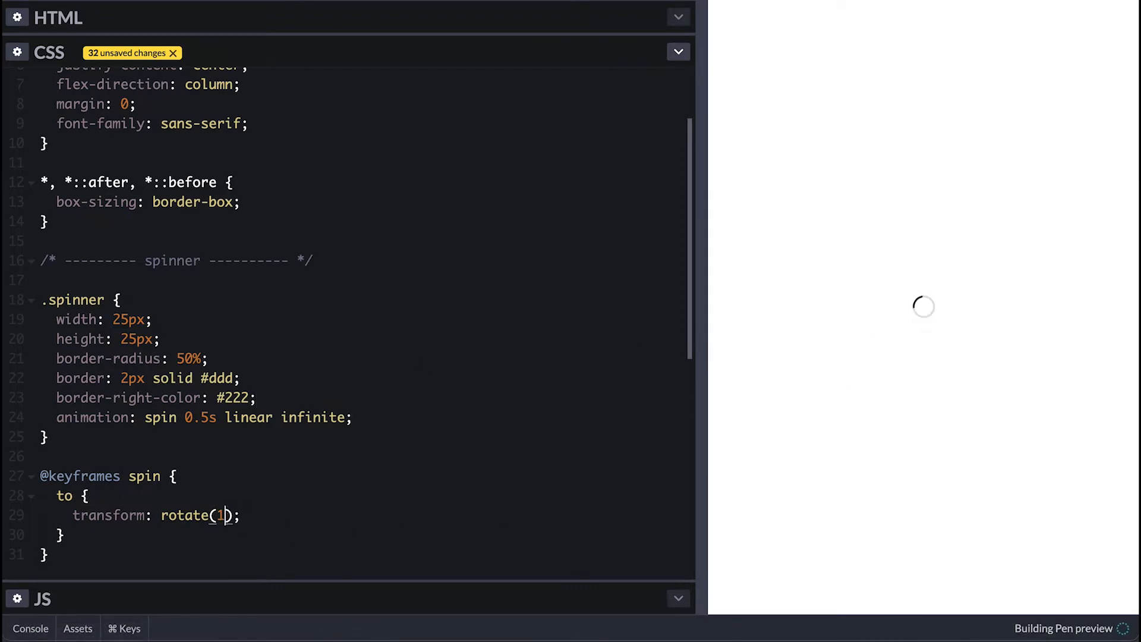
{"action": "type", "text": "turn"}
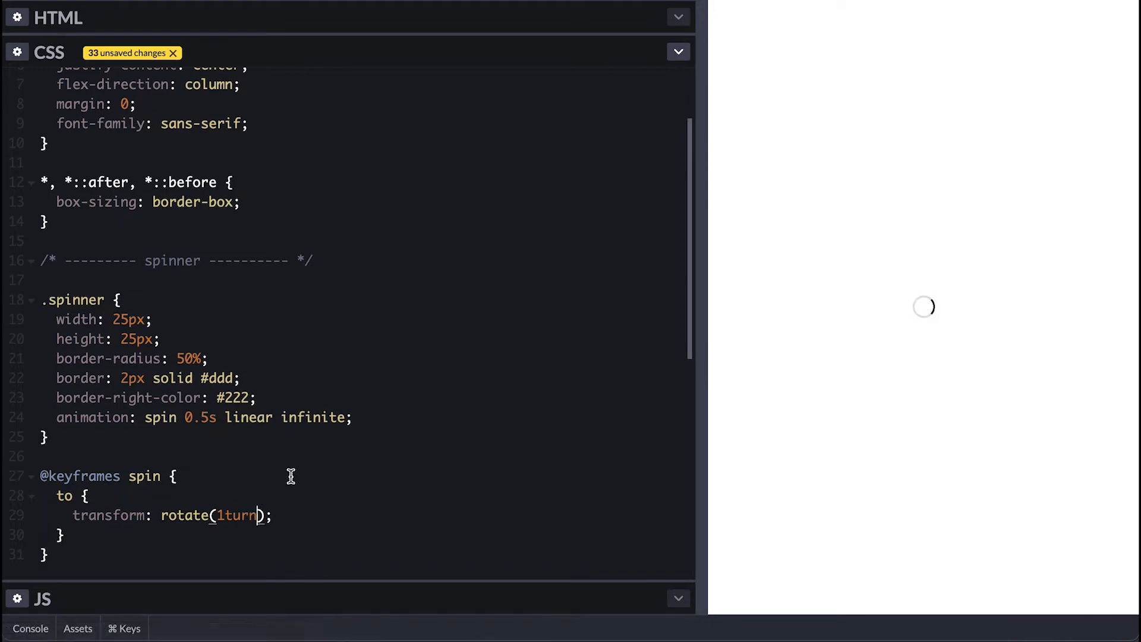
Scroll through the CSS to review the spinner rule and spin keyframes
{"action": "scroll", "scroll_direction": "down", "scroll_amount": 3}
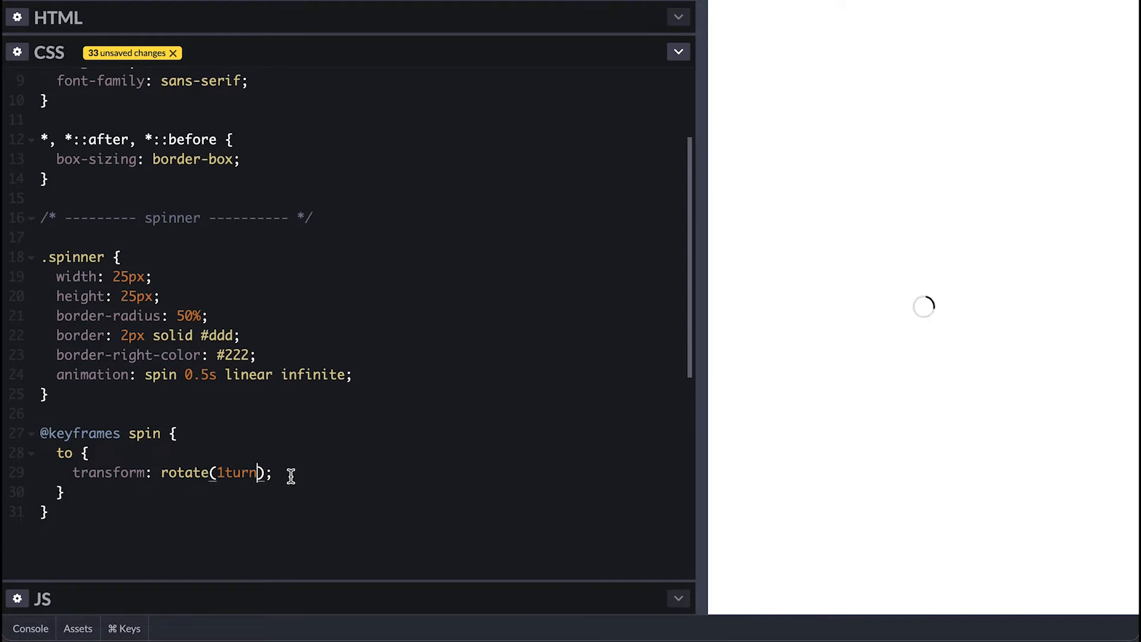
{"action": "scroll", "scroll_direction": "up", "scroll_amount": 3}
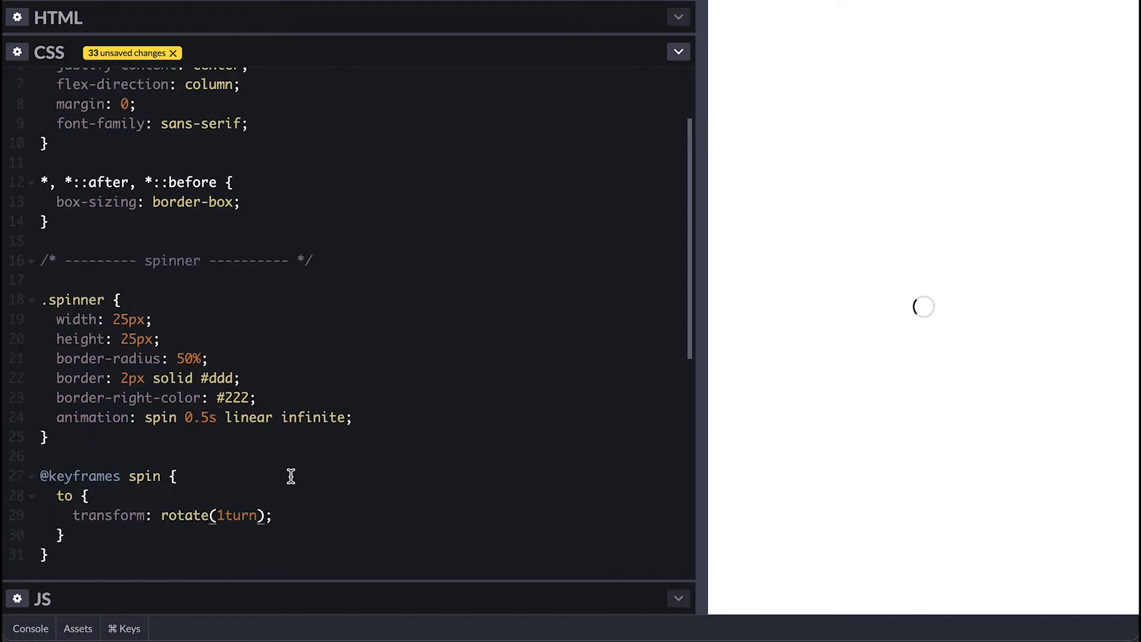
{"action": "scroll", "scroll_direction": "down", "scroll_amount": 3}
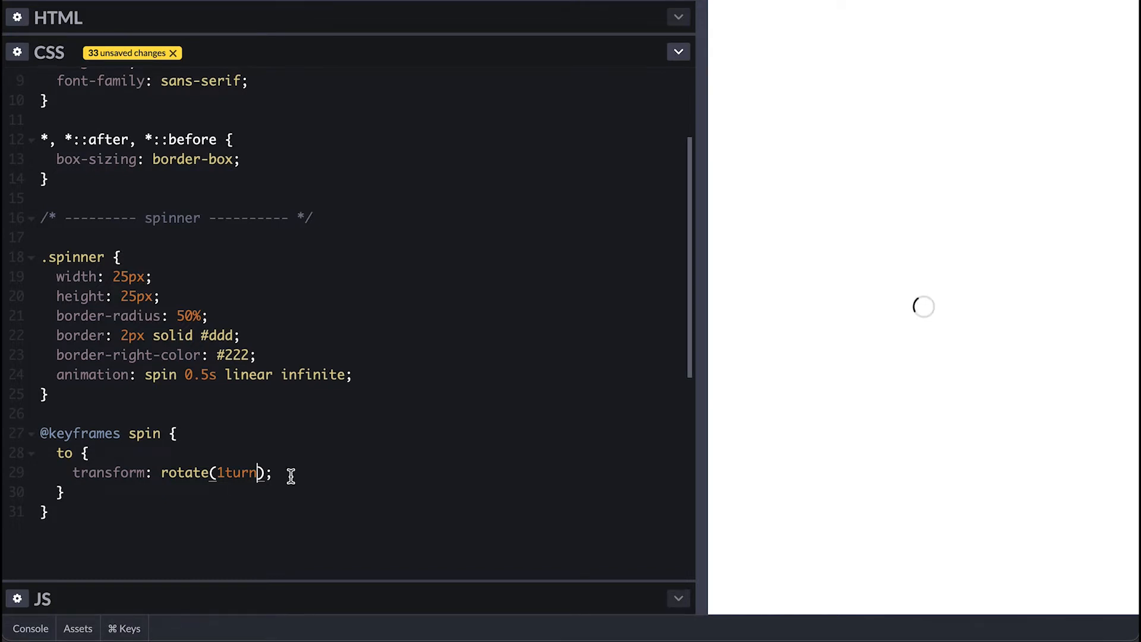
{"action": "scroll", "scroll_direction": "up", "scroll_amount": 3}
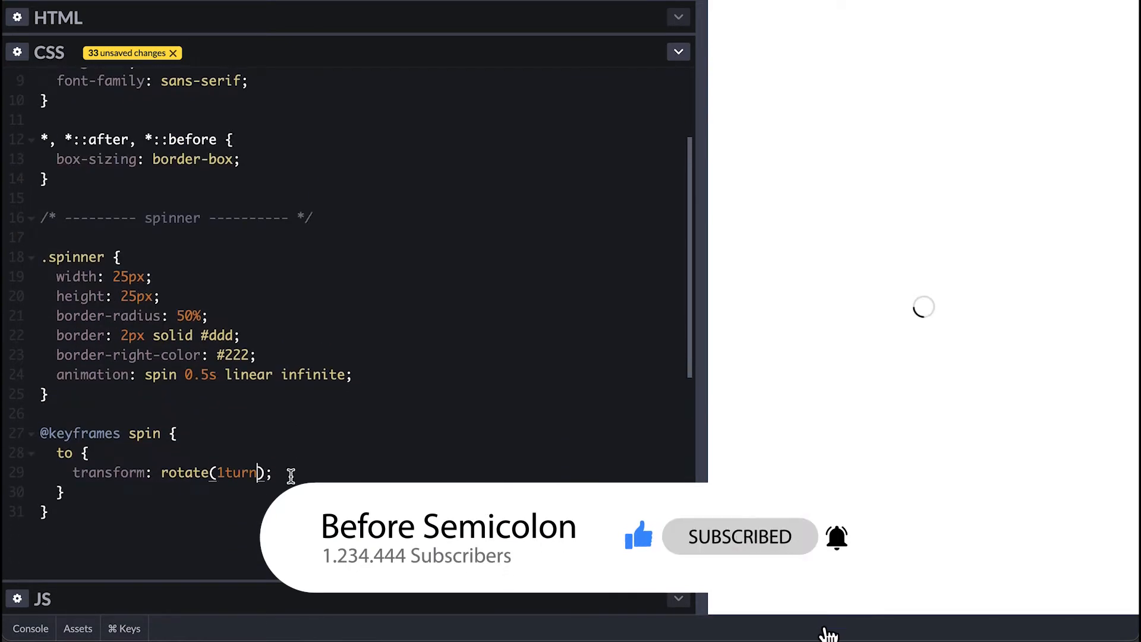
{"action": "scroll", "scroll_direction": "up", "scroll_amount": 3}
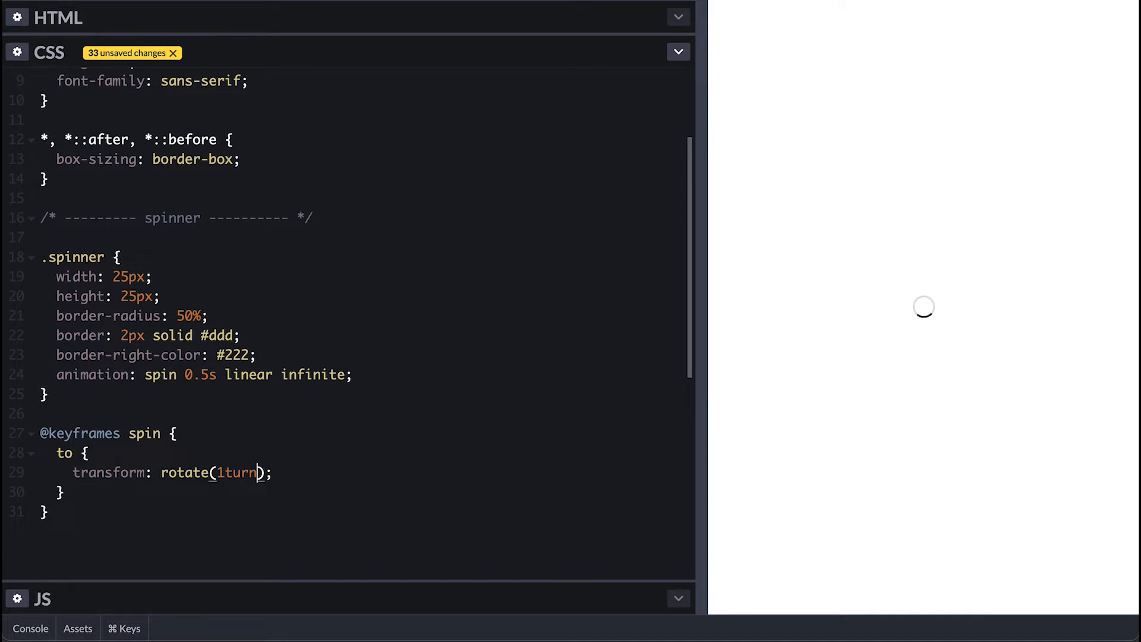
Replace the spinner markup with a progress-bar element using max 100 and value 50
{"action": "left_click", "coordinate": [677, 16]}
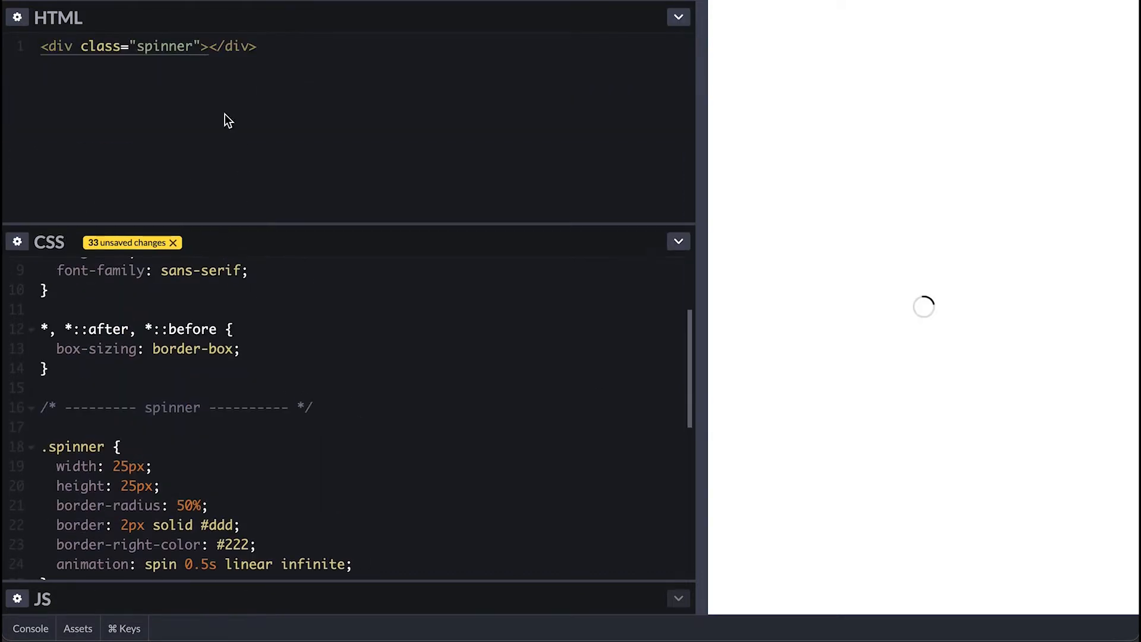
{"action": "type", "text": "progress class=\"progress-bar\"></progress>"}
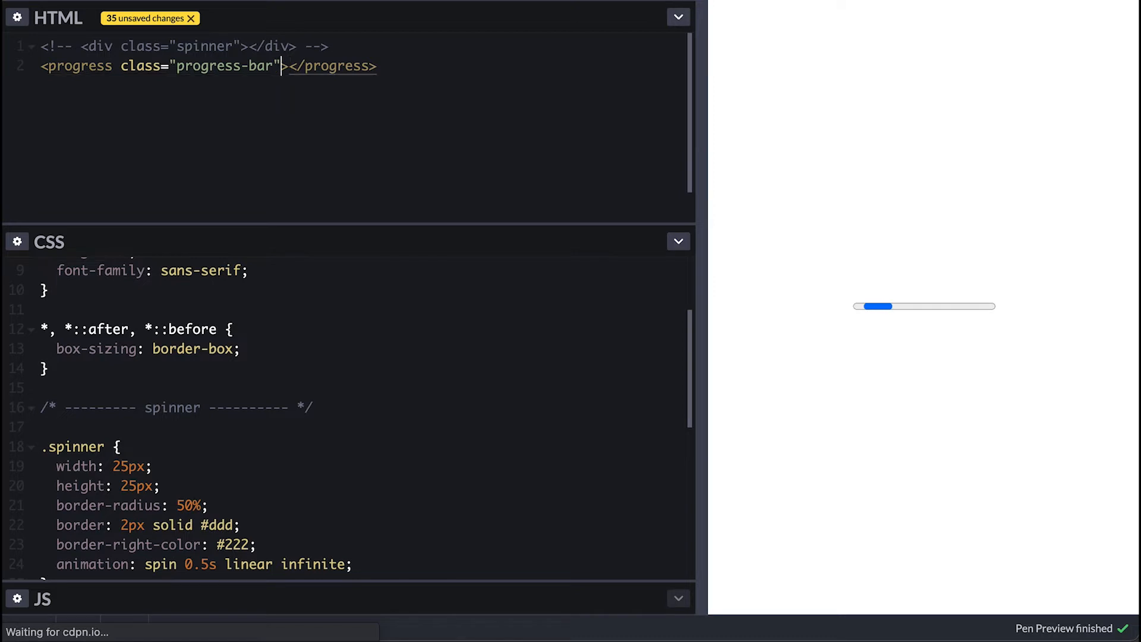
{"action": "type", "text": "max=\""}
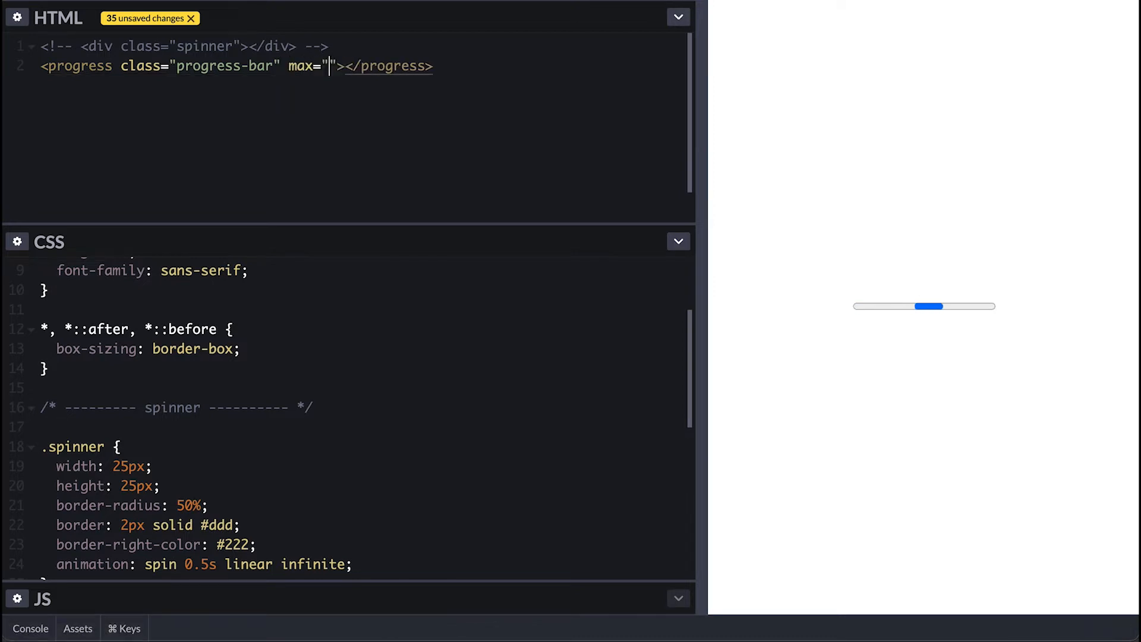
{"action": "type", "text": "100"}
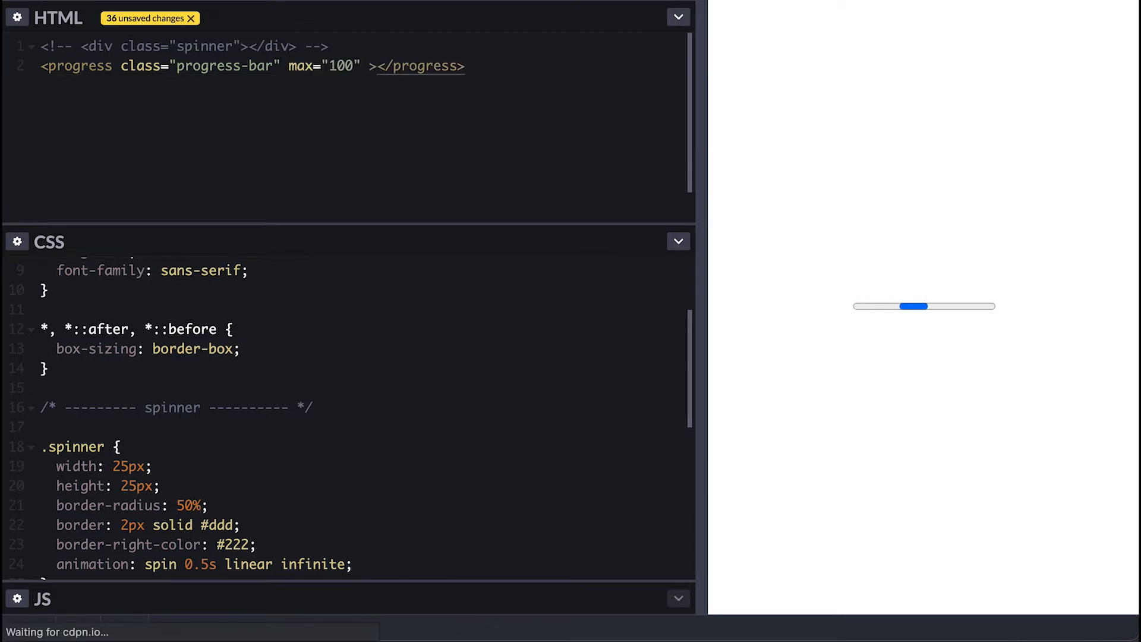
{"action": "type", "text": "value="}
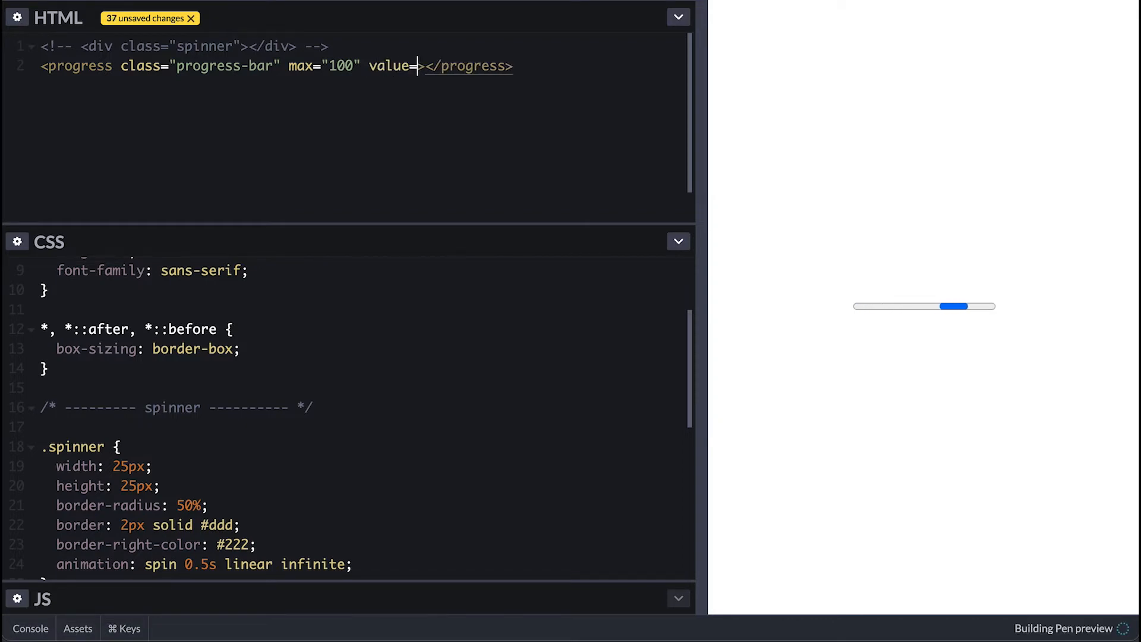
{"action": "type", "text": "\"\""}
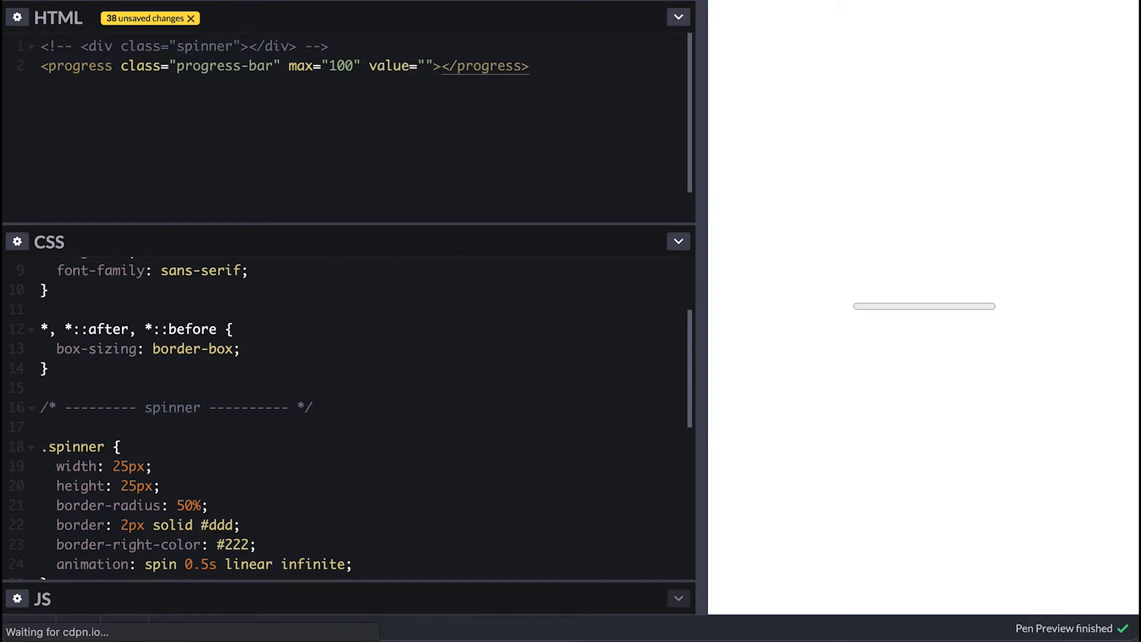
{"action": "type", "text": "50"}
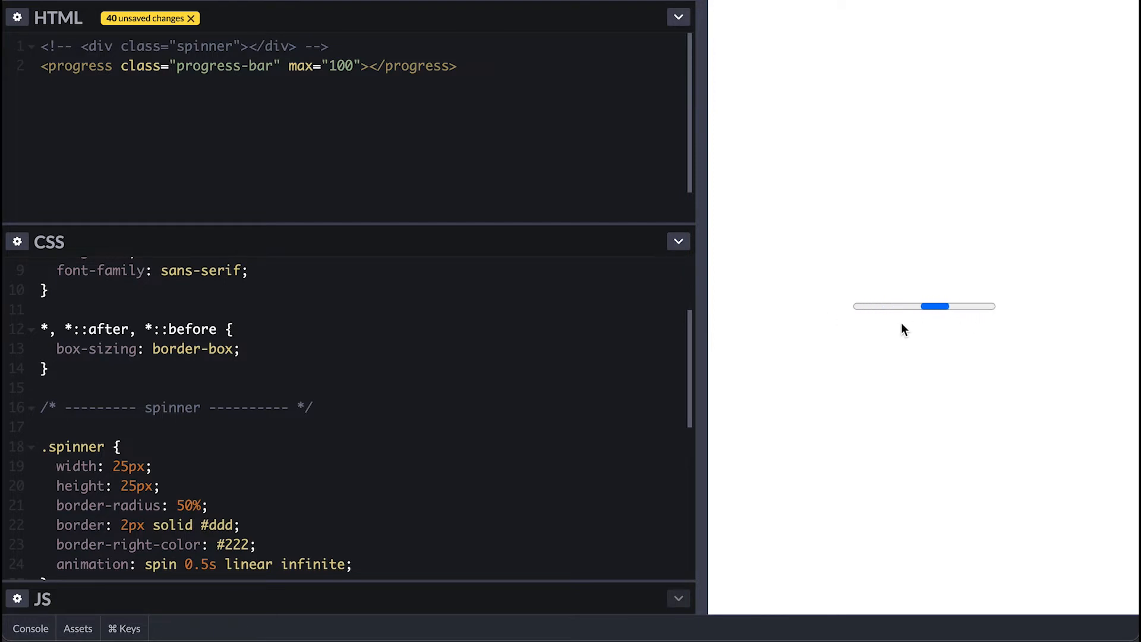
{"action": "type", "text": "value=\"5\""}
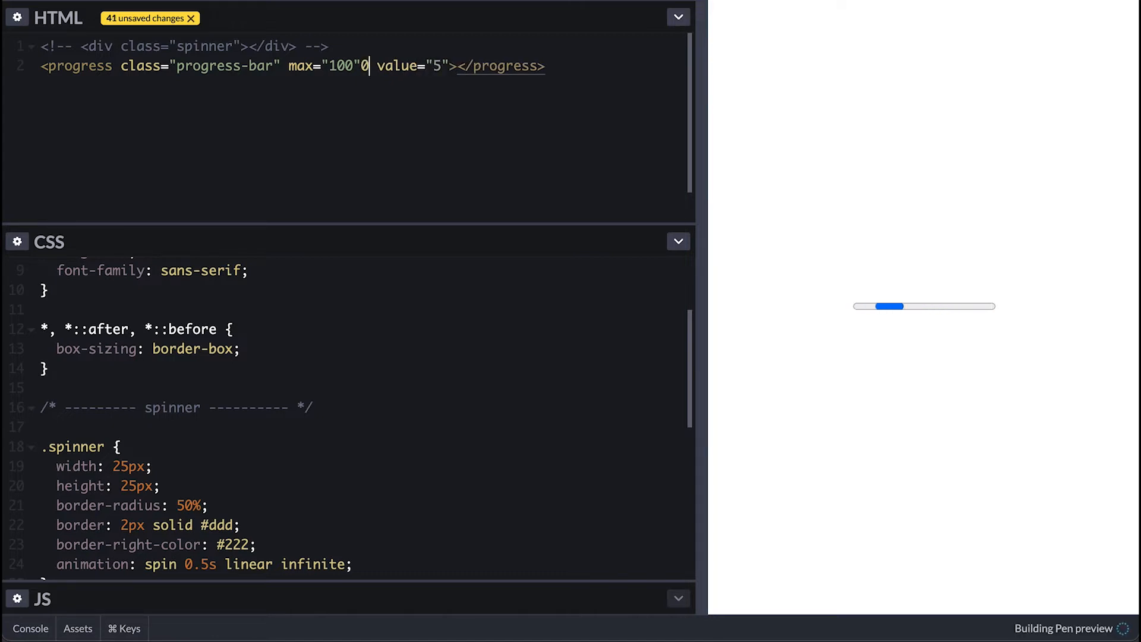
{"action": "type", "text": "5"}
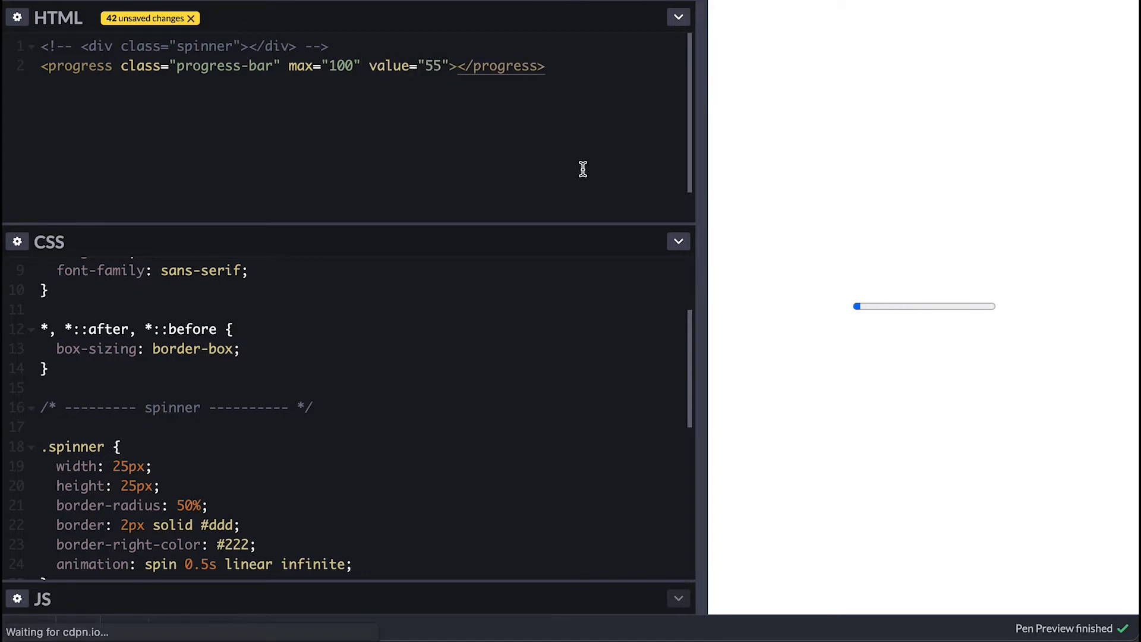
{"action": "type", "text": "50"}
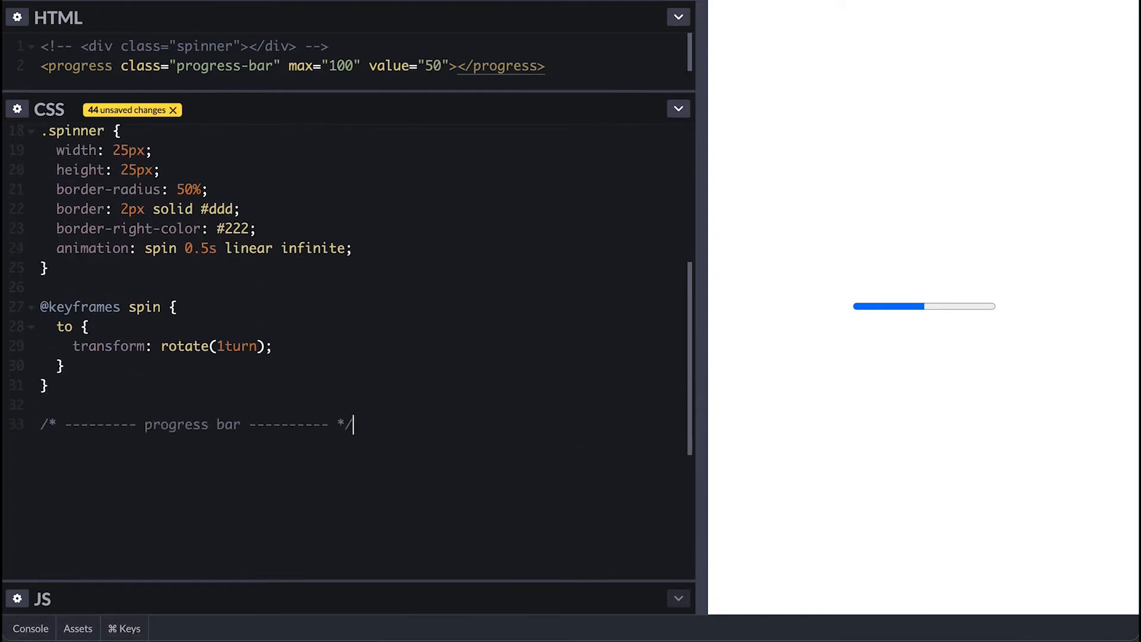
Add a .progress-bar rule with appearance none, -webkit-appearance and overflow hidden
{"action": "type", "text": ".progress-bar {}"}
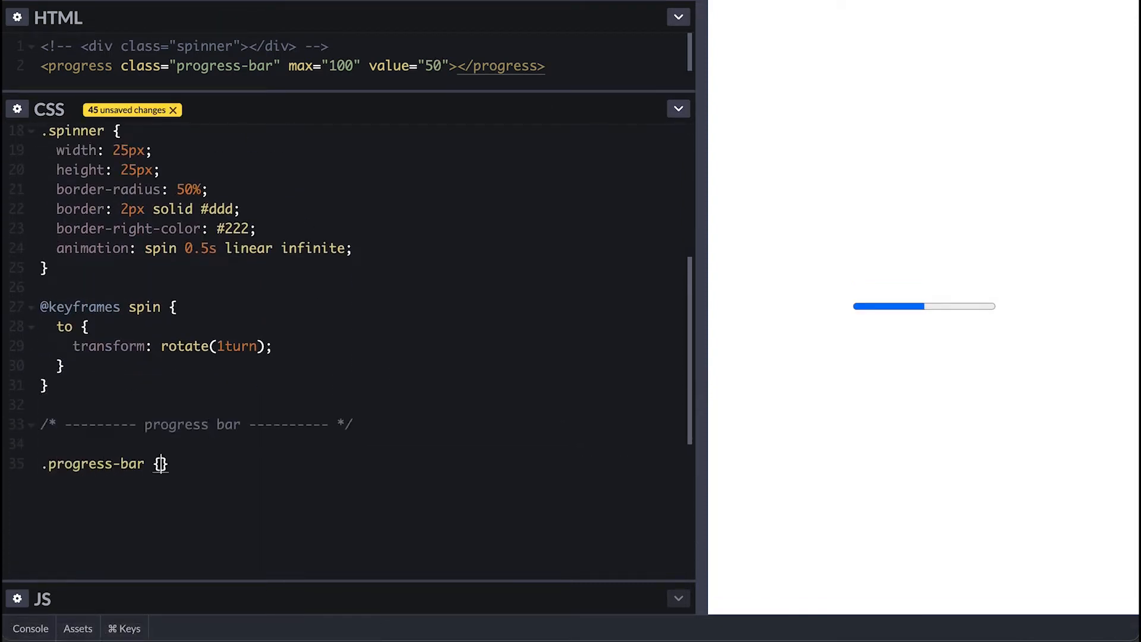
{"action": "type", "text": "appearance"}
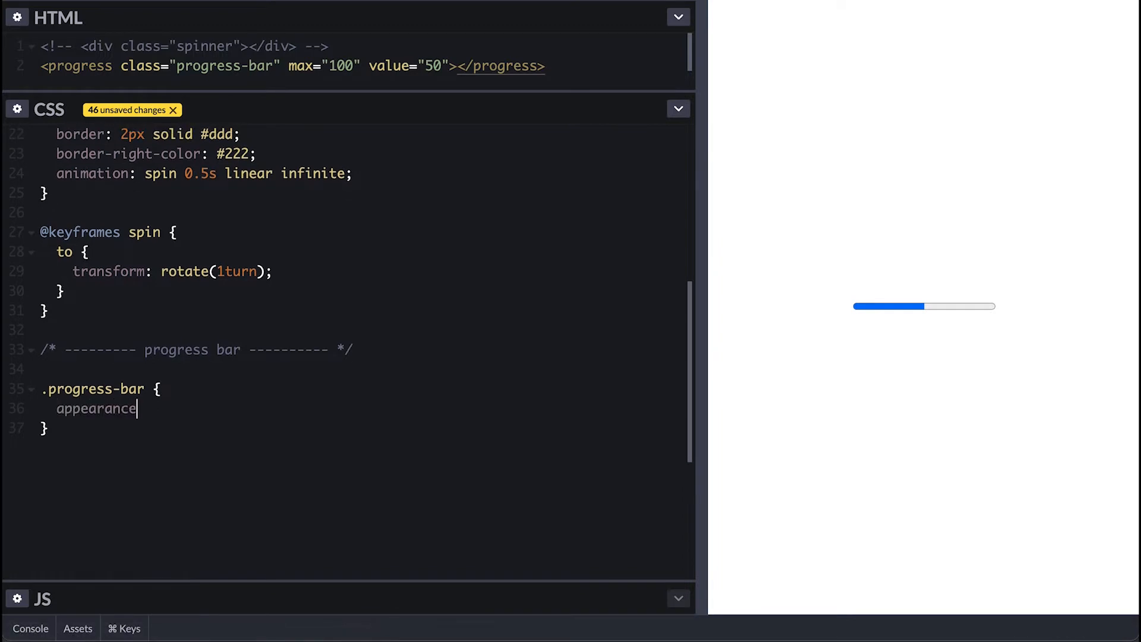
{"action": "type", "text": "-webkit-apper"}
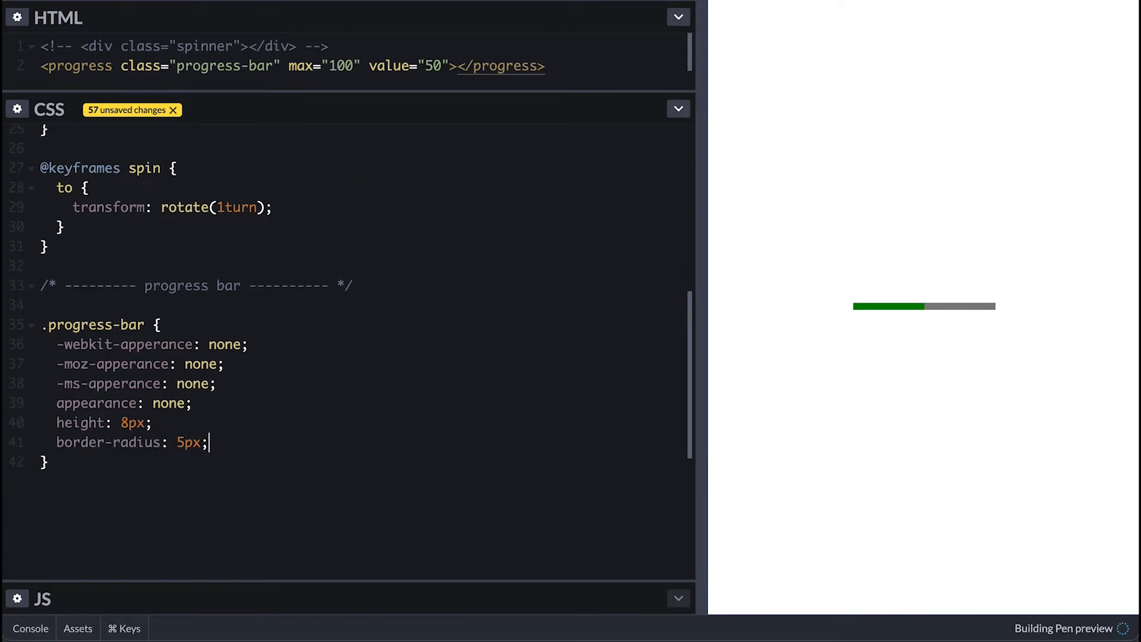
{"action": "type", "text": "overflow: hidden;"}
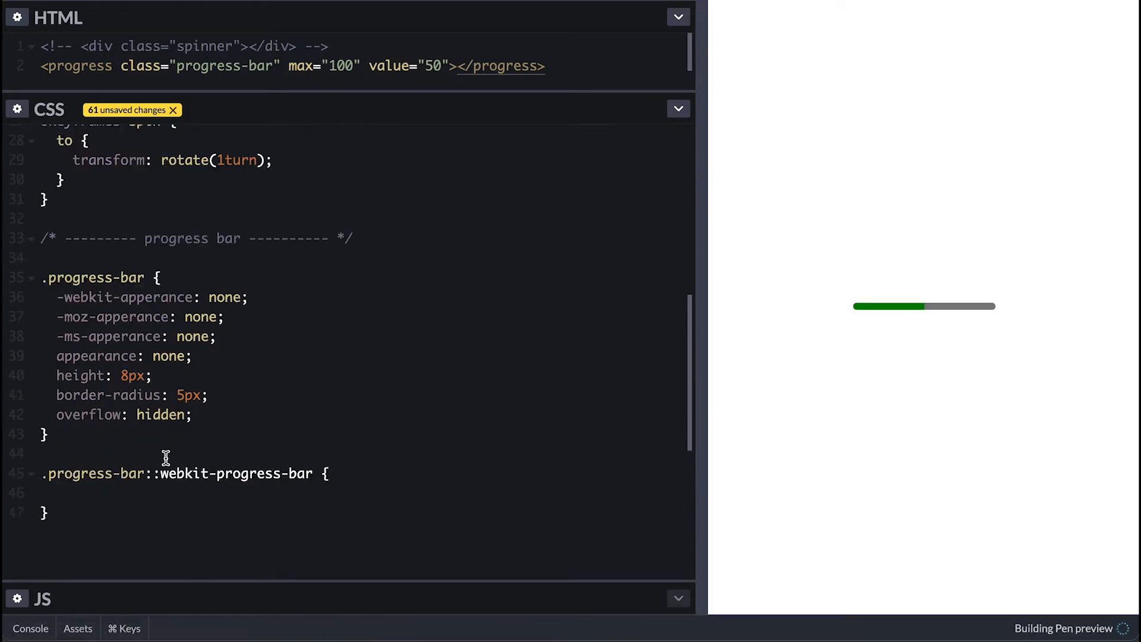
Give the progress track and value pseudo-elements their light-grey and dark backgrounds
{"action": "left_click", "coordinate": [57, 493]}
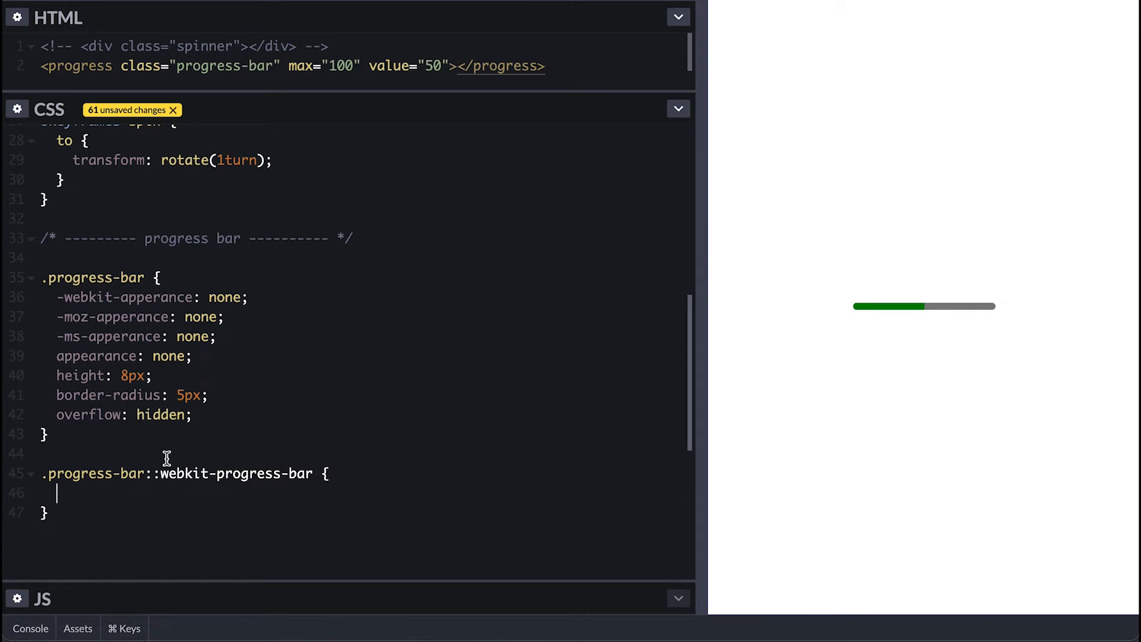
{"action": "type", "text": "back rd"}
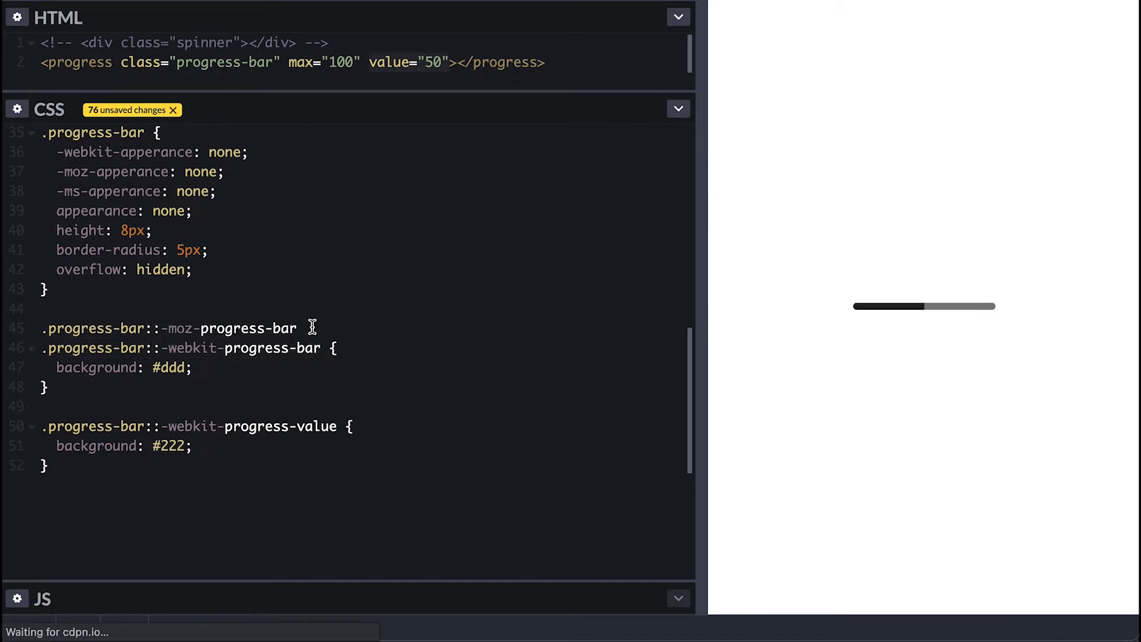
{"action": "type", "text": ","}
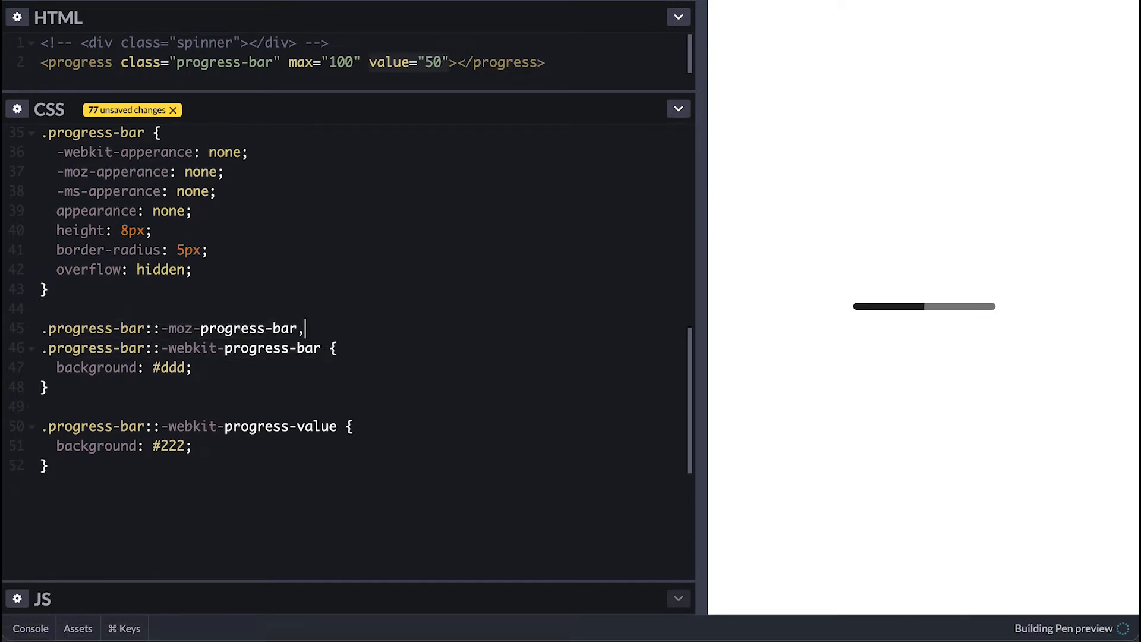
{"action": "key", "text": "Backspace"}
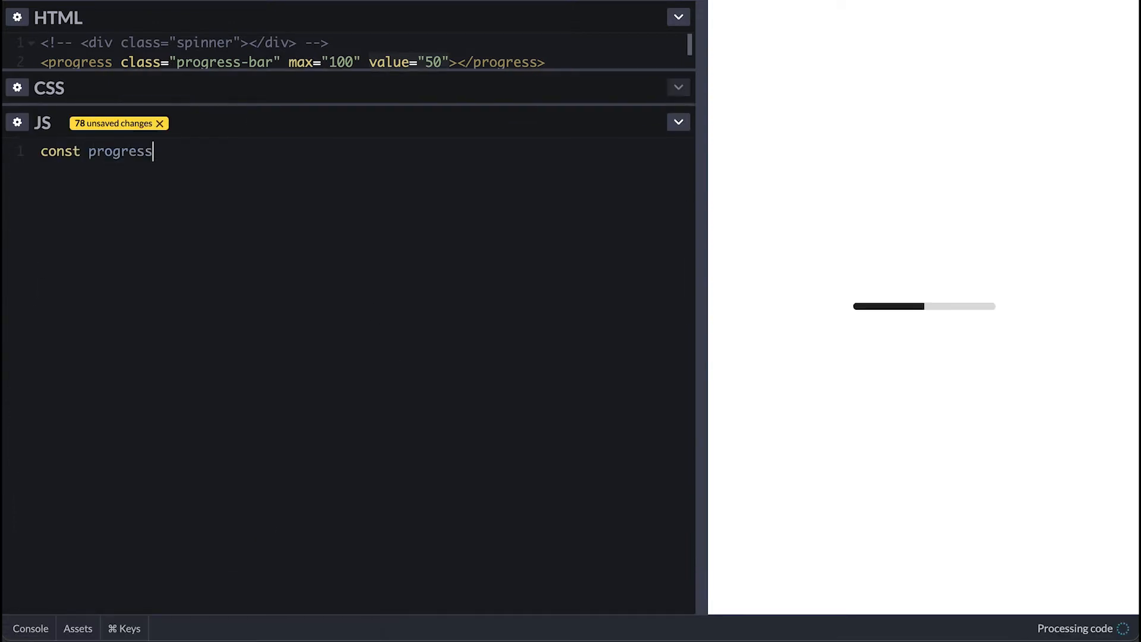
Write a load(perc) function animating progressBar via requestAnimationFrame, restarting after setTimeout 1500
{"action": "type", "text": "Bar = document.querySelector('.progress-bar');"}
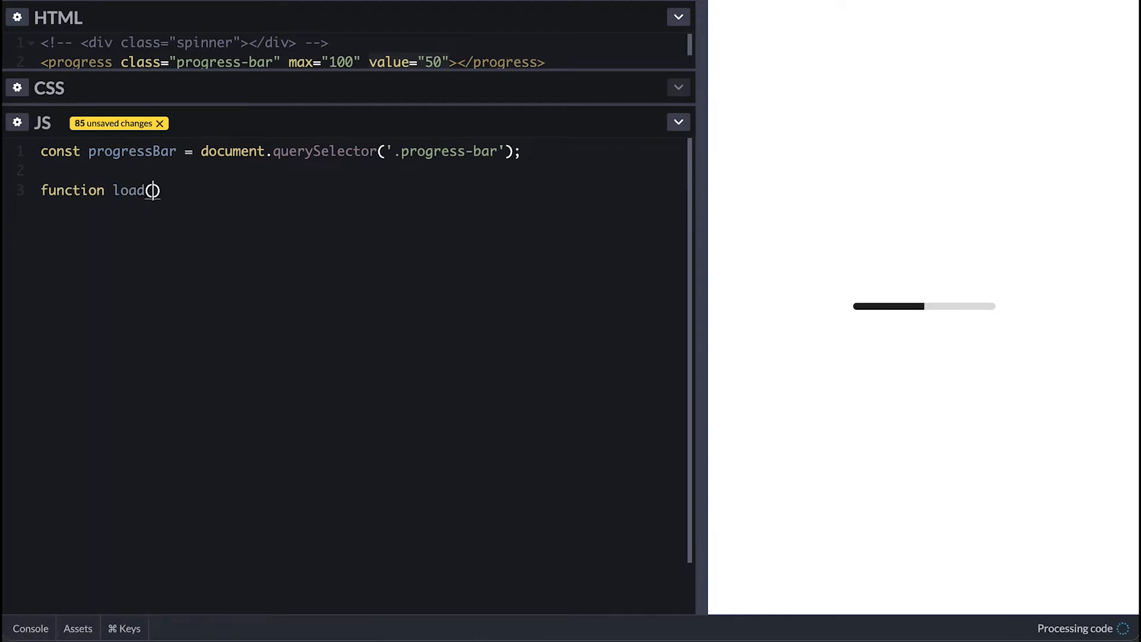
{"action": "type", "text": "perc = 0) {"}
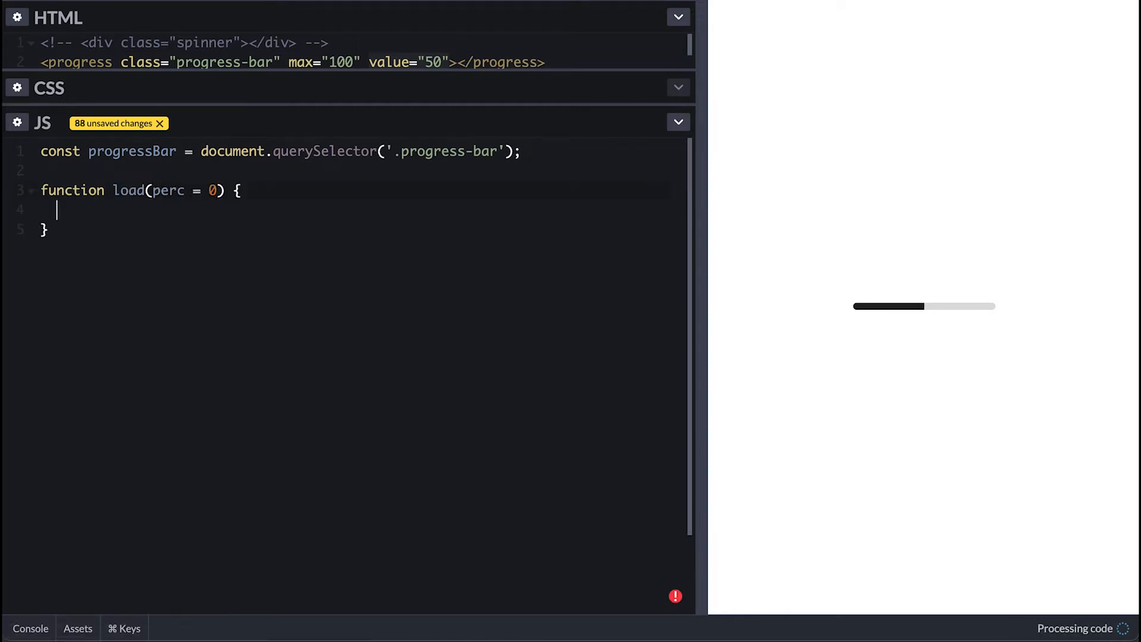
{"action": "type", "text": "progressBar.value = perc;"}
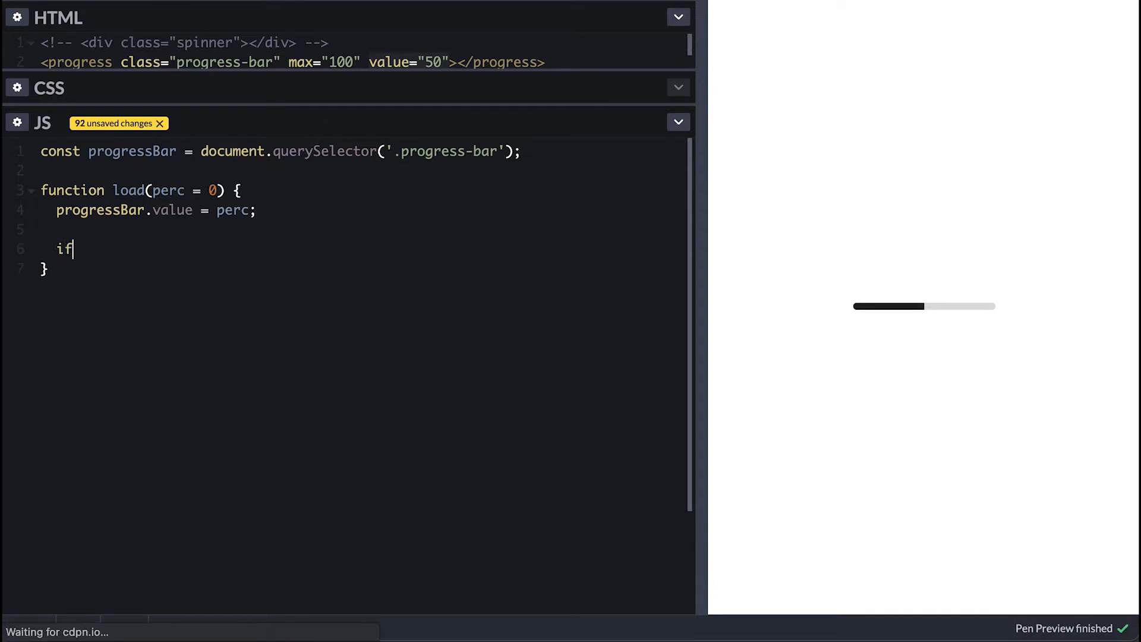
{"action": "type", "text": "(perc < 100) req"}
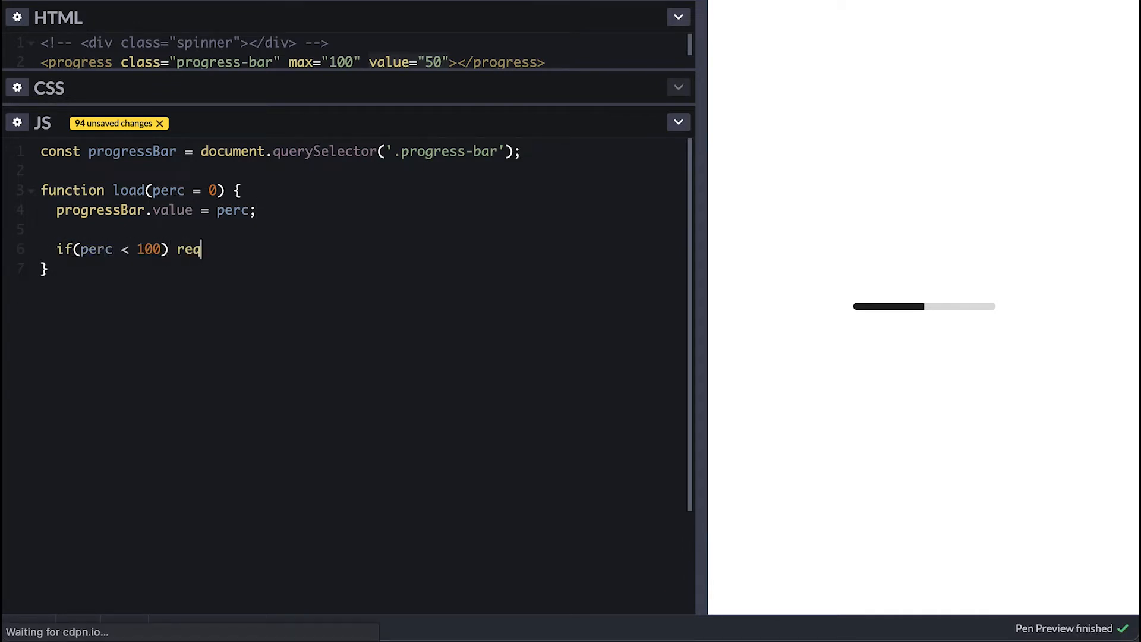
{"action": "type", "text": "uestAnimationFrame(())"}
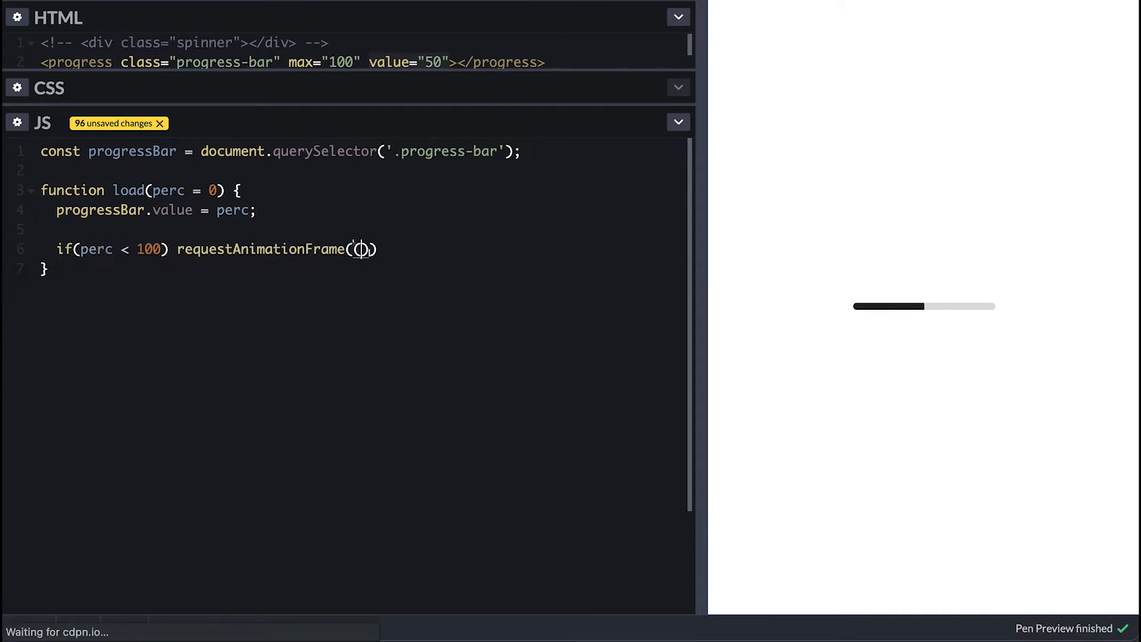
{"action": "type", "text": "() => load(perc)"}
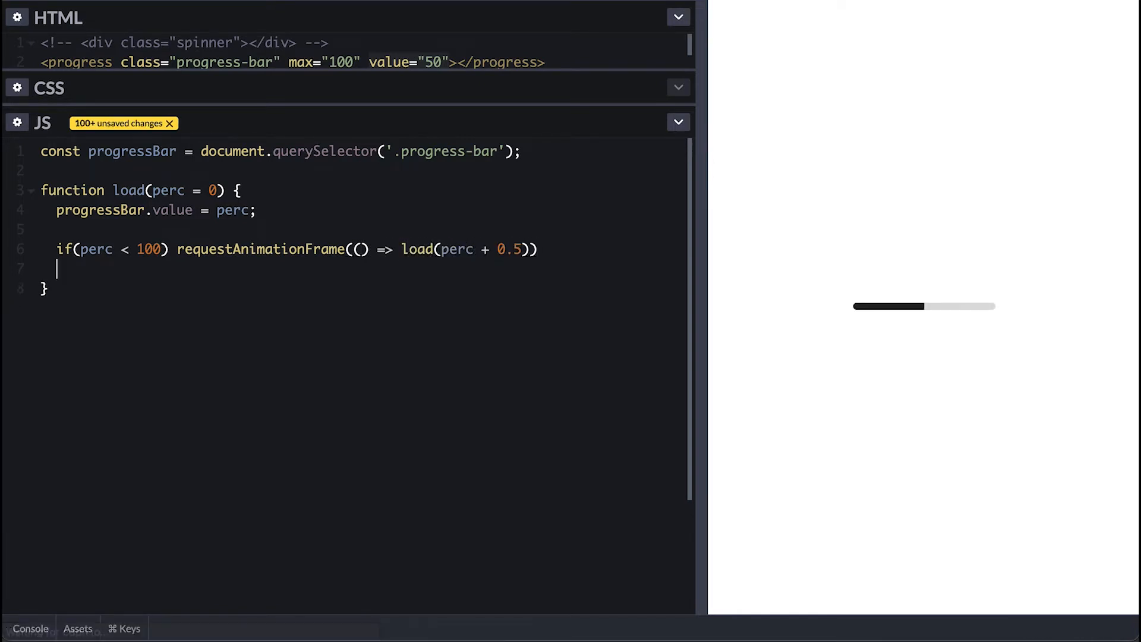
{"action": "type", "text": "else setTimeout()"}
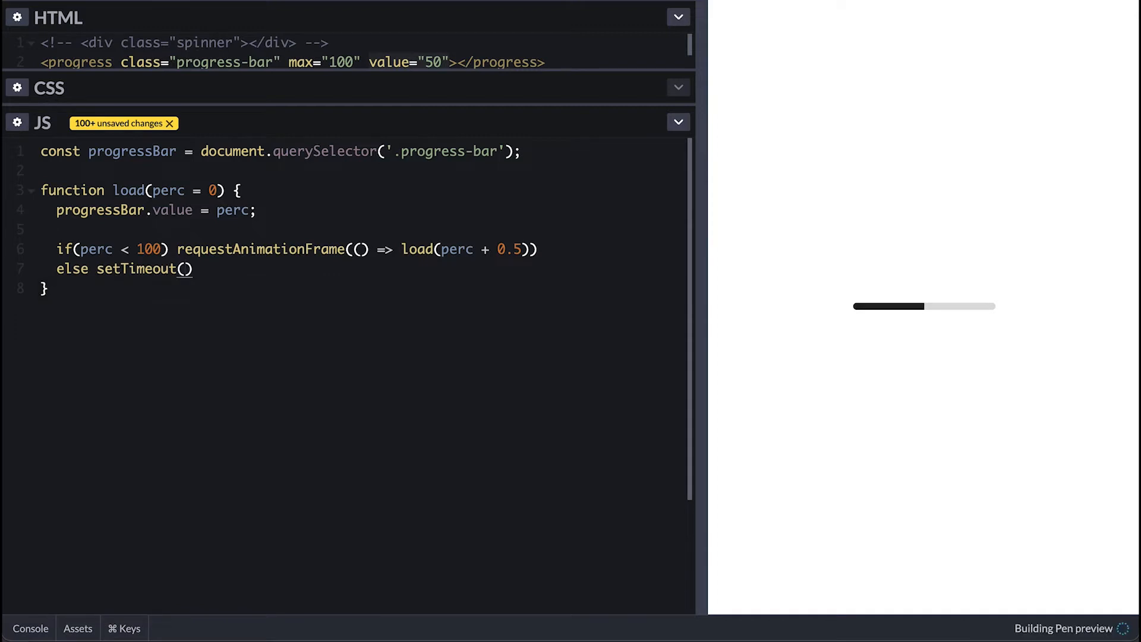
{"action": "type", "text": "() => load("}
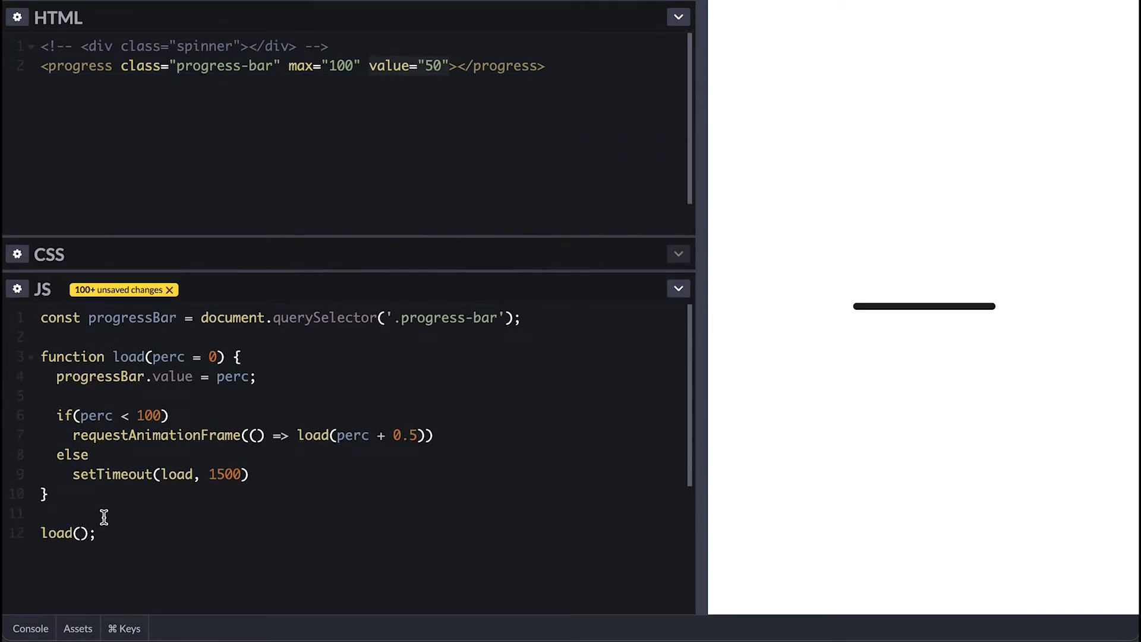
{"action": "type", "text": "//"}
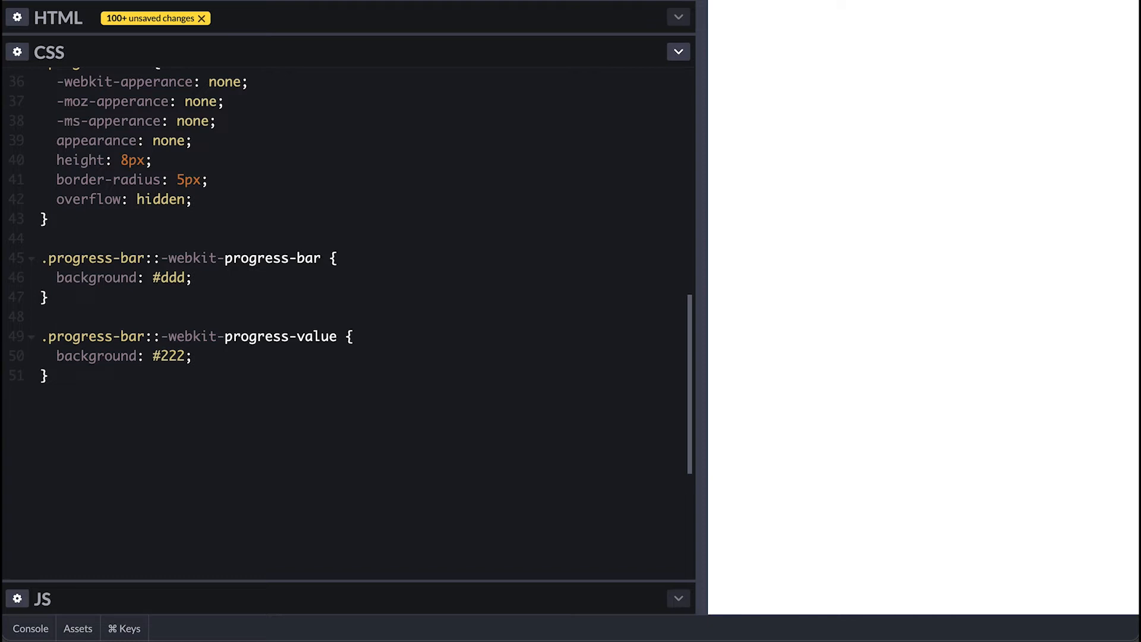
{"action": "mouse_move", "coordinate": [176, 422]}
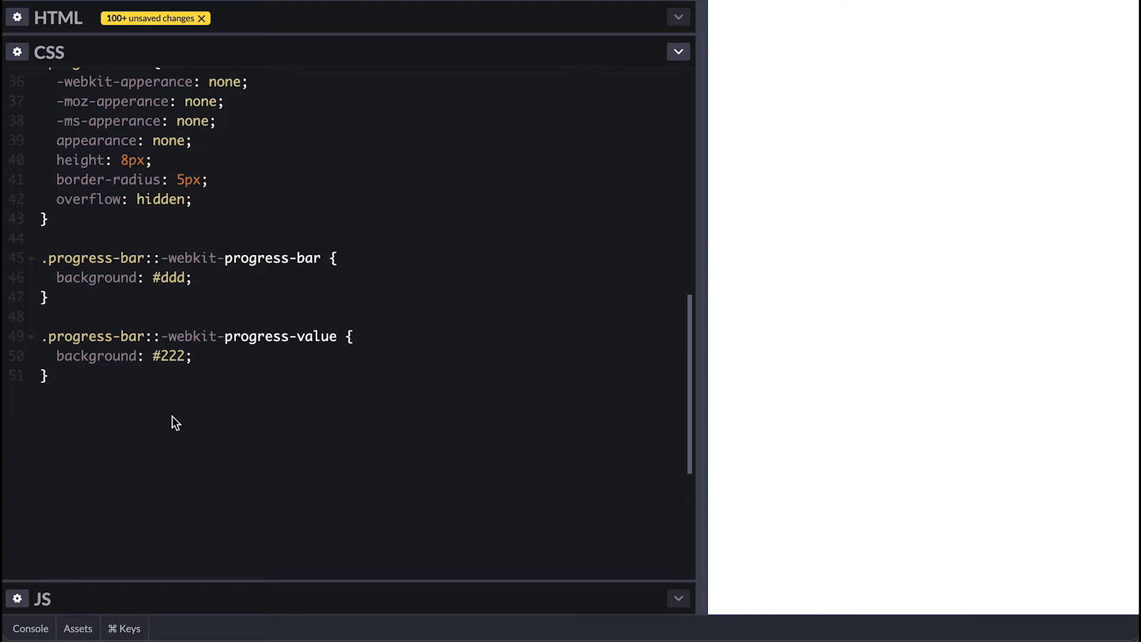
Add a 'bouncing dots' CSS comment and expand .bouncing-dots>span*4 in the HTML
{"action": "type", "text": "/* ---------- bouncing dots ---------- */"}
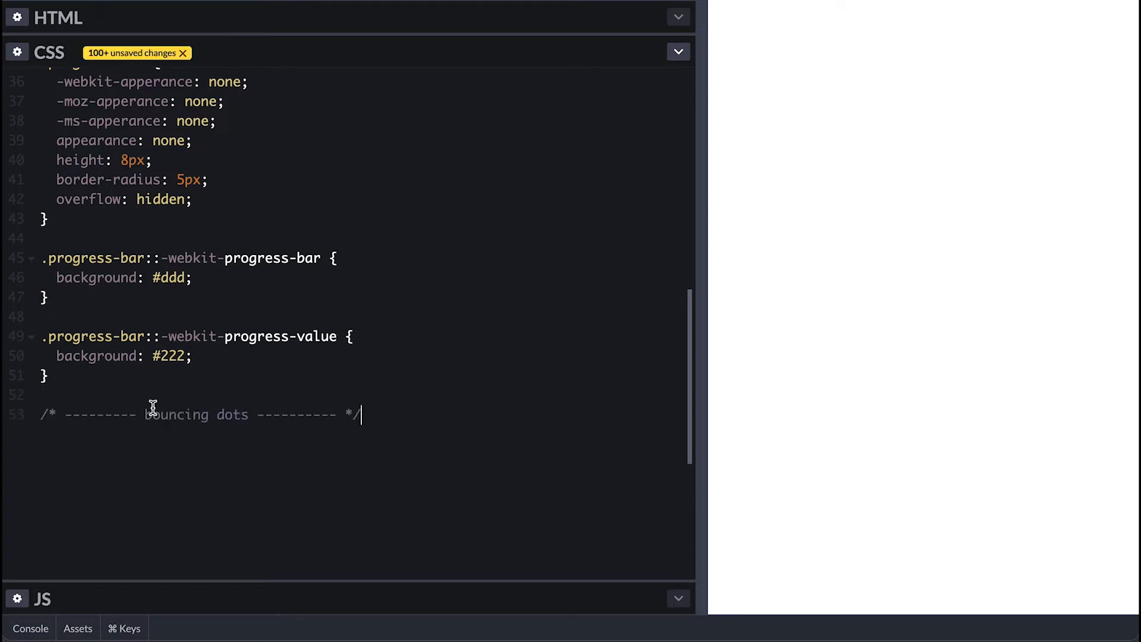
{"action": "mouse_move", "coordinate": [373, 529]}
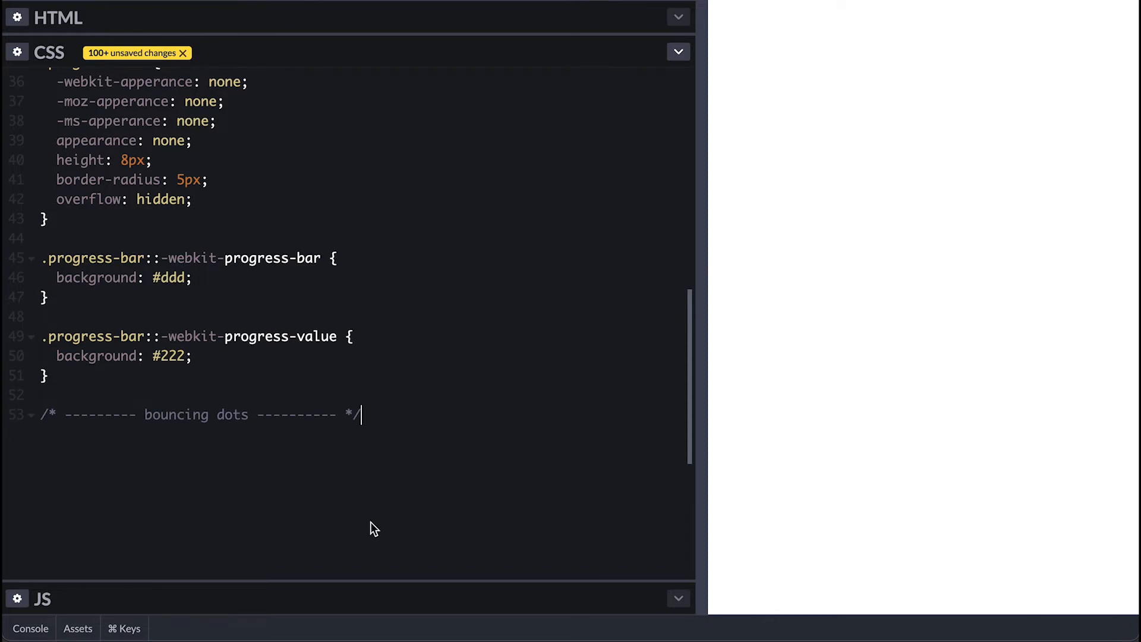
{"action": "left_click", "coordinate": [677, 16]}
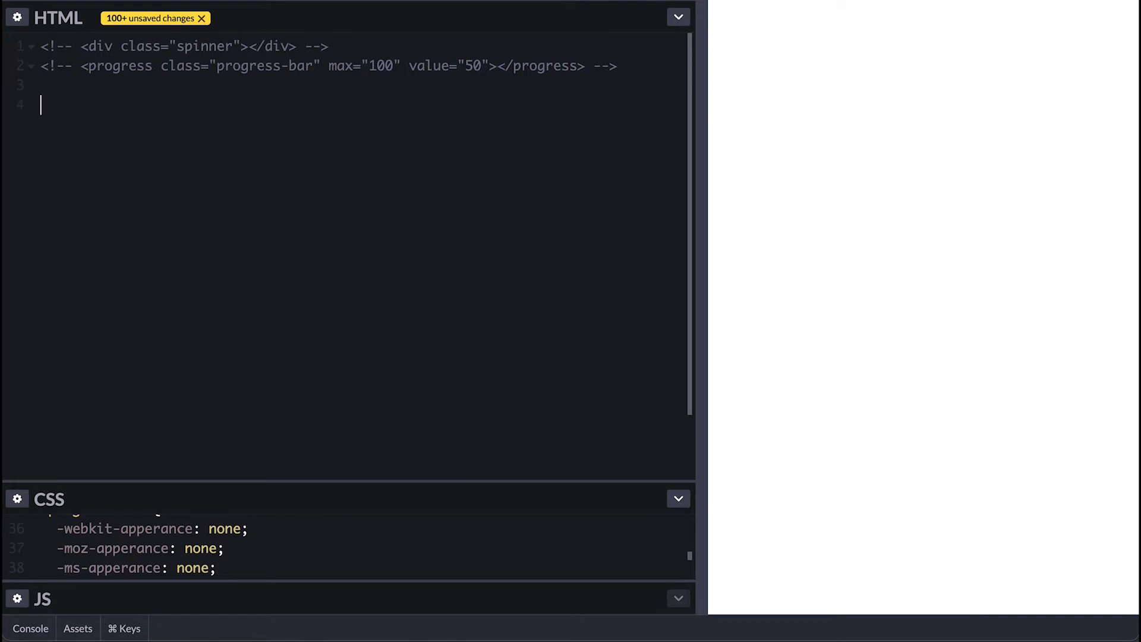
{"action": "type", "text": ".bou"}
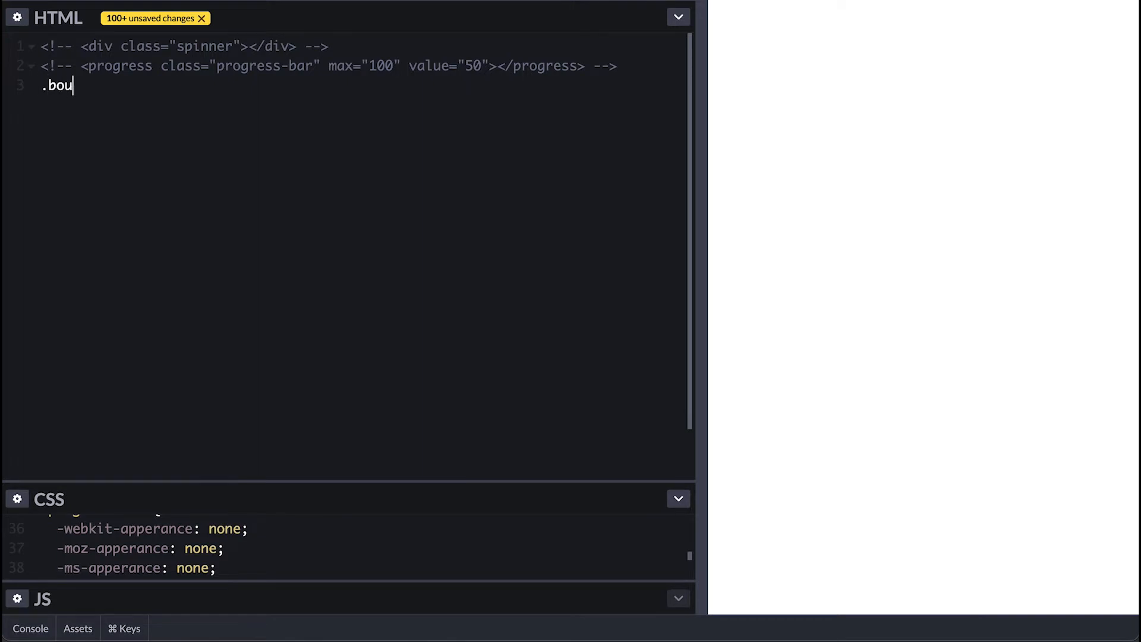
{"action": "type", "text": "ncing"}
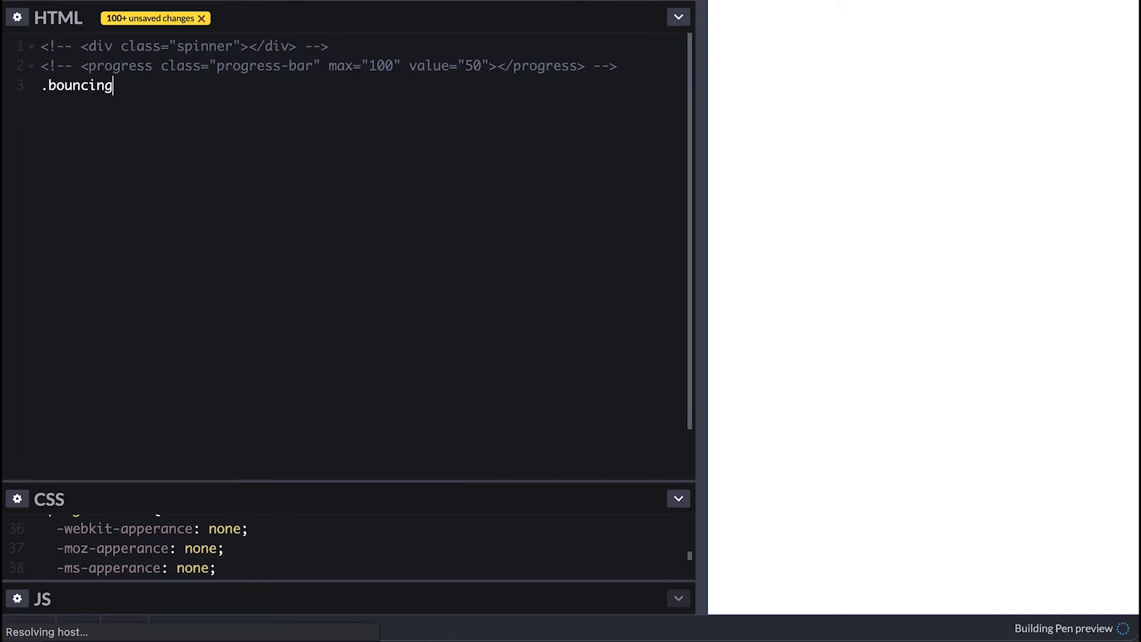
{"action": "type", "text": "-dots"}
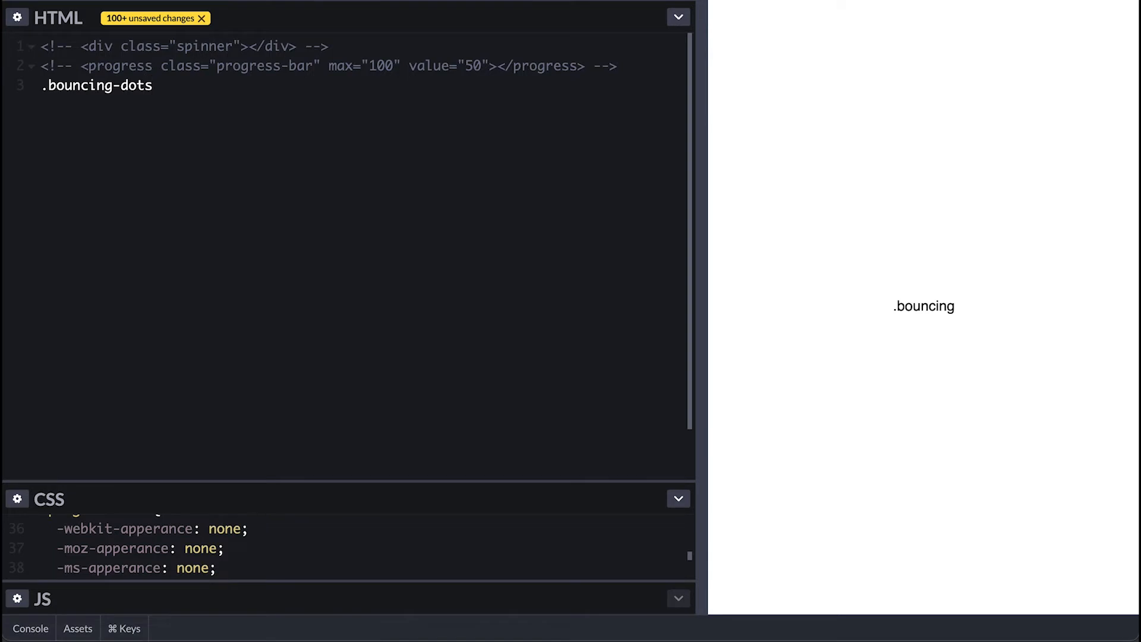
{"action": "type", "text": ">spa"}
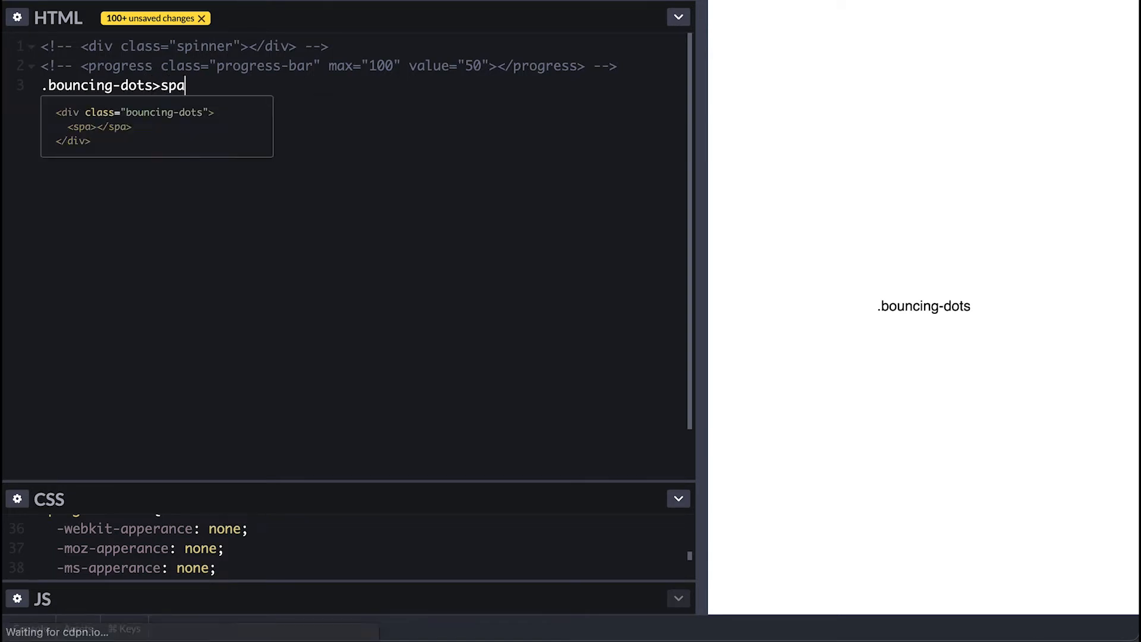
{"action": "type", "text": "n*4"}
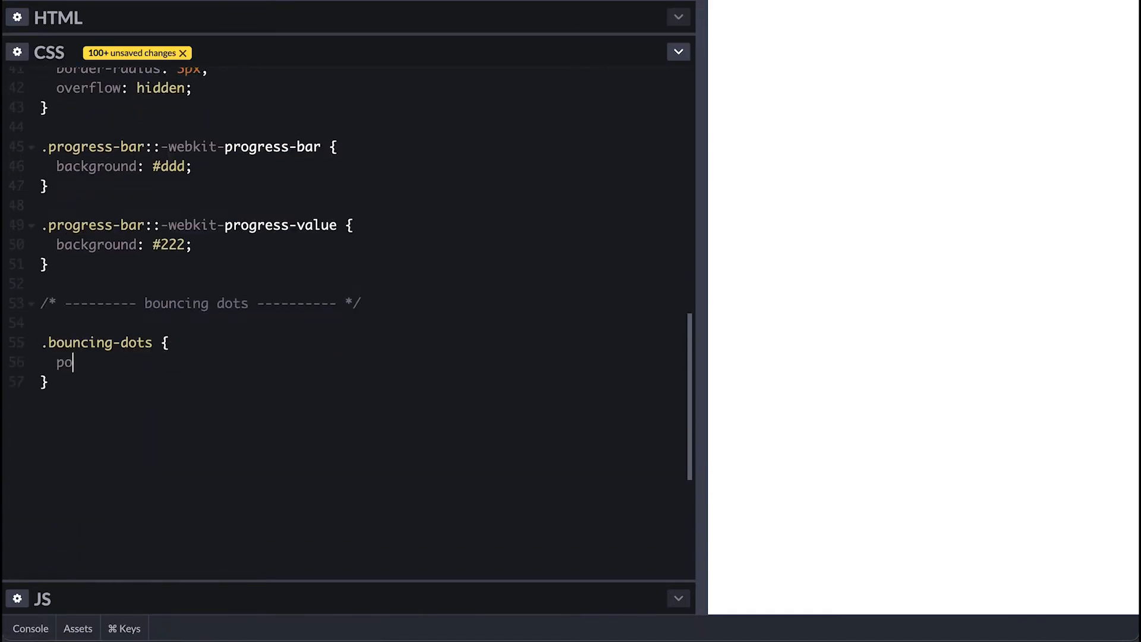
Style .bouncing-dots span as 15px inline-block circles with 50% radius and 0 5px margin
{"action": "type", "text": "span {}"}
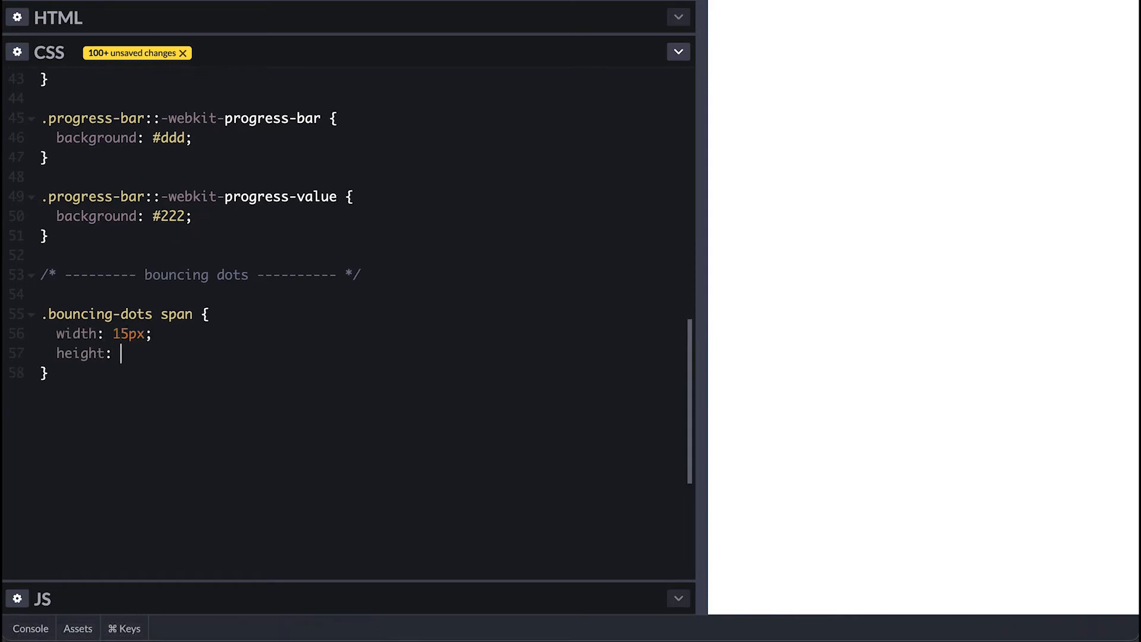
{"action": "type", "text": "15px;"}
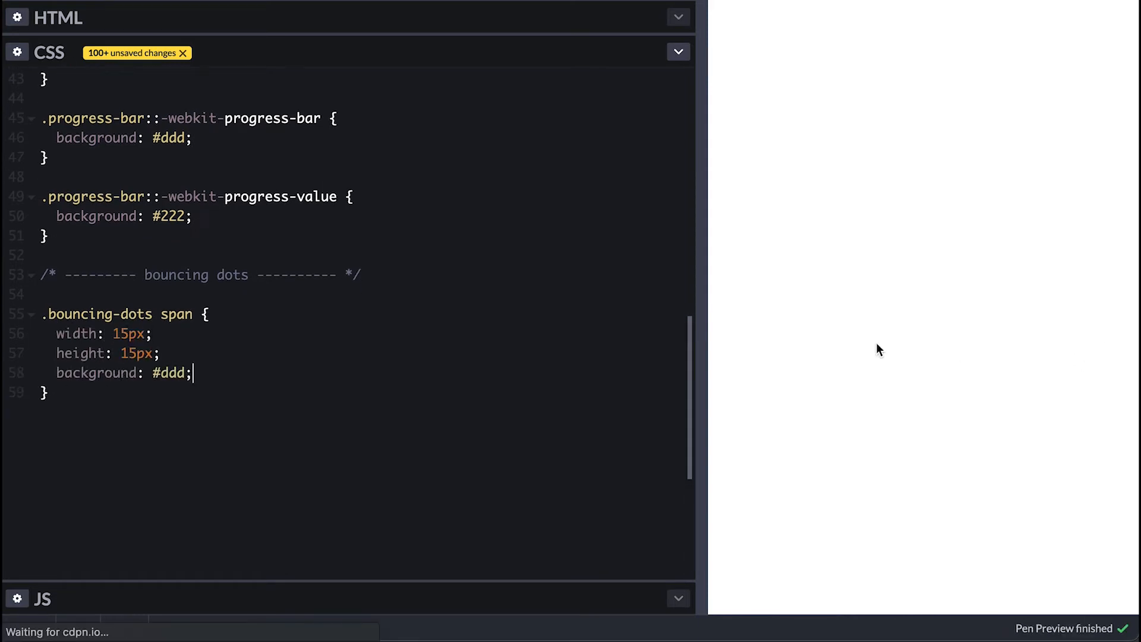
{"action": "type", "text": "display: inline-block;"}
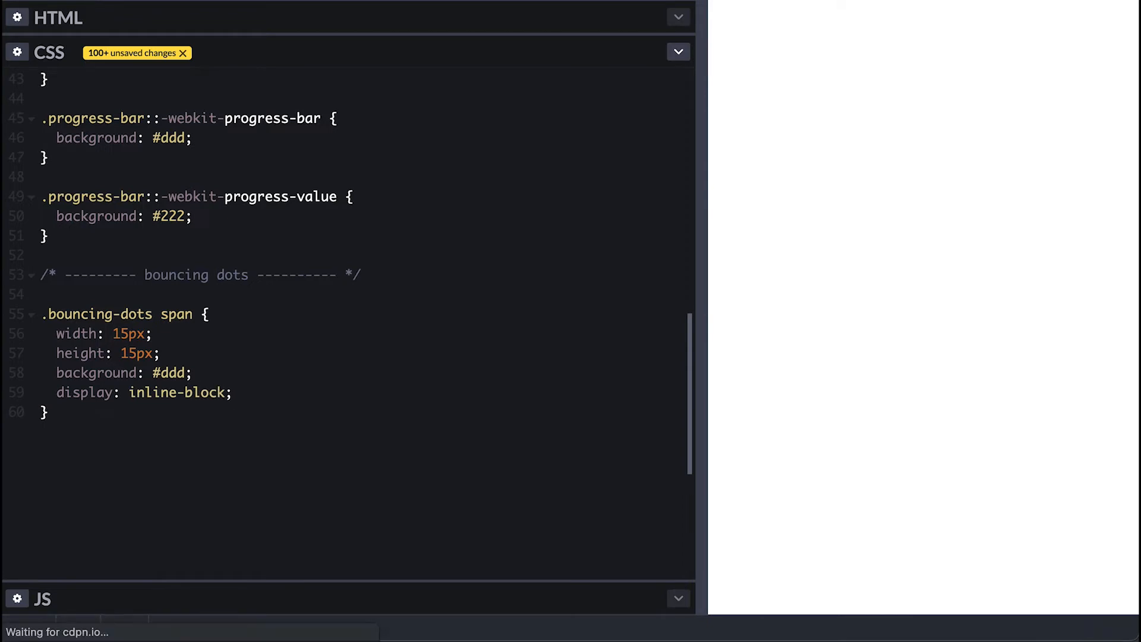
{"action": "type", "text": "border-radius: 50%;"}
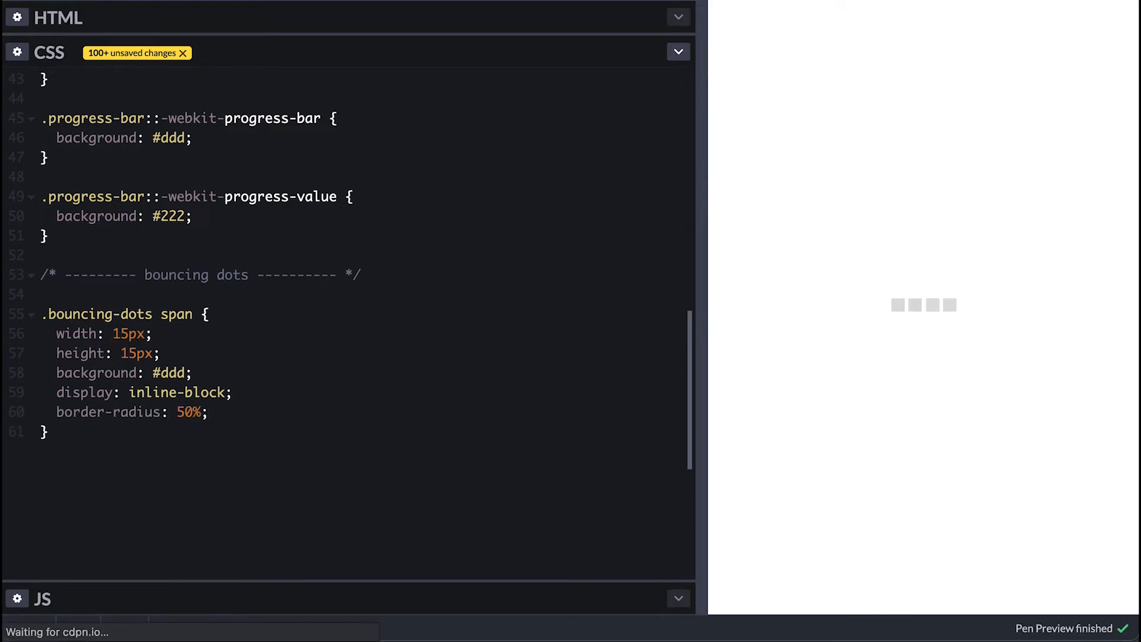
{"action": "type", "text": "margin:"}
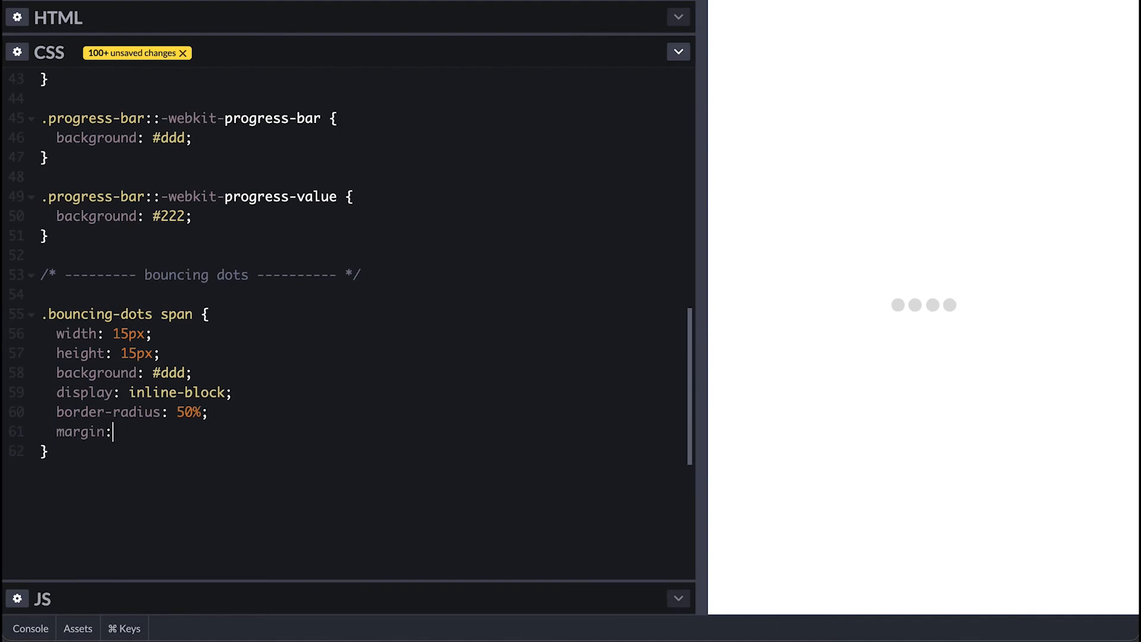
{"action": "type", "text": "0 5px;"}
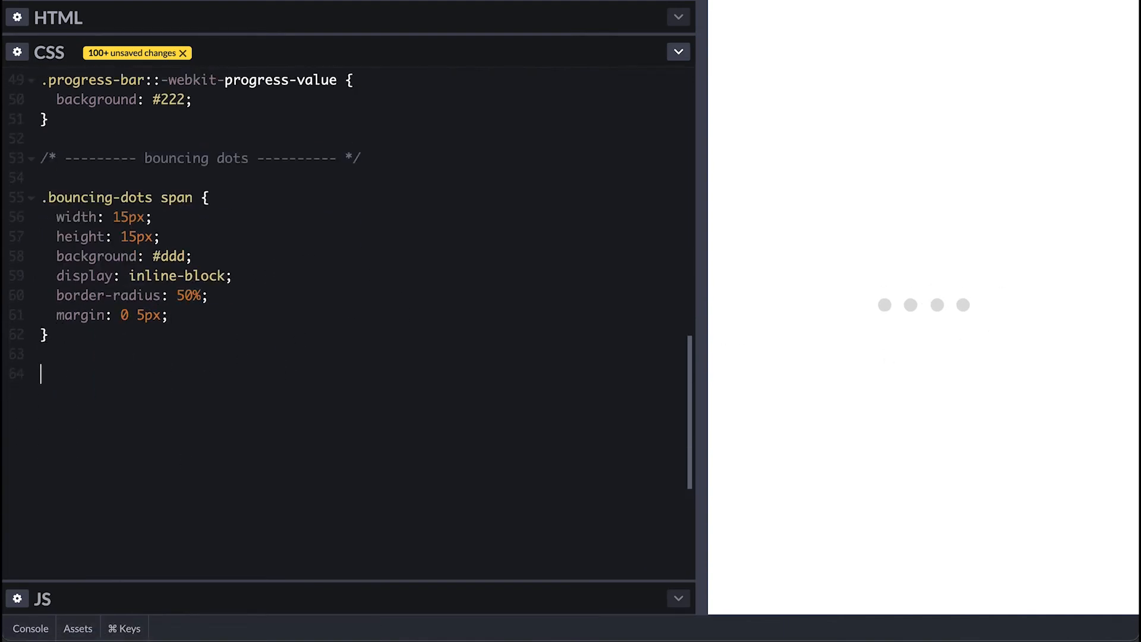
{"action": "type", "text": "@keyframes jump {"}
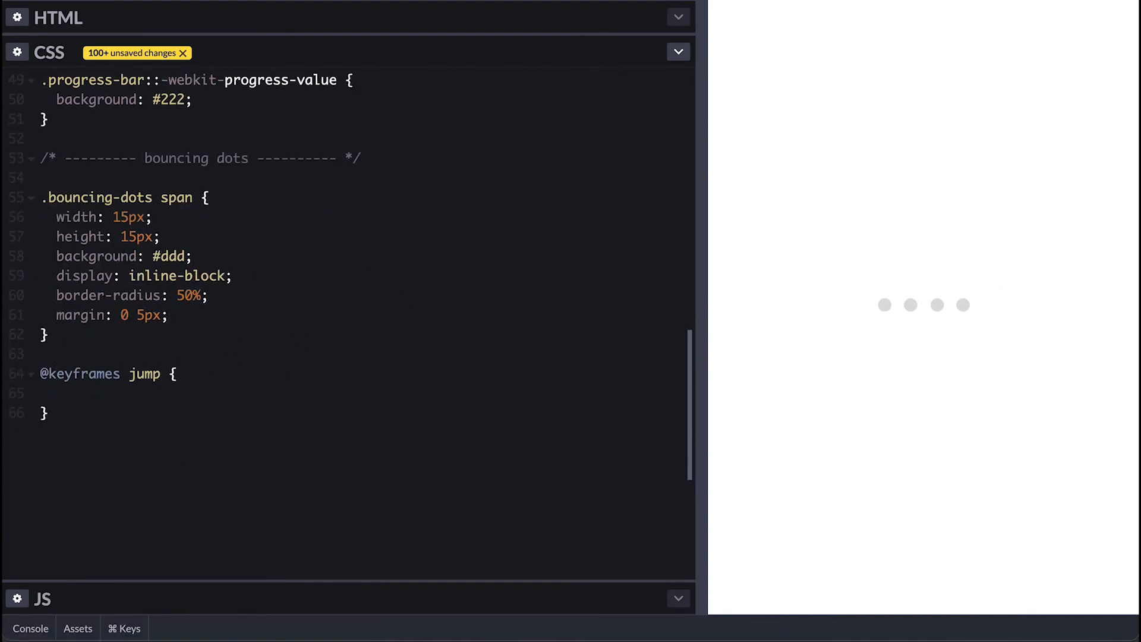
{"action": "type", "text": "0% {"}
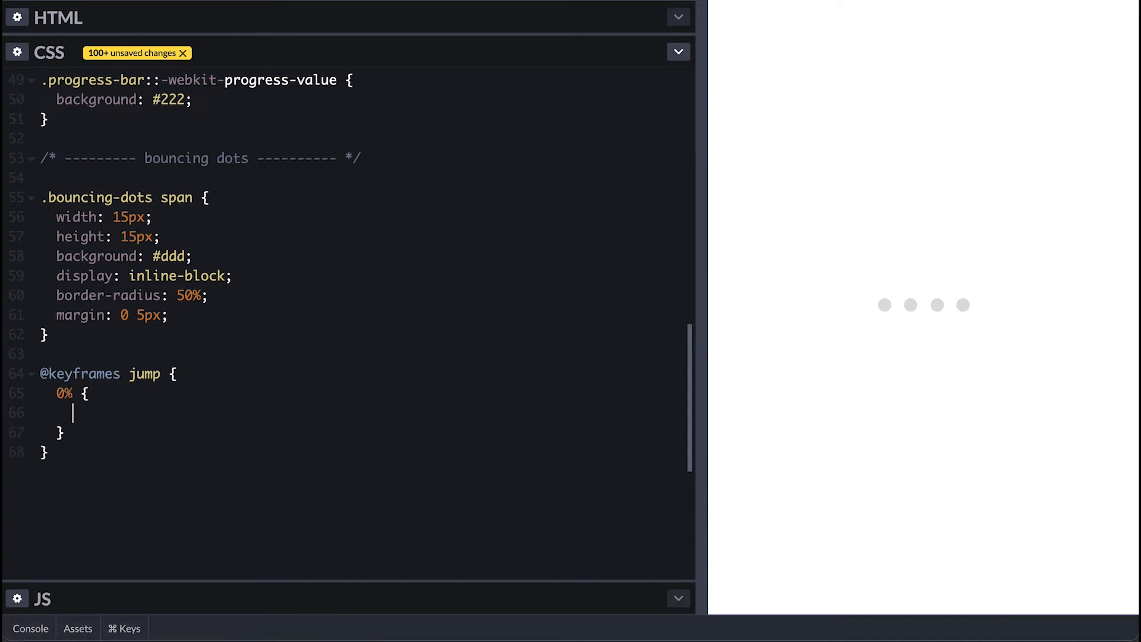
{"action": "type", "text": "transform: translate(0"}
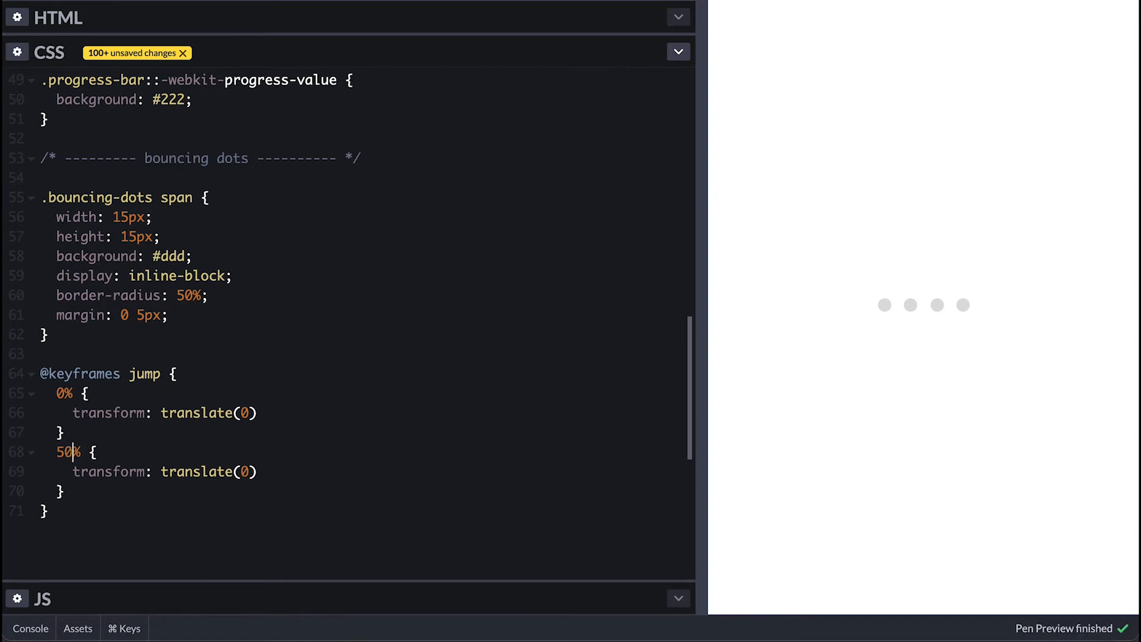
{"action": "type", "text": "-15px"}
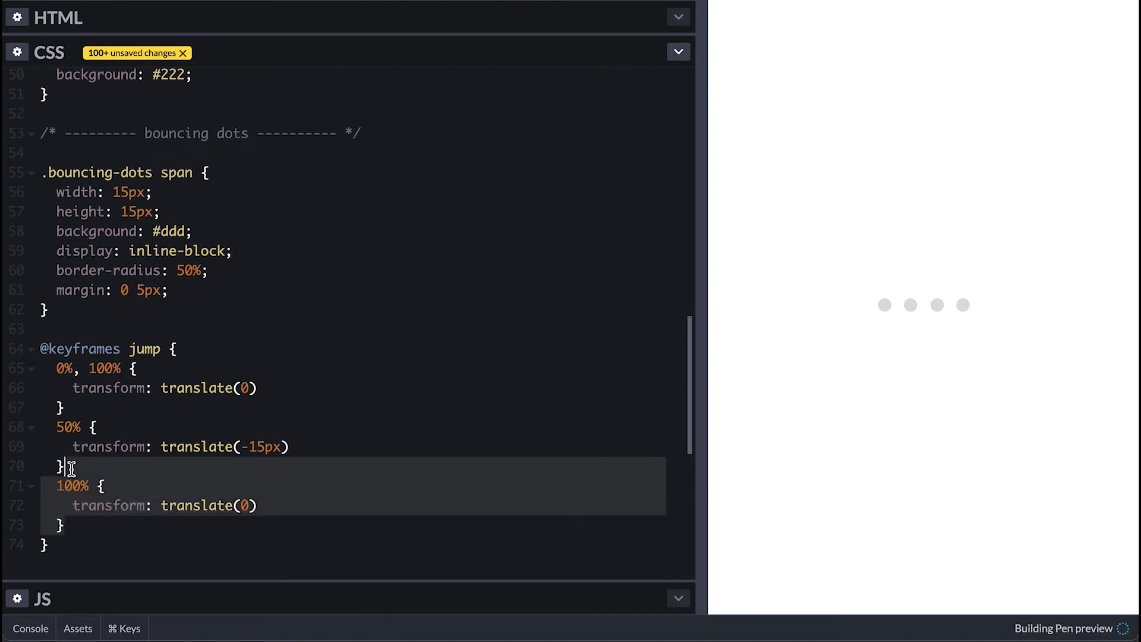
Apply animation: jump 1s ease infinite to the dot spans
{"action": "type", "text": "anima"}
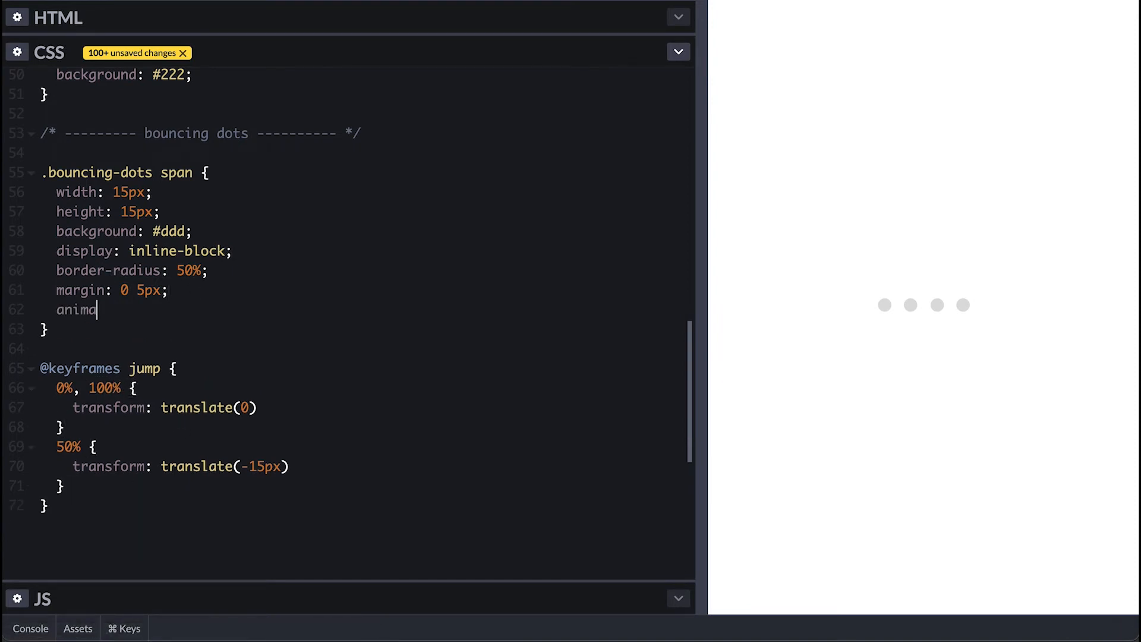
{"action": "type", "text": "tion: jump"}
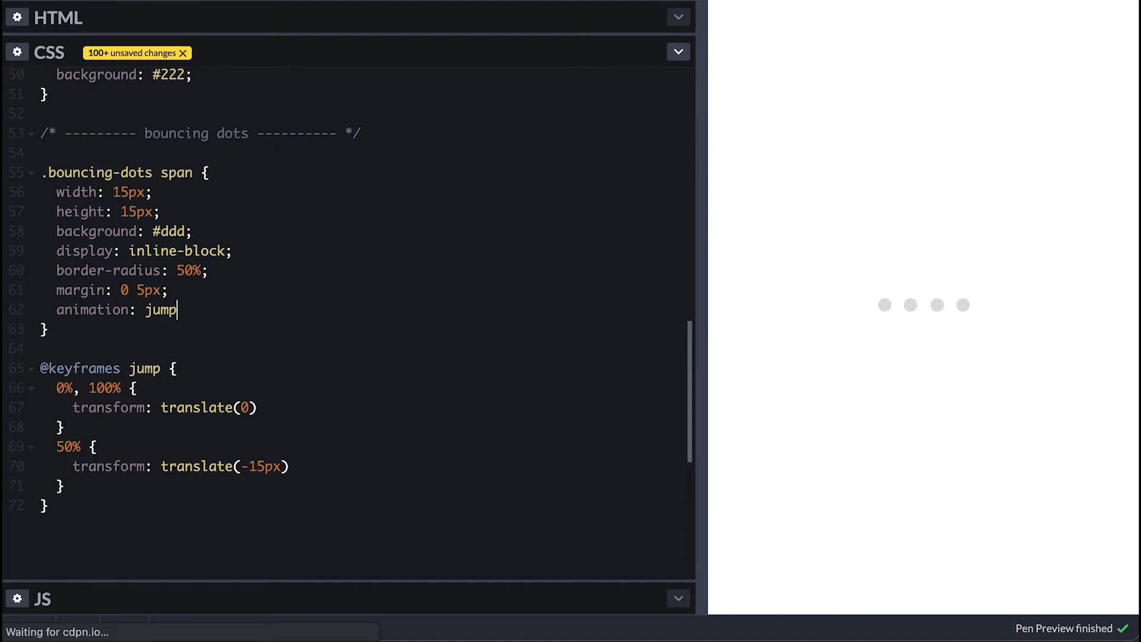
{"action": "type", "text": "1s ease inf"}
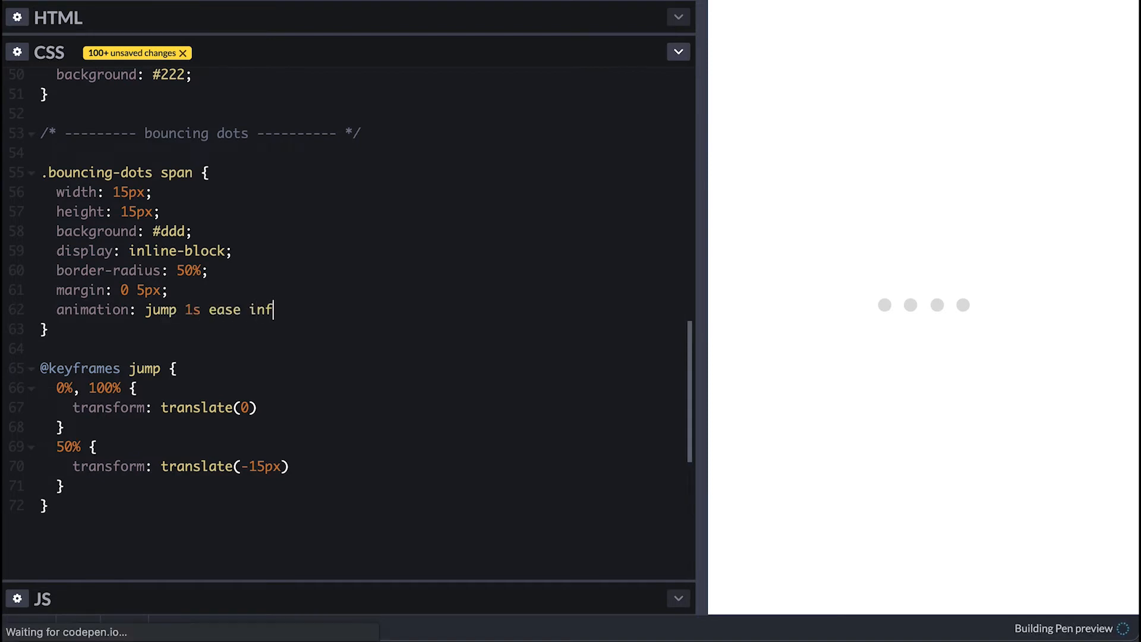
{"action": "type", "text": "inite;"}
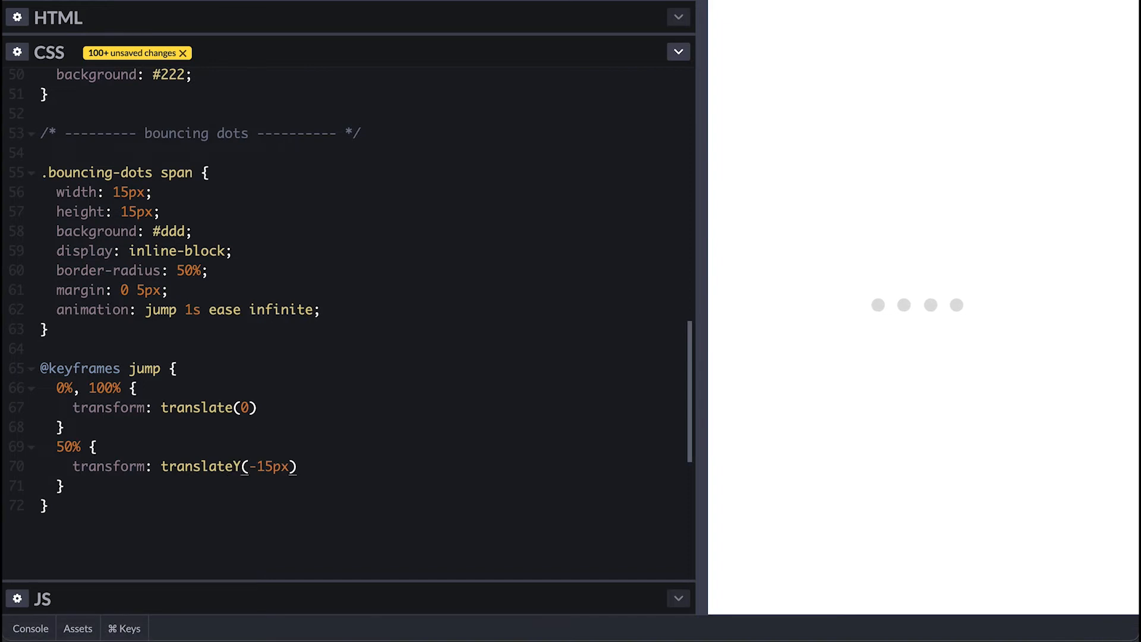
{"action": "left_click", "coordinate": [234, 408]}
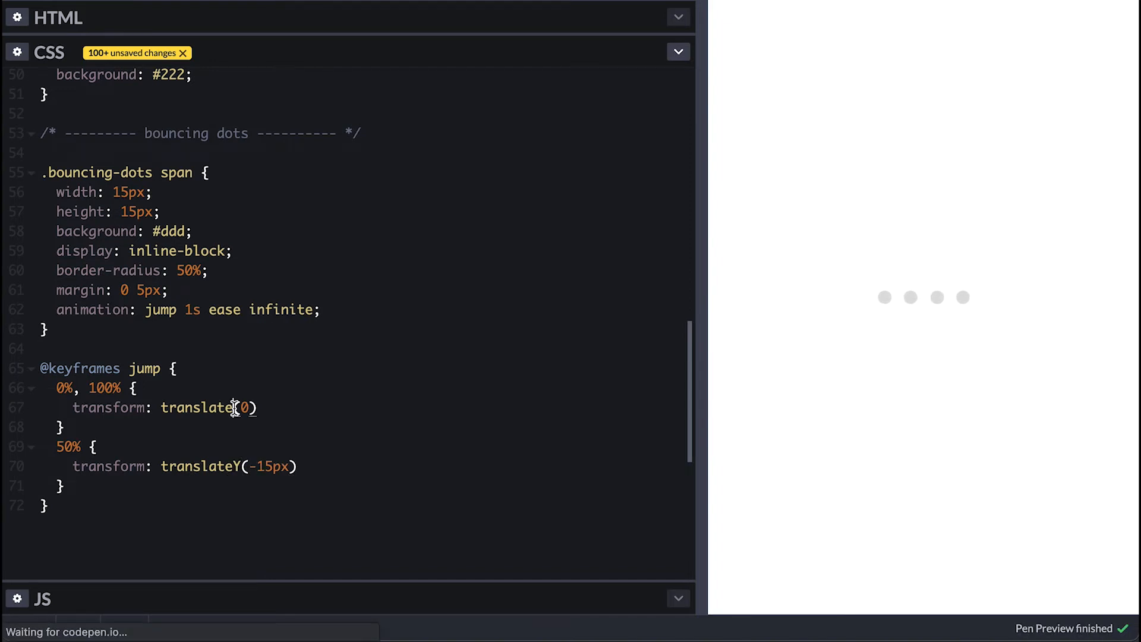
Change the resting keyframe to translateY(0) and adjust the keyframe percentages
{"action": "type", "text": "Y"}
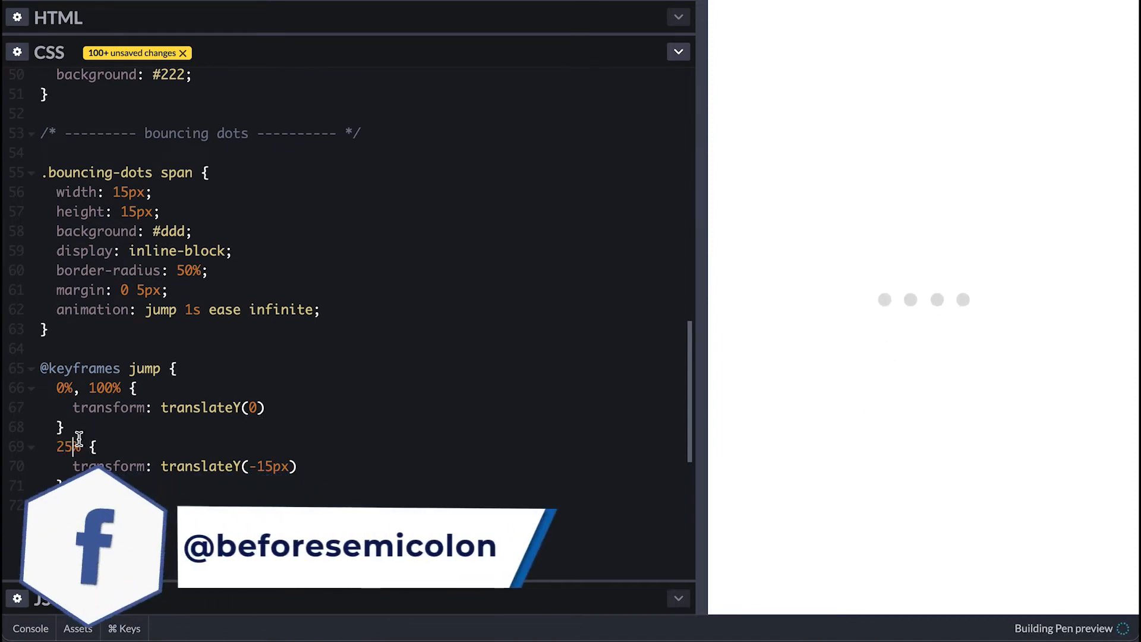
{"action": "type", "text": "50"}
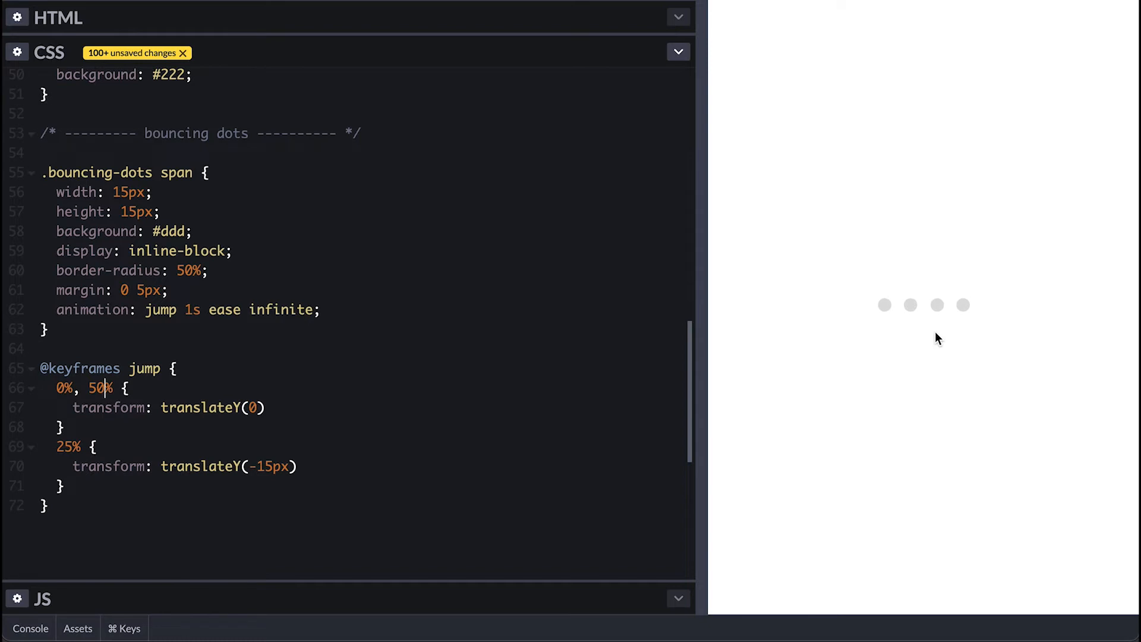
{"action": "type", "text": "100%"}
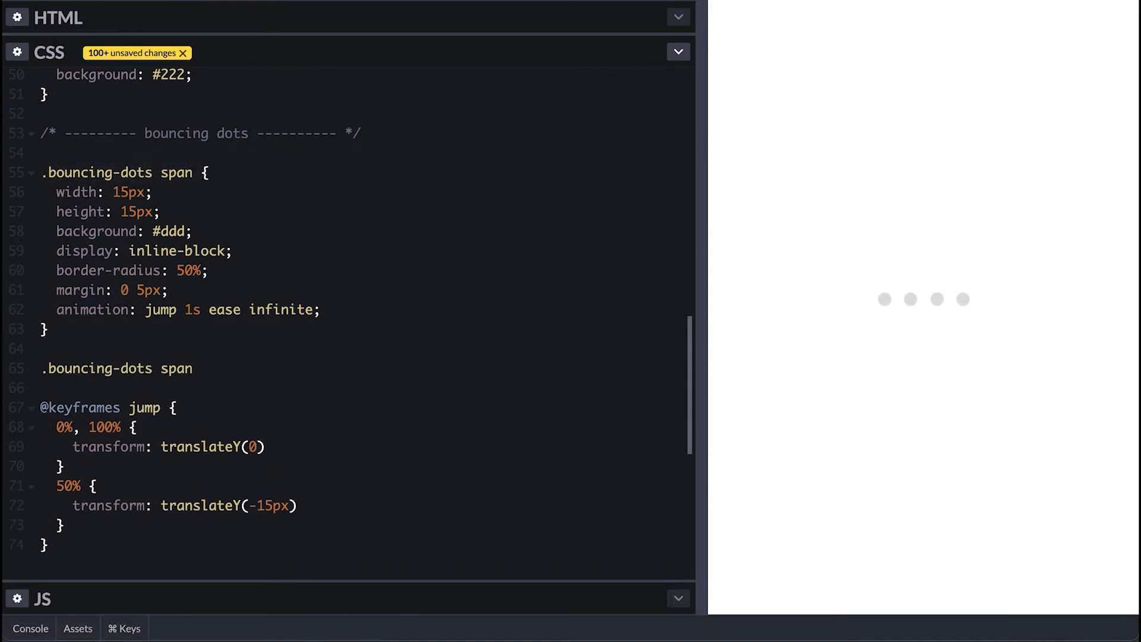
Add nth-of-type(2), (3), (4) dot rules with animation delays 0.15s, 0.3s and 0.45s
{"action": "type", "text": ":nth-"}
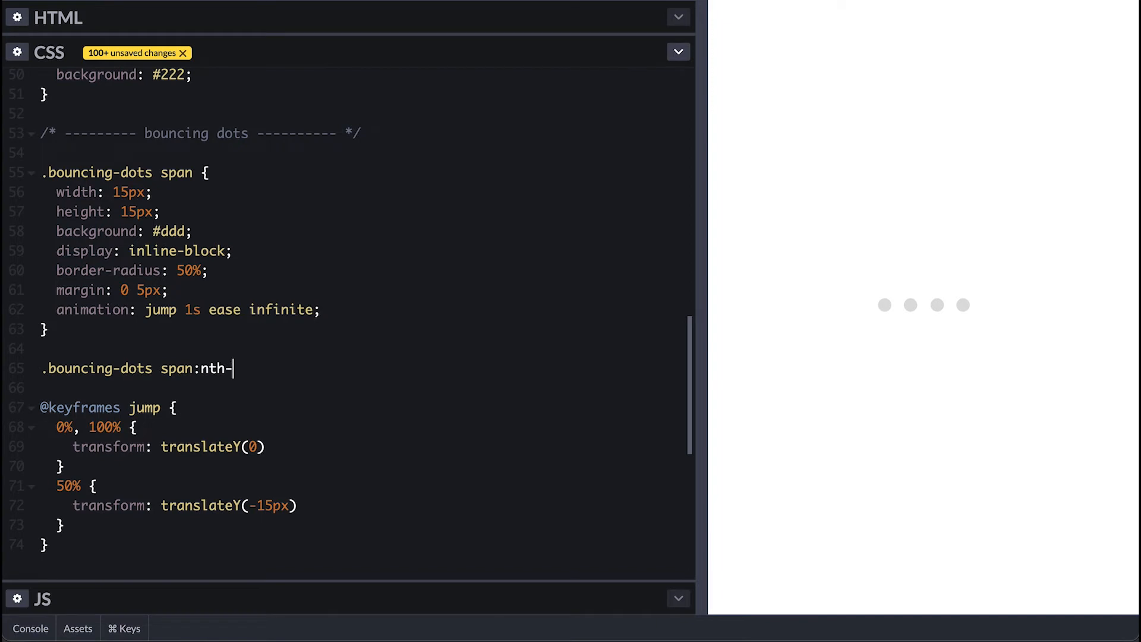
{"action": "type", "text": "of-type()"}
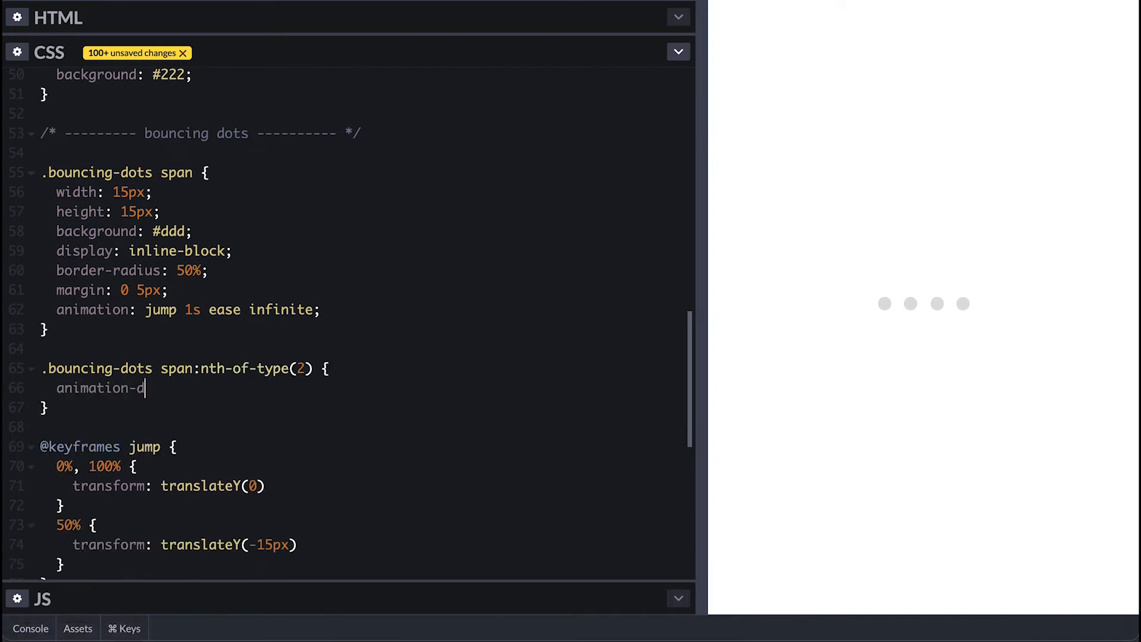
{"action": "type", "text": "elay: 0.15s"}
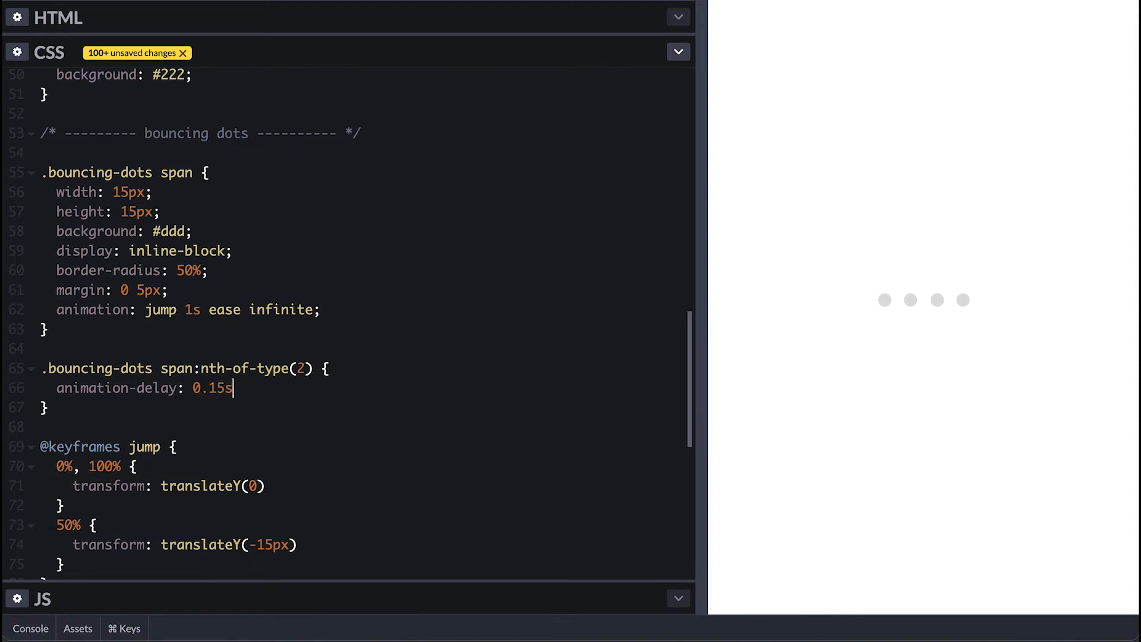
{"action": "type", "text": ";"}
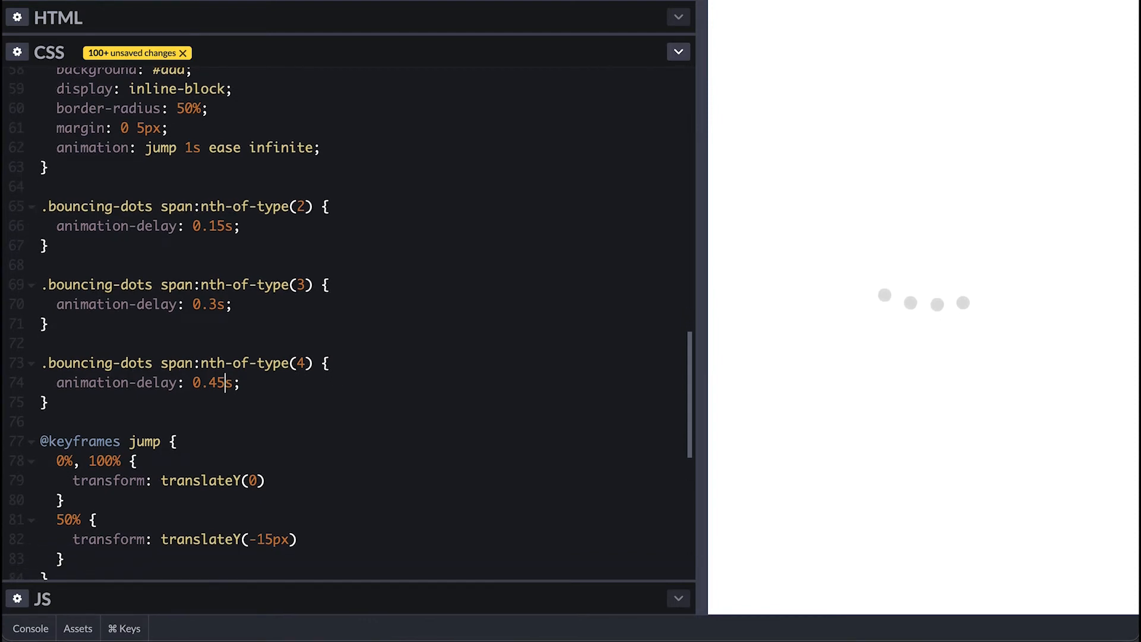
Set the dot animation to 1.5s, resting at 0%, 35%, 100% and peaking at 17%
{"action": "scroll", "scroll_direction": "down", "scroll_amount": 3}
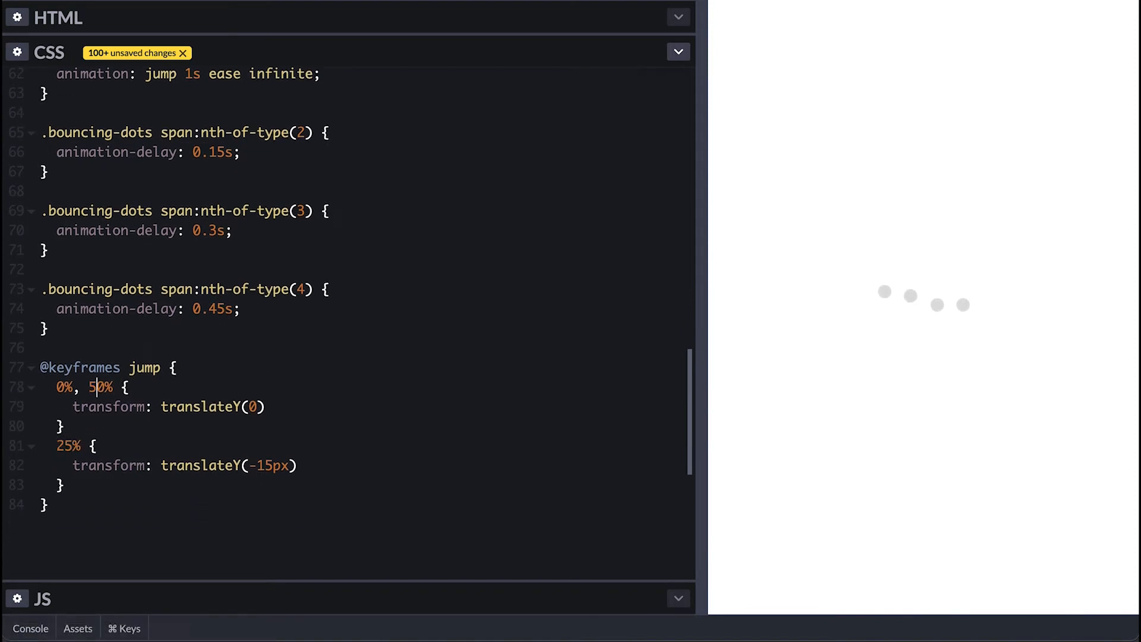
{"action": "scroll", "scroll_direction": "up", "scroll_amount": 3}
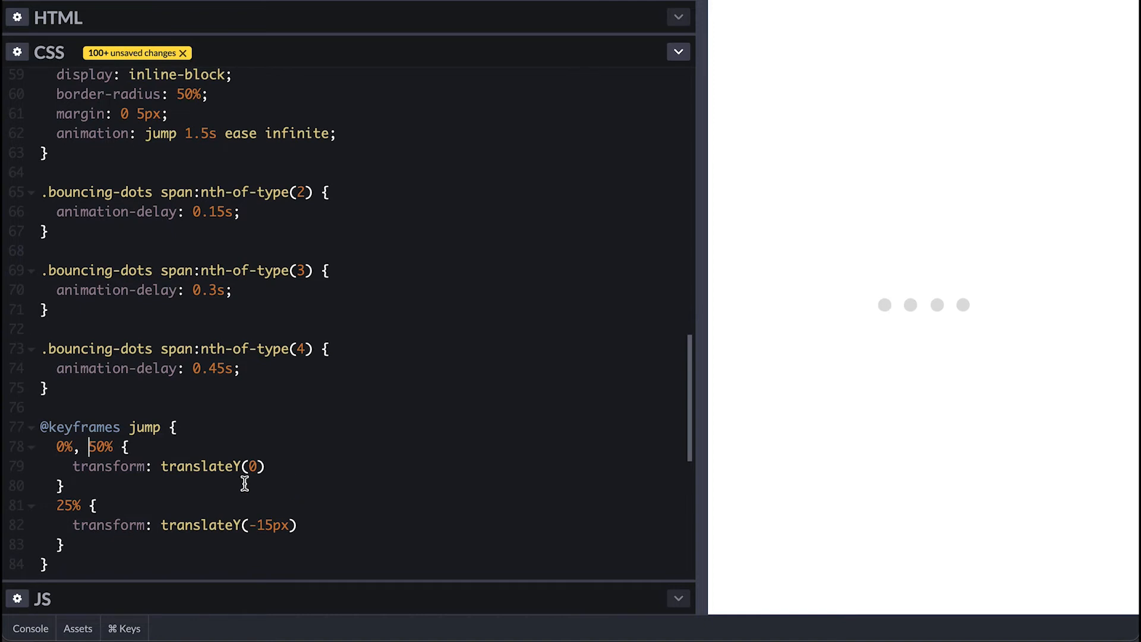
{"action": "type", "text": ", 100%"}
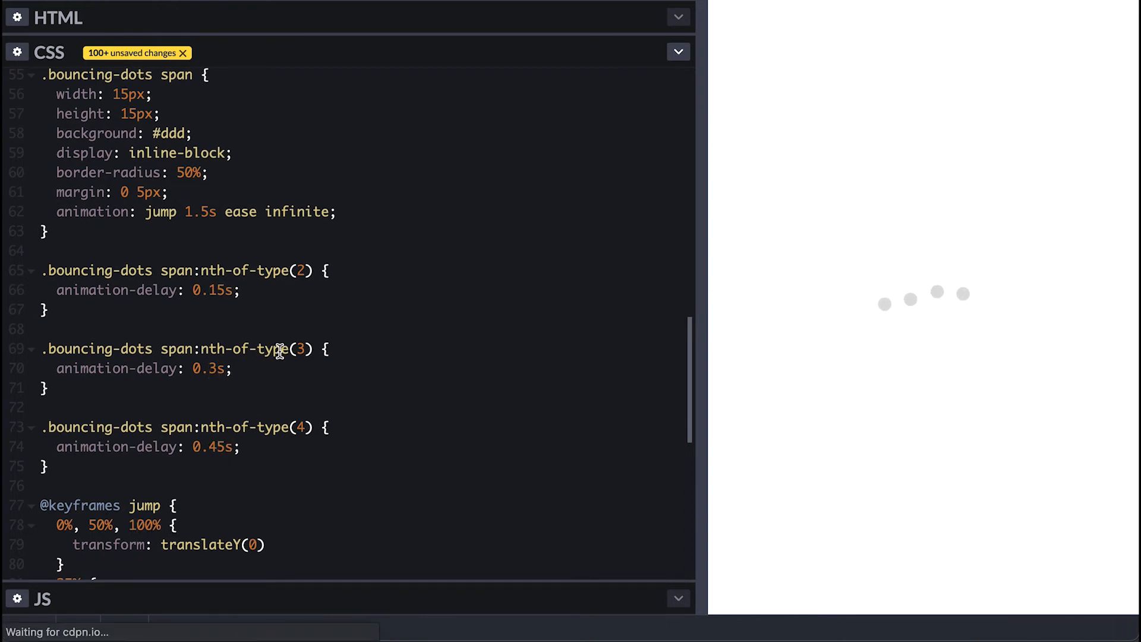
{"action": "scroll", "scroll_direction": "down", "scroll_amount": 3}
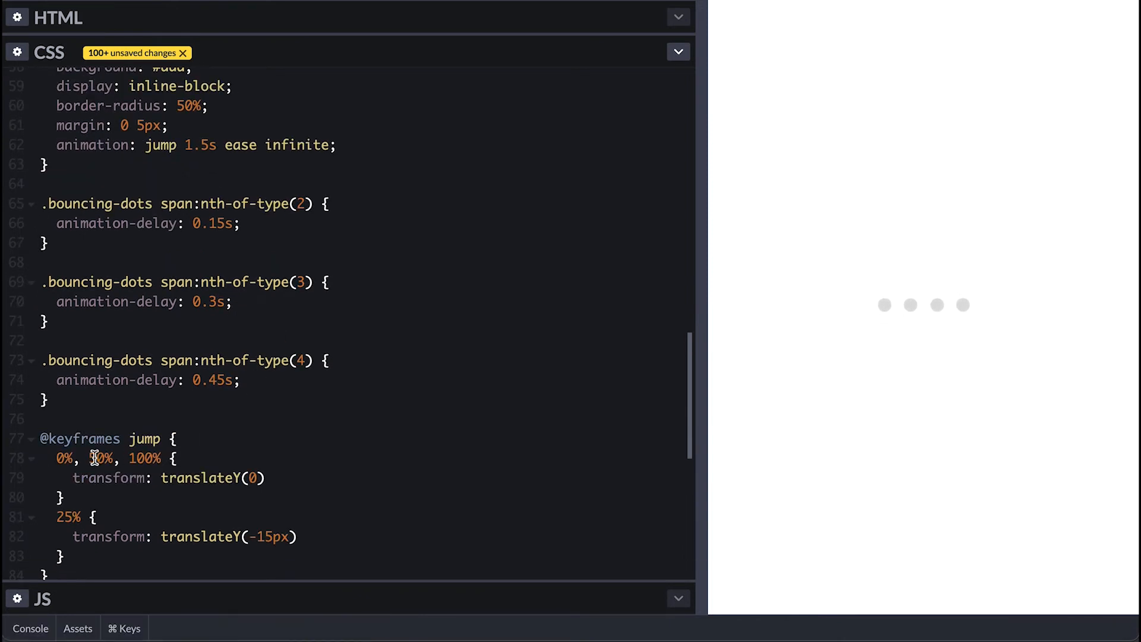
{"action": "scroll", "scroll_direction": "up", "scroll_amount": 3}
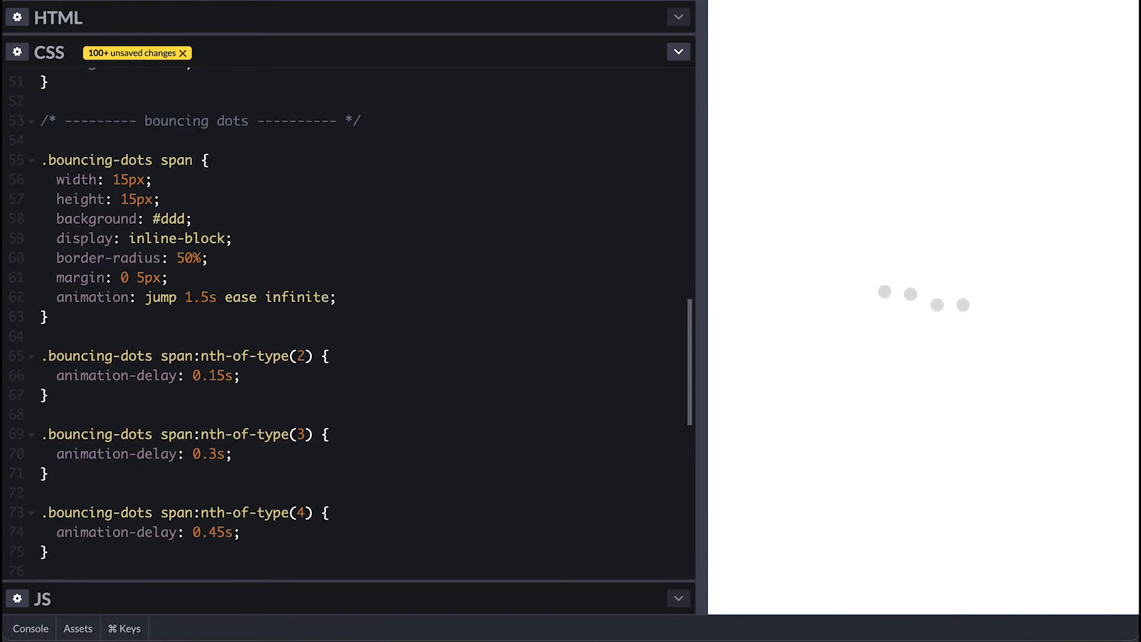
{"action": "scroll", "scroll_direction": "down", "scroll_amount": 3}
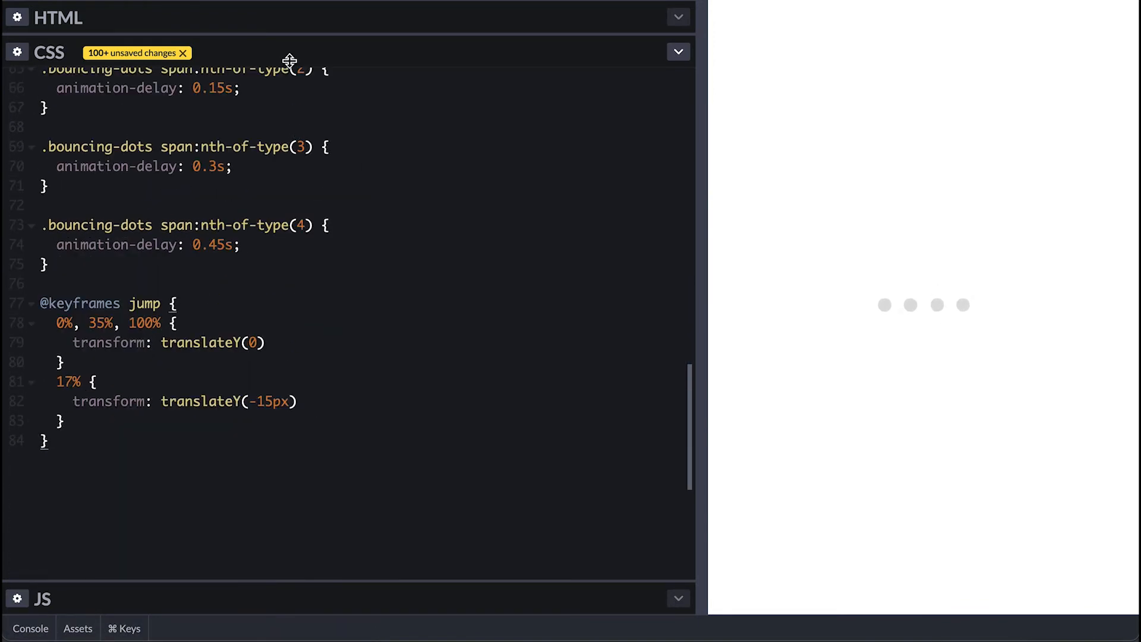
Comment out the dots div, add a skeleton-layout div, and start its 450px-wide CSS rule
{"action": "left_click", "coordinate": [676, 16]}
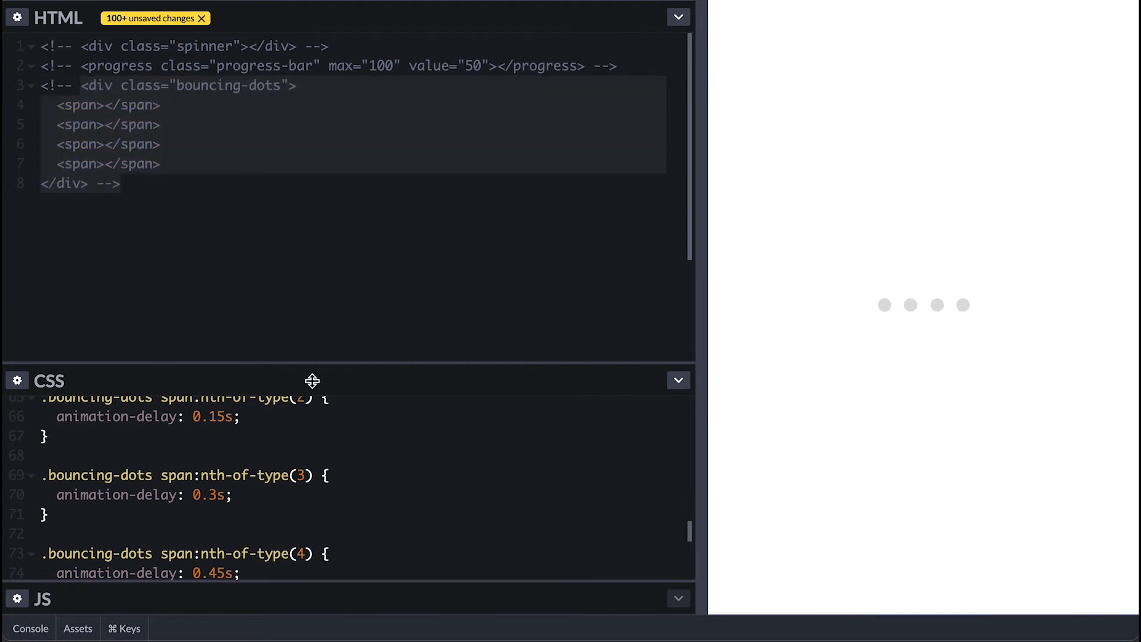
{"action": "left_click", "coordinate": [677, 17]}
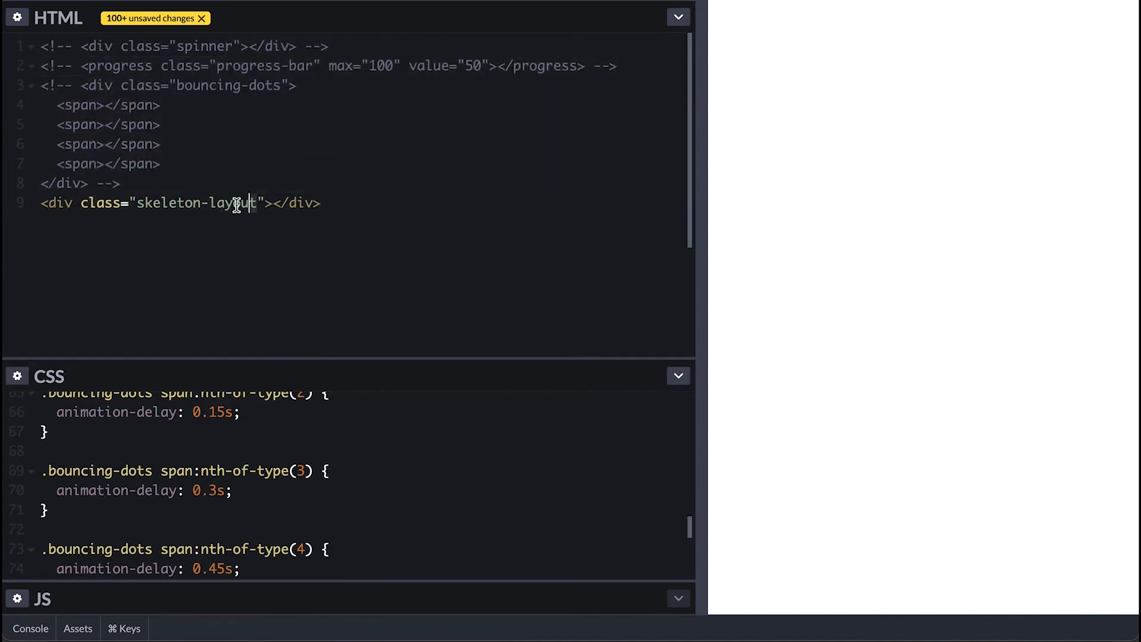
{"action": "left_click", "coordinate": [676, 17]}
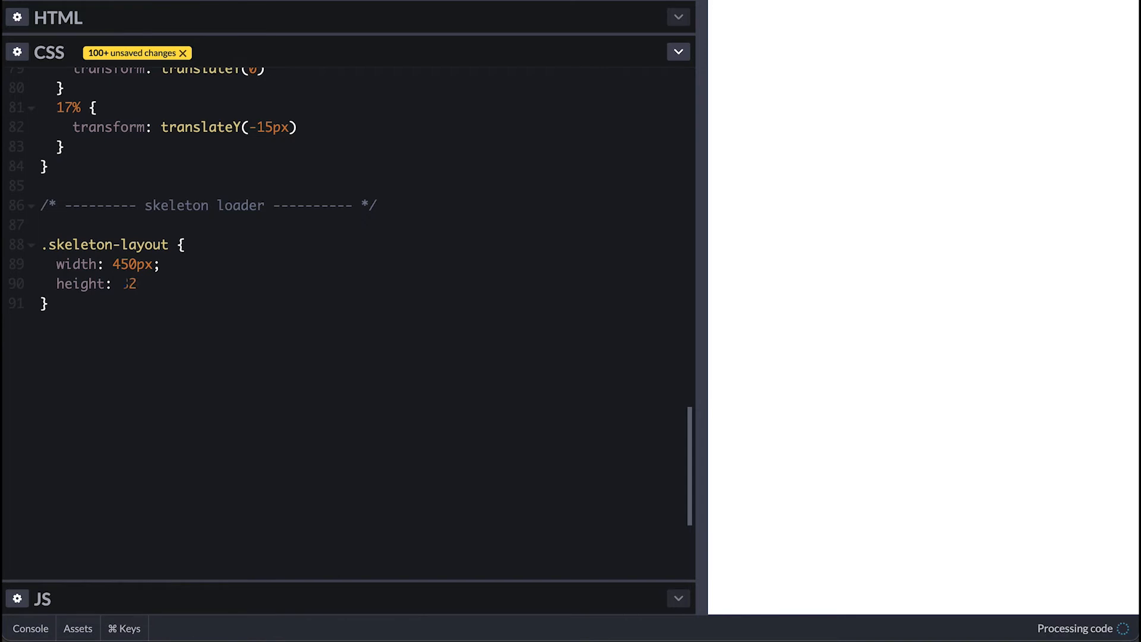
Size the skeleton panel 320px by 600px with a #f2f2f2 background
{"action": "type", "text": "20px;"}
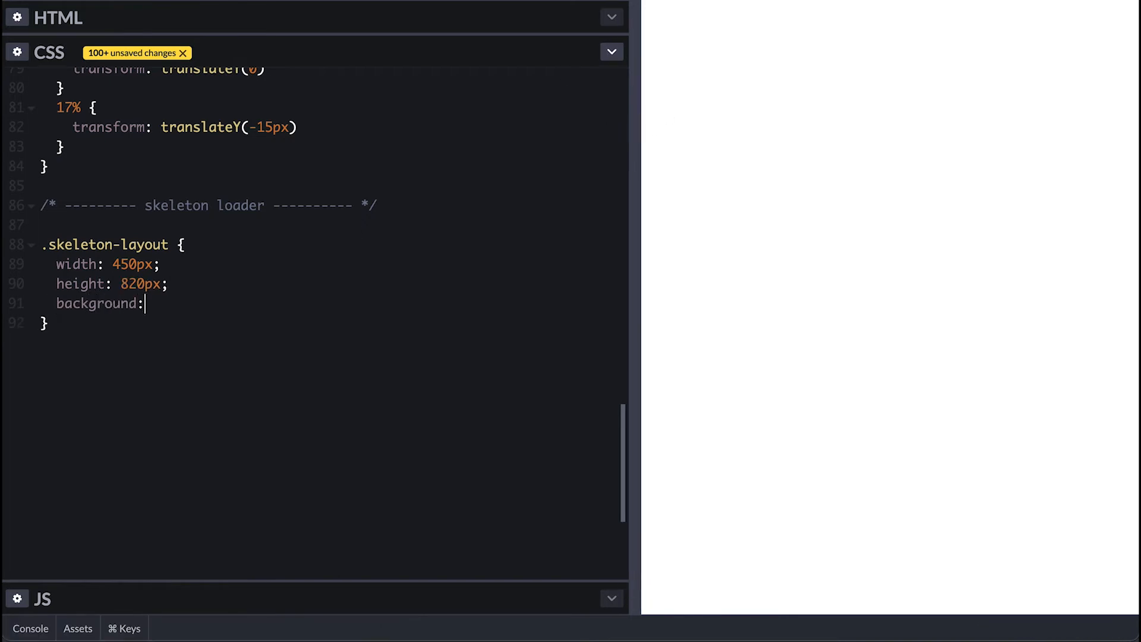
{"action": "type", "text": "#f2f2f2;"}
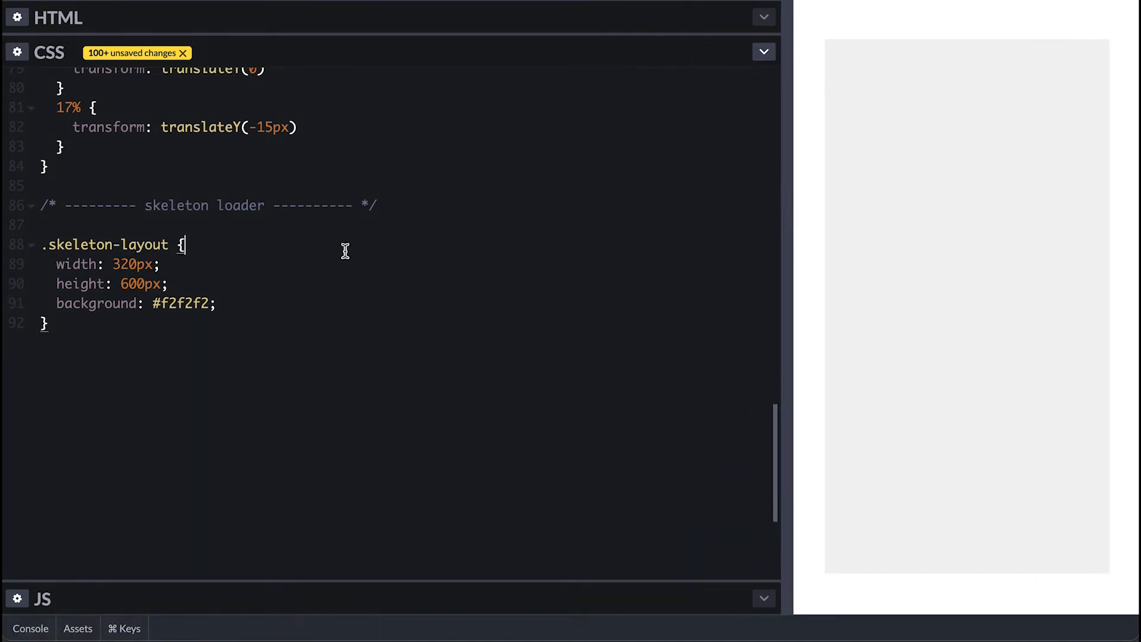
{"action": "mouse_move", "coordinate": [455, 260]}
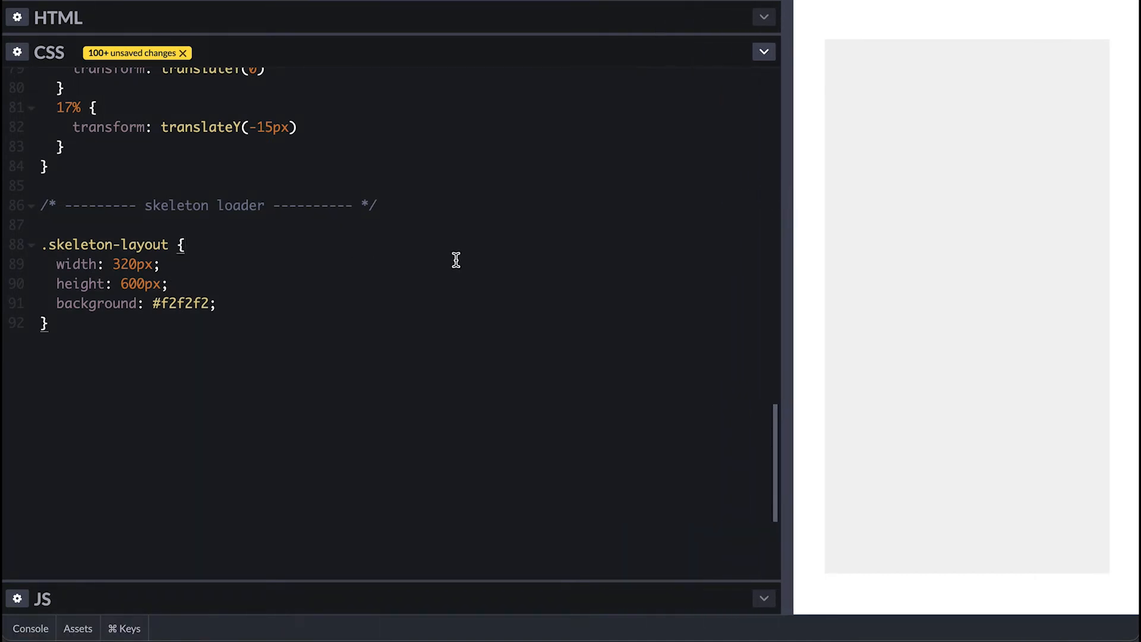
{"action": "key", "text": "Backspace"}
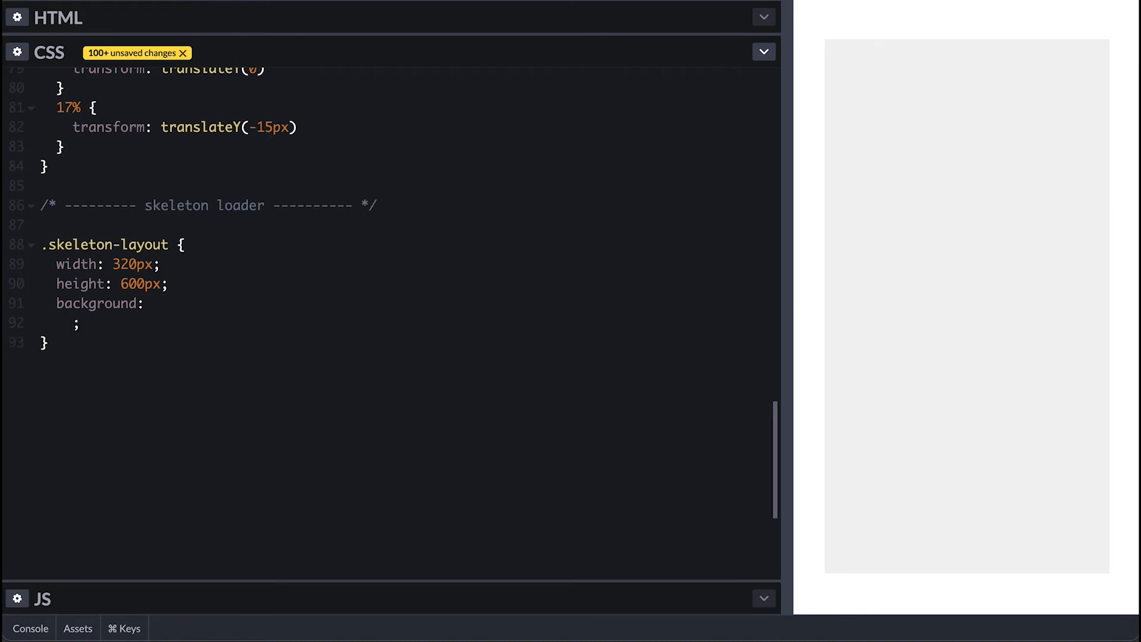
Layer a #ddd 50px no-repeat top band over a #f2f2f2 linear-gradient background
{"action": "type", "text": "linear-gradient()"}
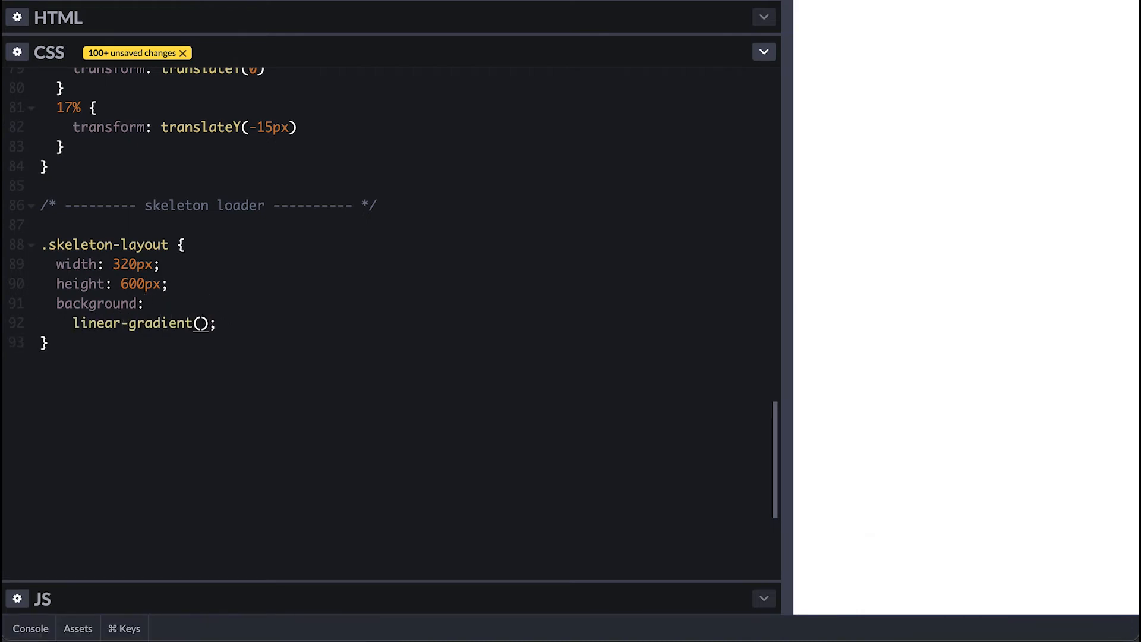
{"action": "type", "text": "#f2f2f2, #f2f2f2"}
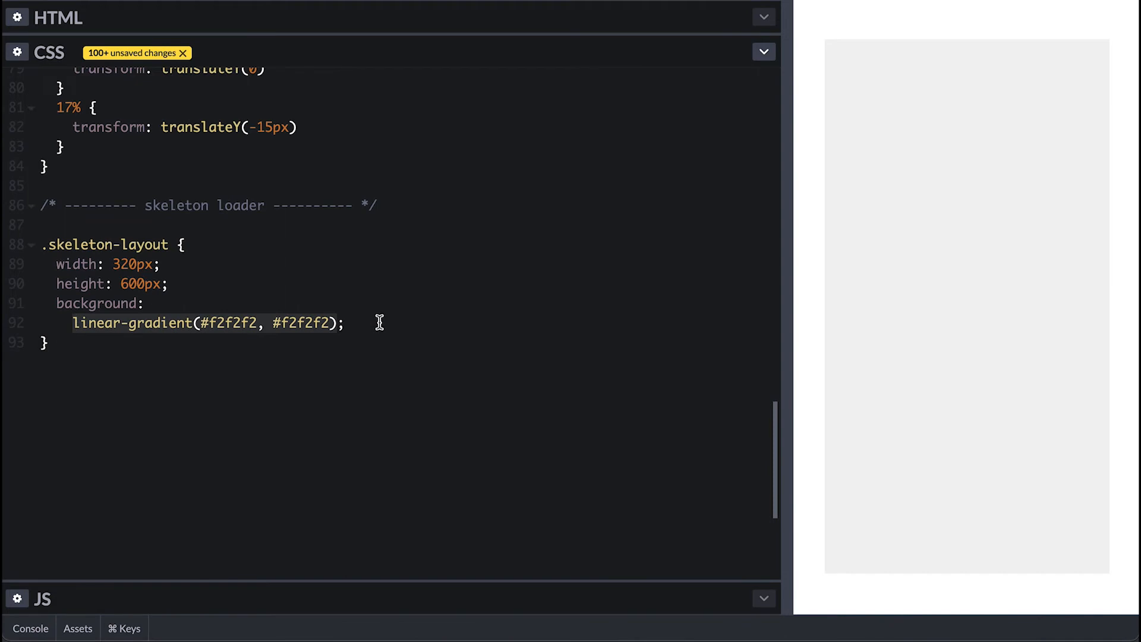
{"action": "left_click", "coordinate": [145, 304]}
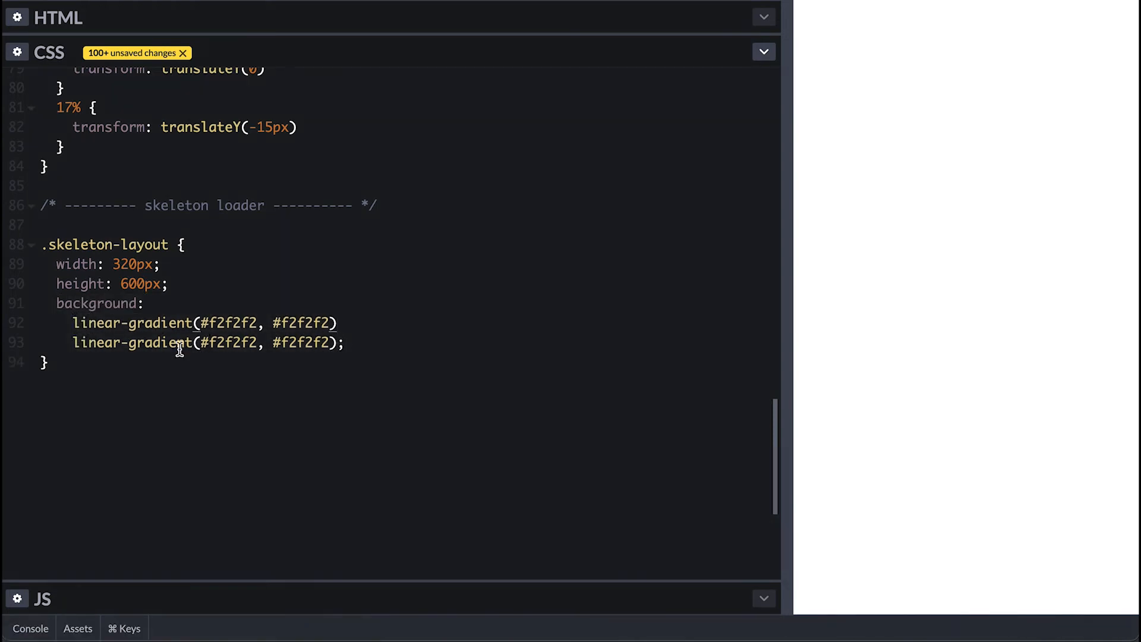
{"action": "type", "text": "#ddd, #ddd) 0 0"}
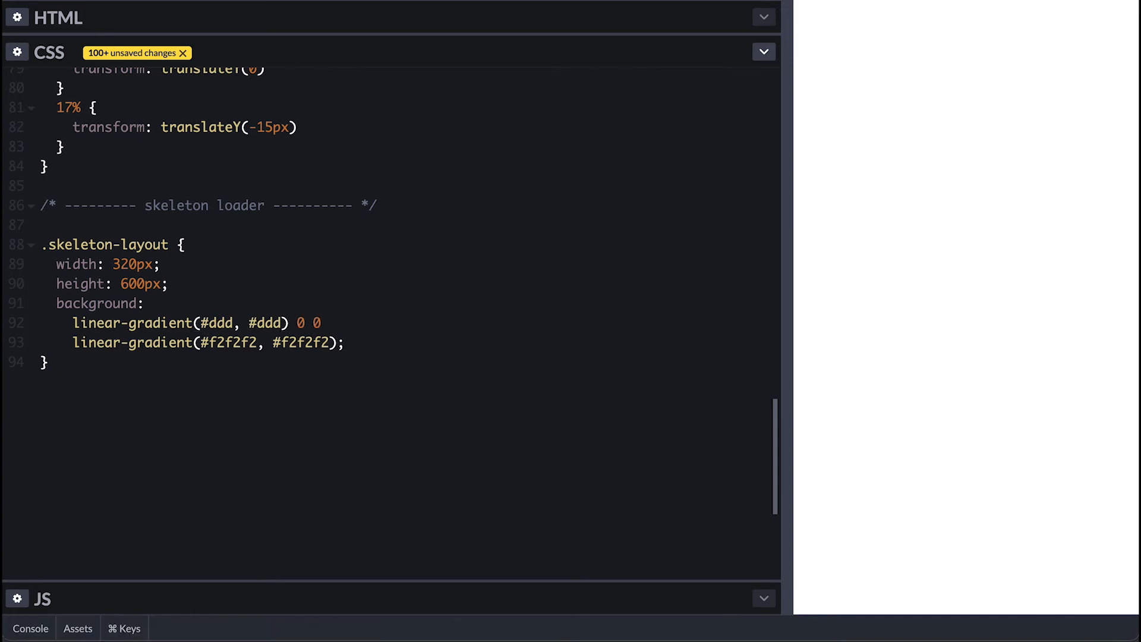
{"action": "type", "text": "/ 100% 50px no"}
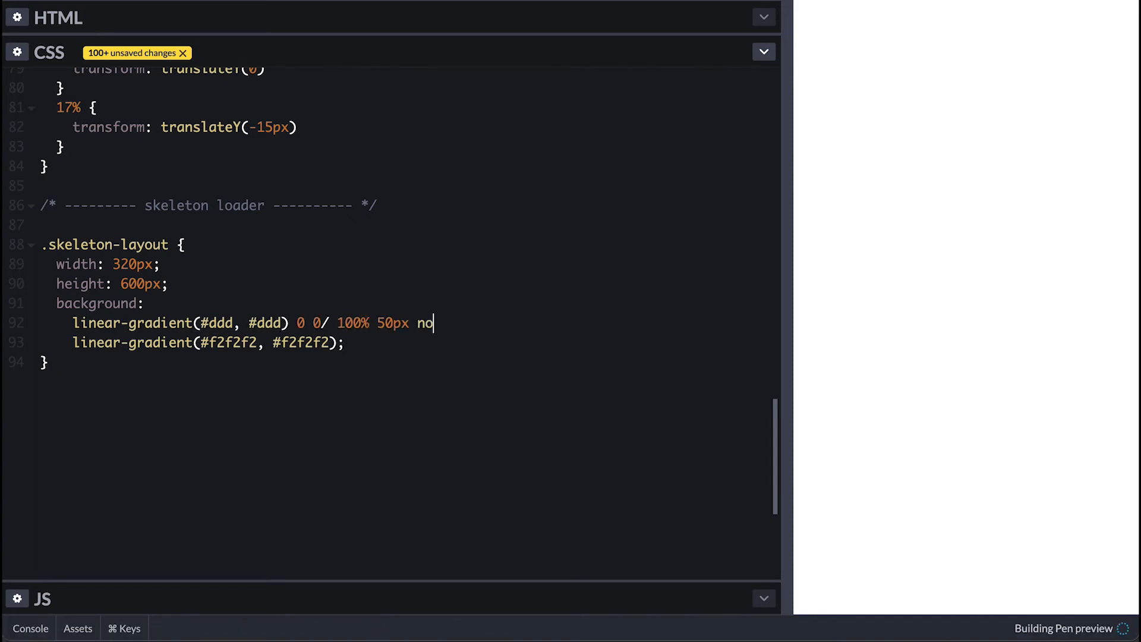
{"action": "type", "text": "-repeat,"}
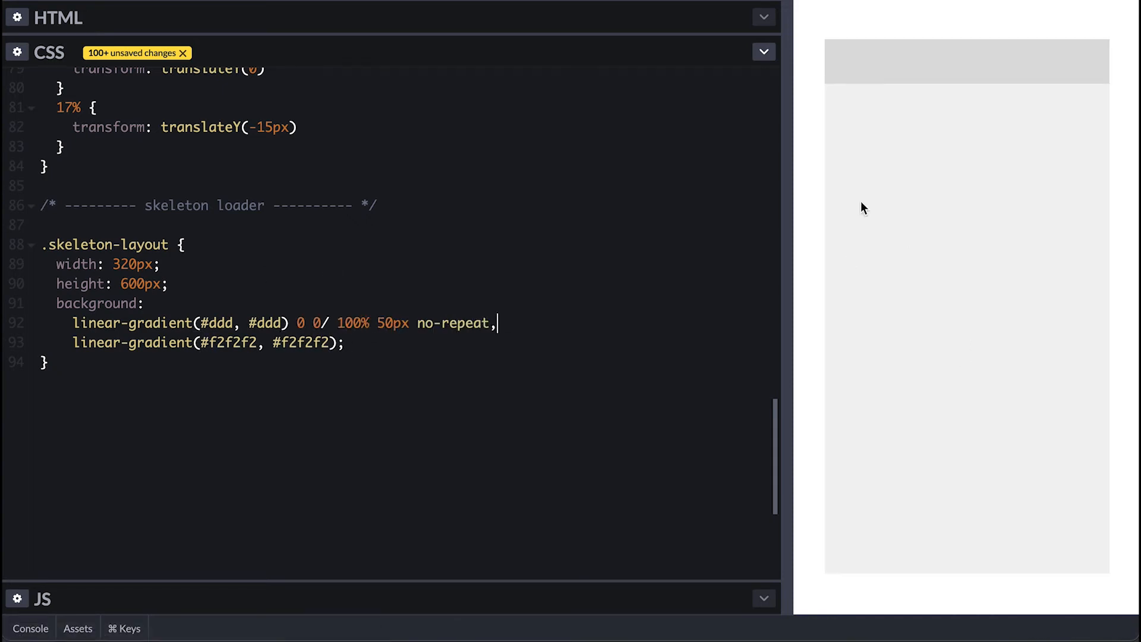
{"action": "mouse_move", "coordinate": [475, 329]}
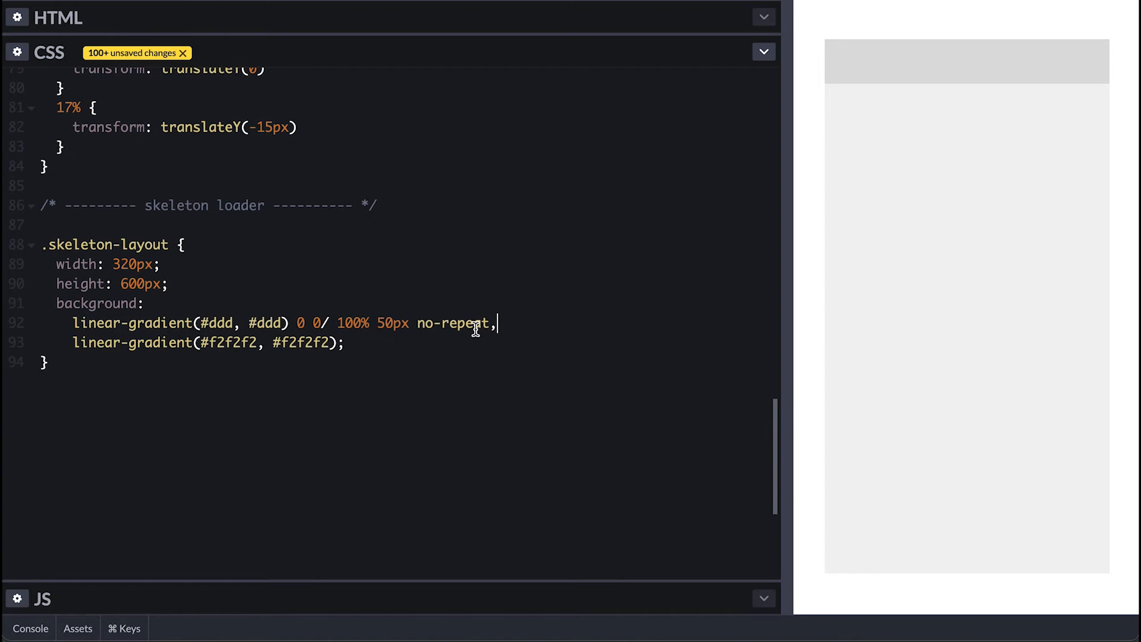
{"action": "mouse_move", "coordinate": [520, 323]}
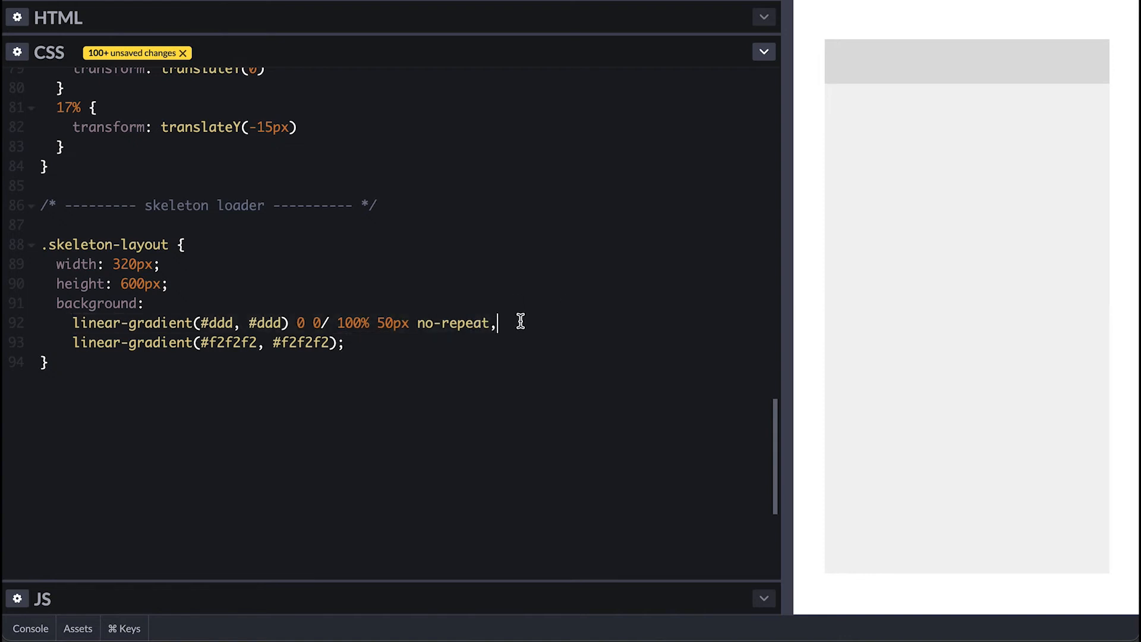
Add a radial-gradient avatar layer positioned at 25px 75px
{"action": "type", "text": "radial-gradient(#ddd, #ddd) 0 0/ 100% 50px no-repeat,"}
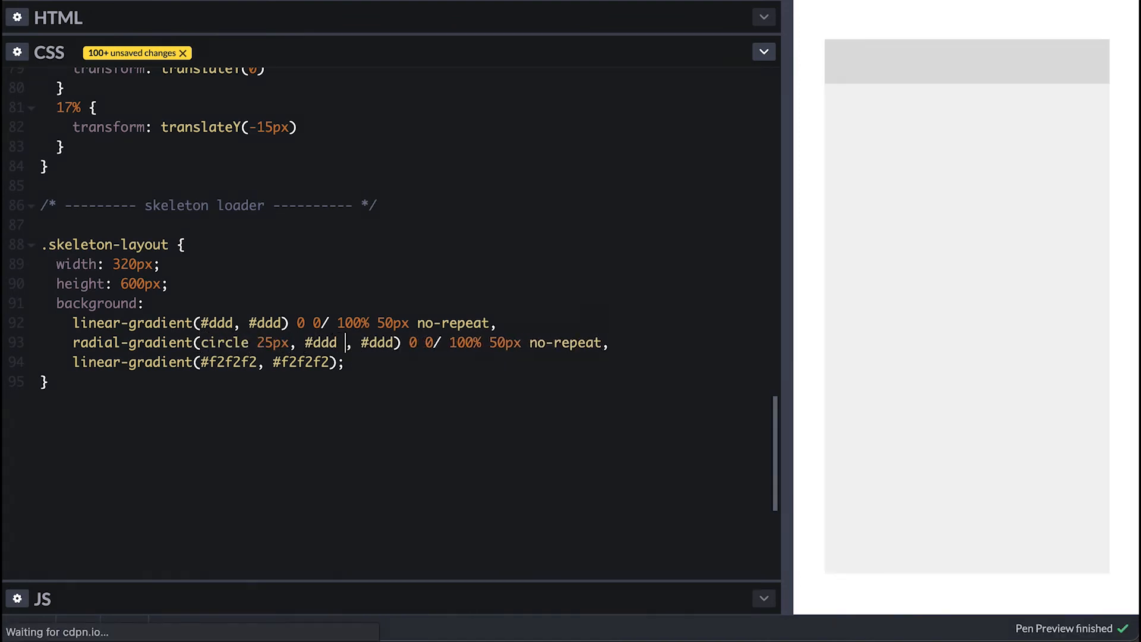
{"action": "type", "text": "99%, transparent 0)"}
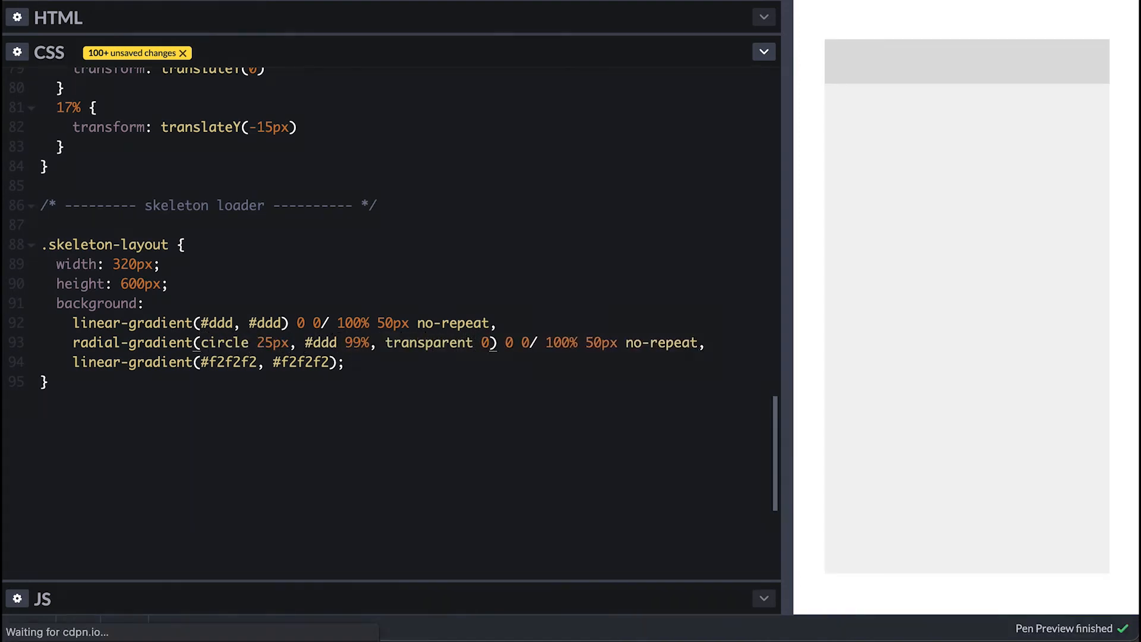
{"action": "type", "text": "25px 75px"}
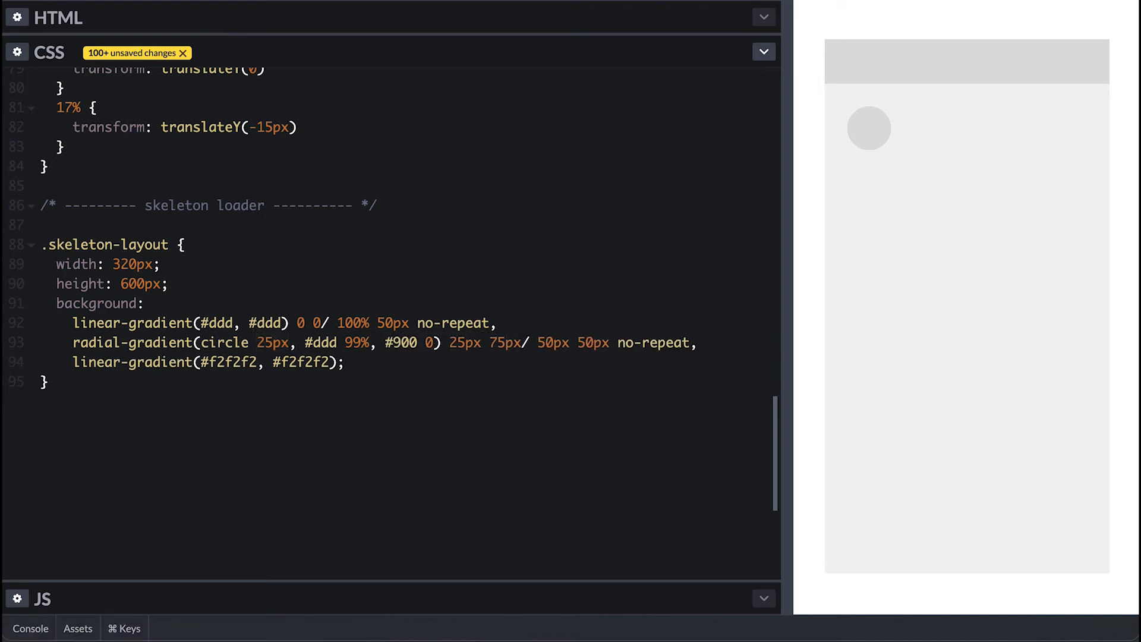
Change the avatar's colour stops to #ddd 100% and transparent
{"action": "left_click", "coordinate": [419, 343]}
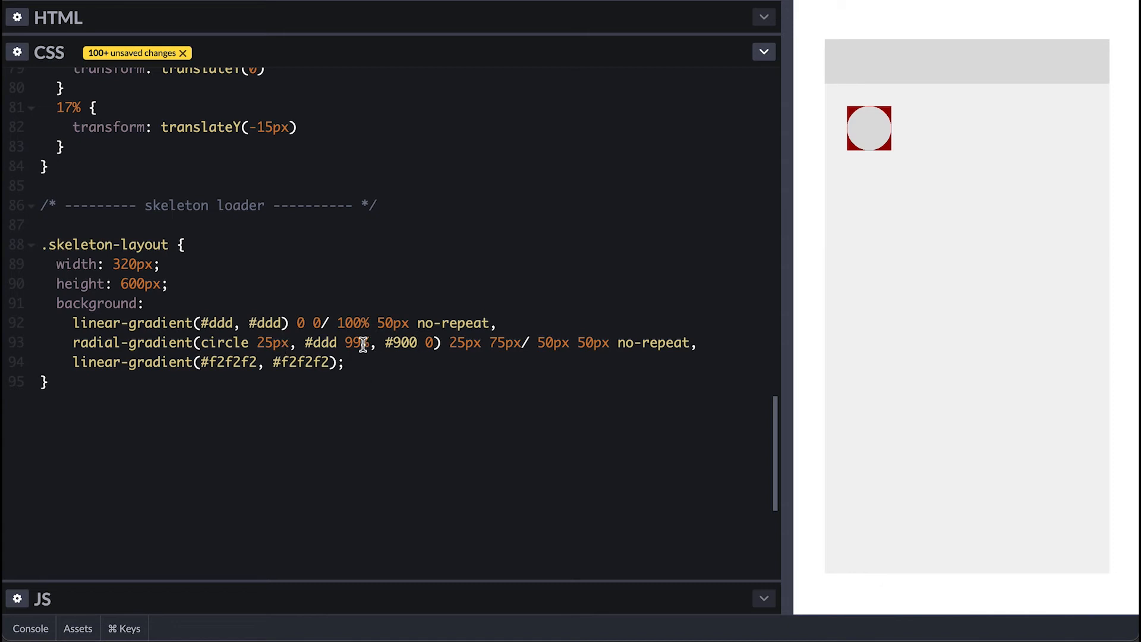
{"action": "type", "text": "100%"}
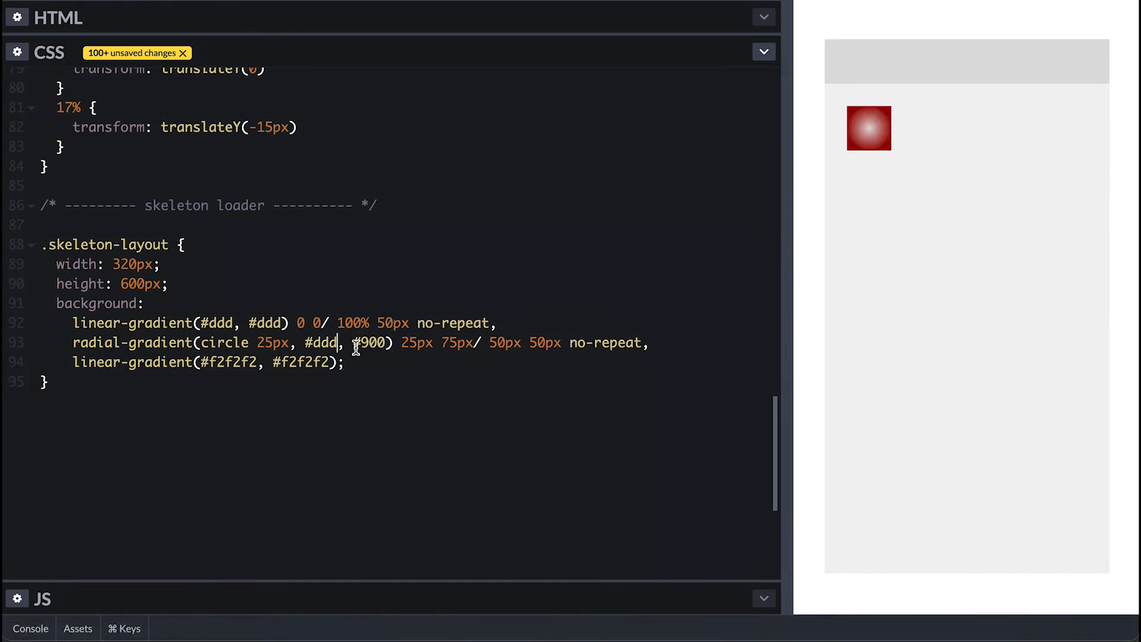
{"action": "type", "text": "100%"}
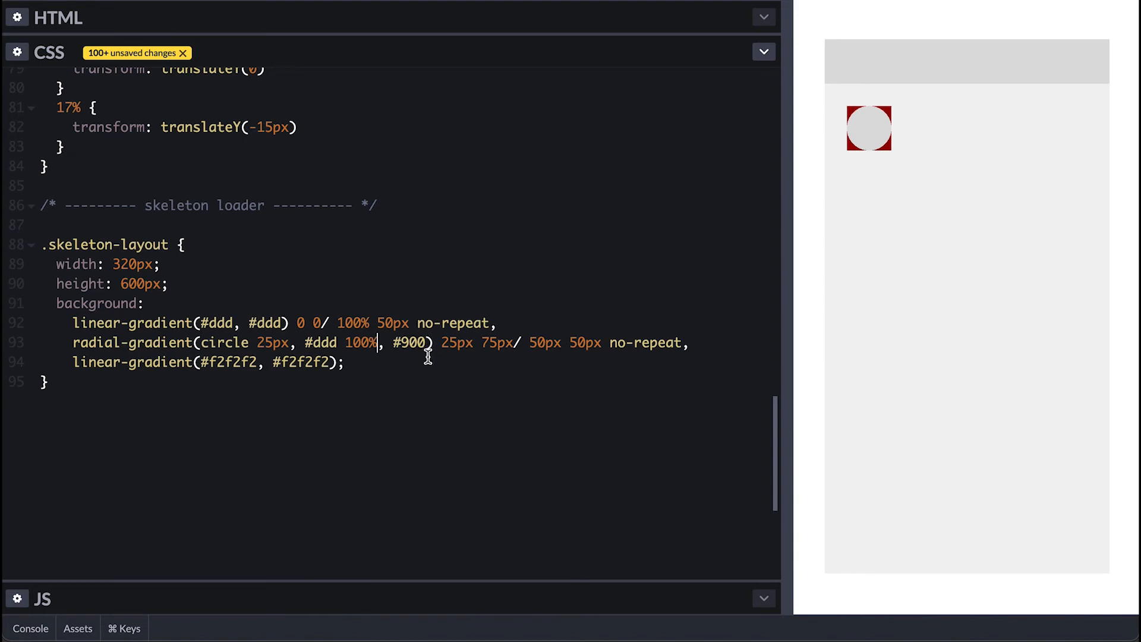
{"action": "type", "text": "transparent"}
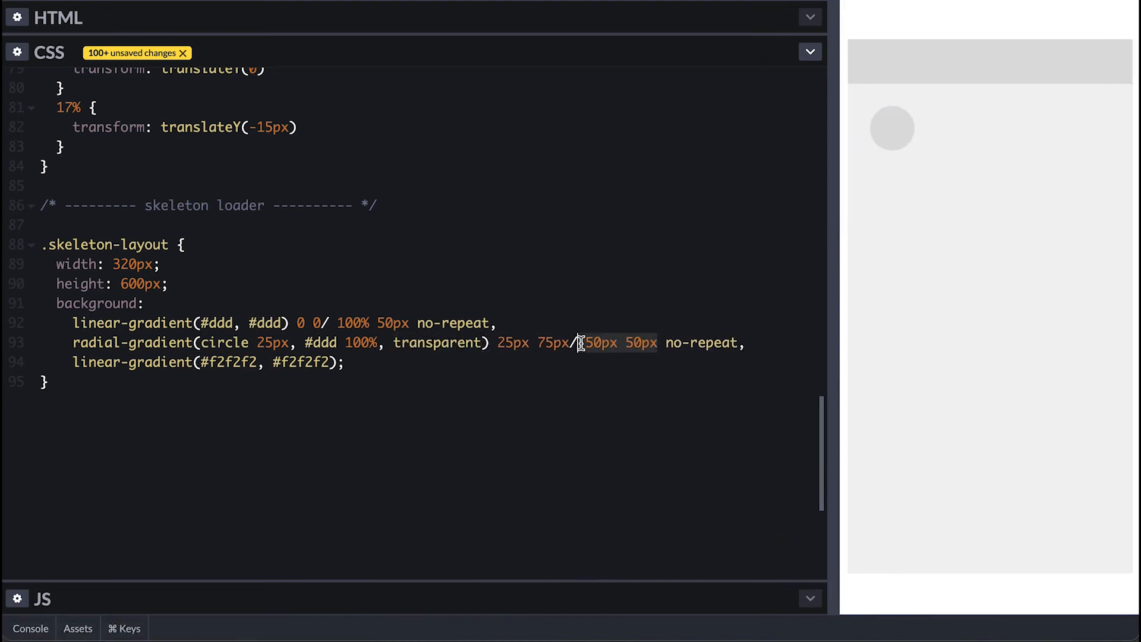
Add linear-gradient layers for name bars at 90px 80px and the content blocks
{"action": "type", "text": "linear-gradient(#ddd, #ddd) 0 0/ 100% 50px no-repeat,"}
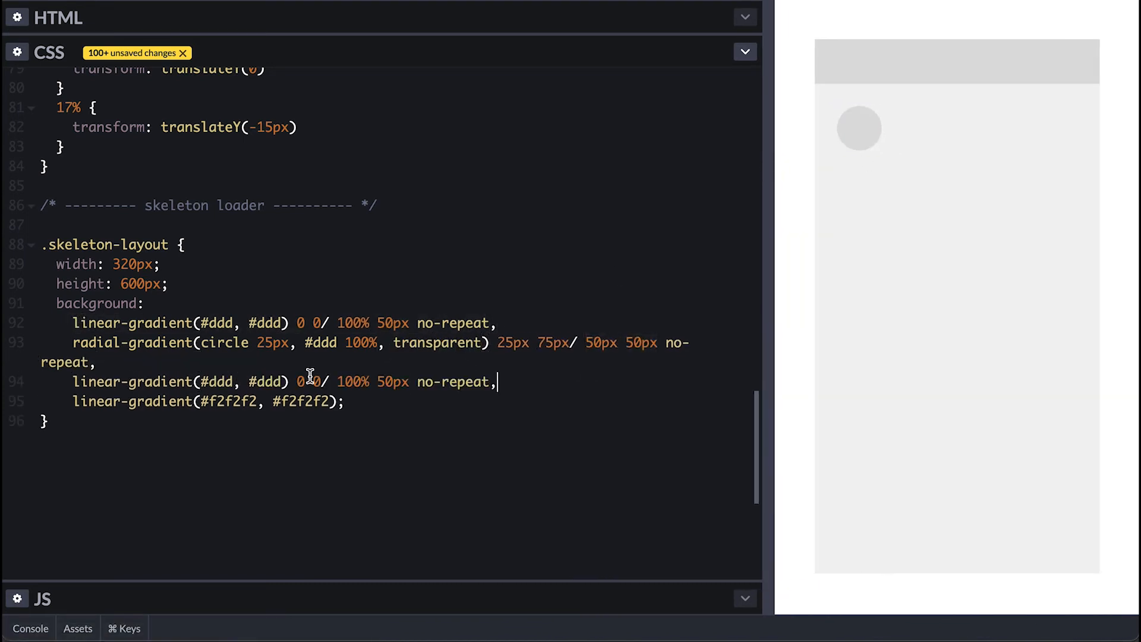
{"action": "type", "text": "90px 80px"}
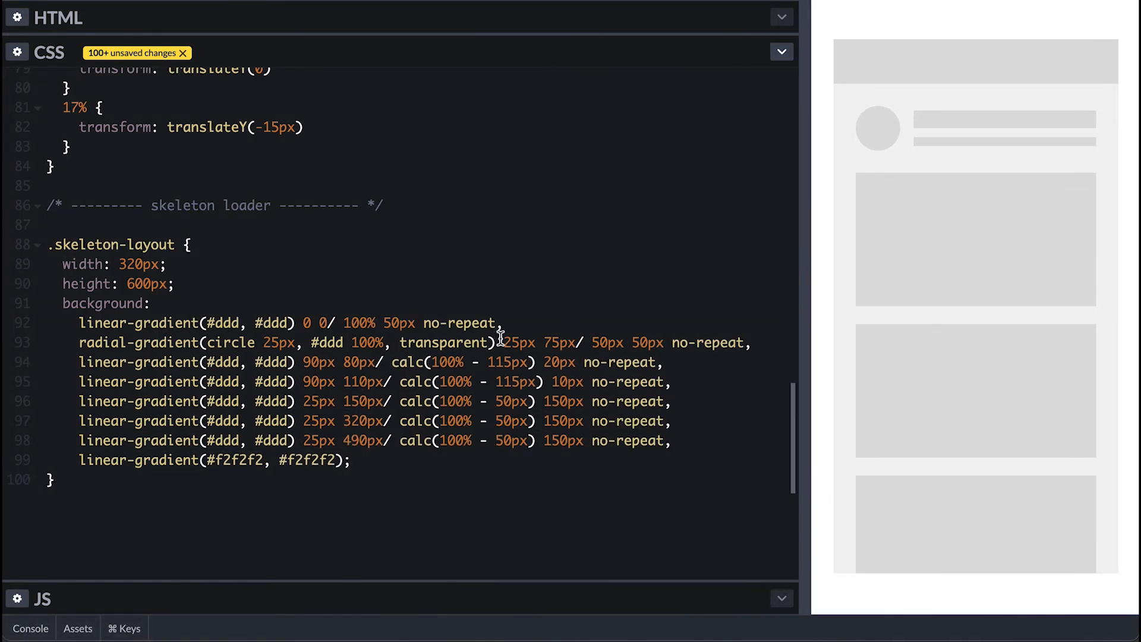
{"action": "key", "text": "Enter"}
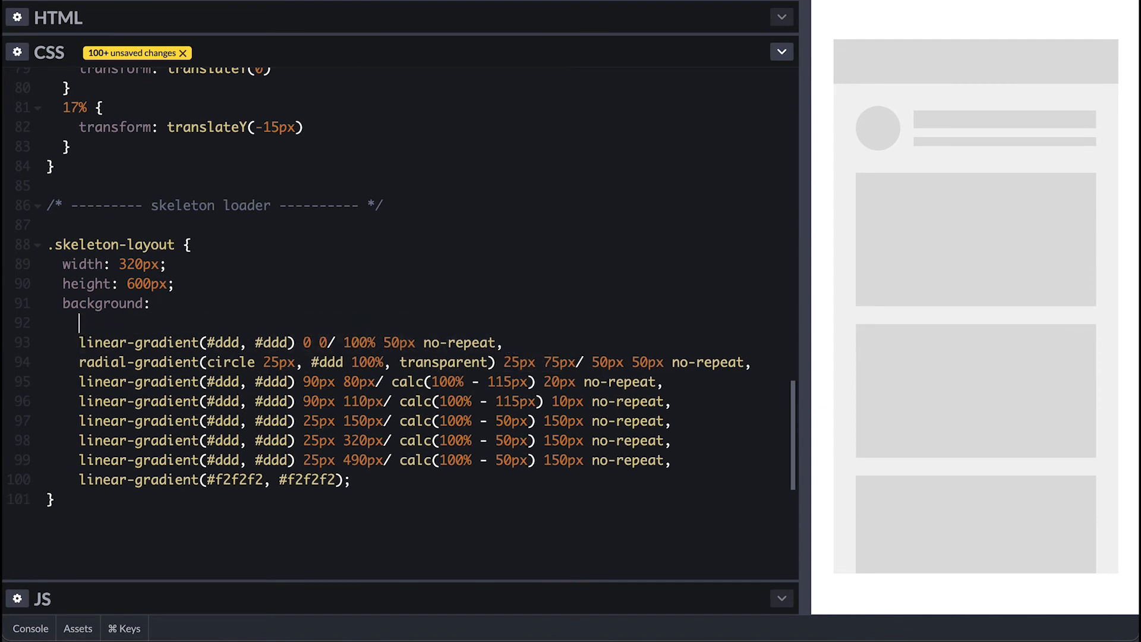
Add a 90deg red 150px shimmer stripe layer off the right edge; begin skeleton-load keyframes
{"action": "type", "text": "linear-gradient(90deg, #ddd, #ddd) 0 0/ 100% 50px no-repeat,"}
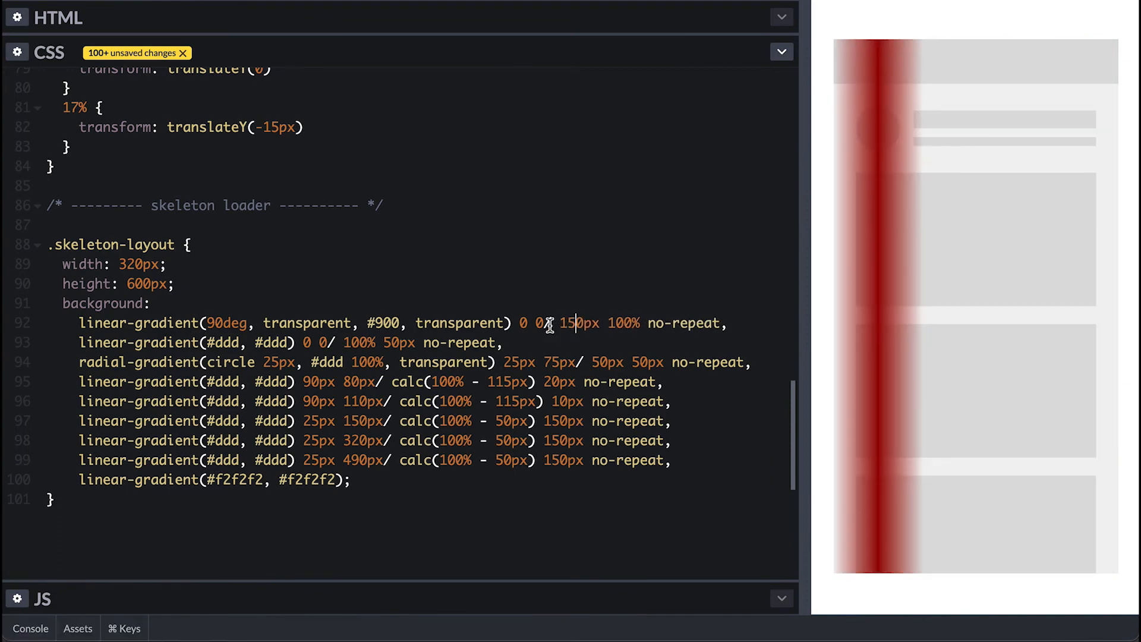
{"action": "type", "text": "-150px)"}
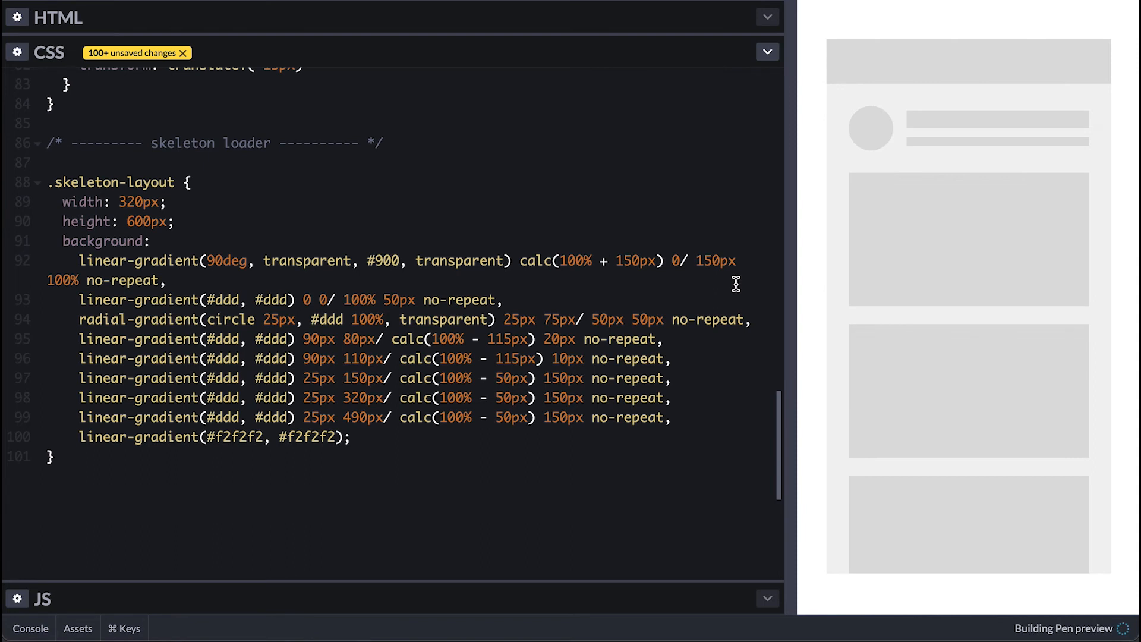
{"action": "scroll", "scroll_direction": "up", "scroll_amount": 3}
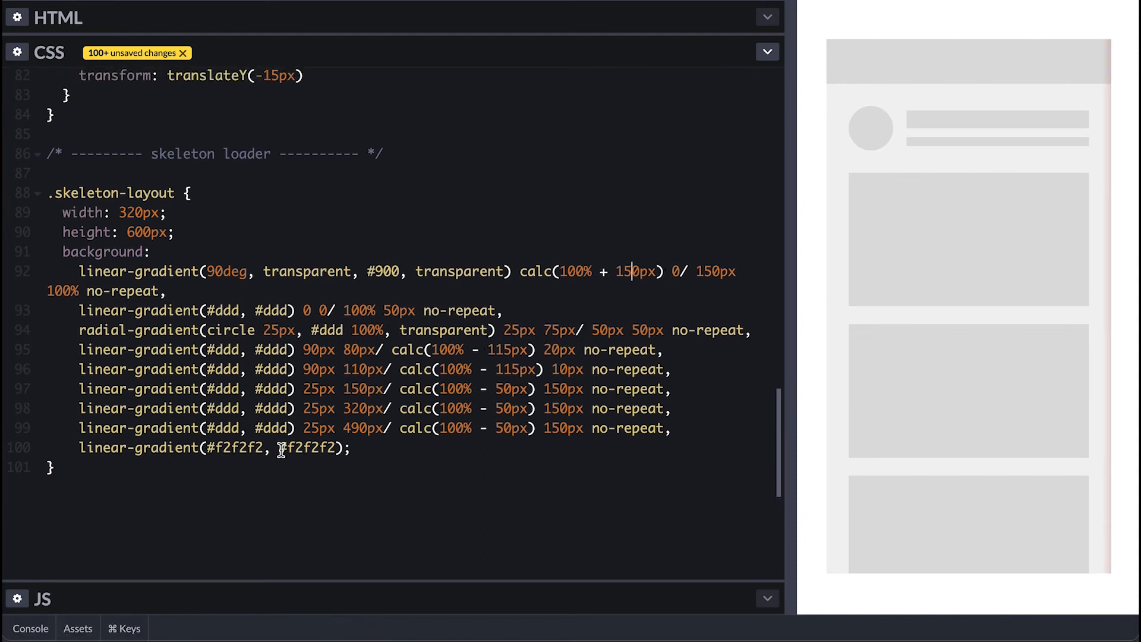
{"action": "type", "text": "@keyframes sle"}
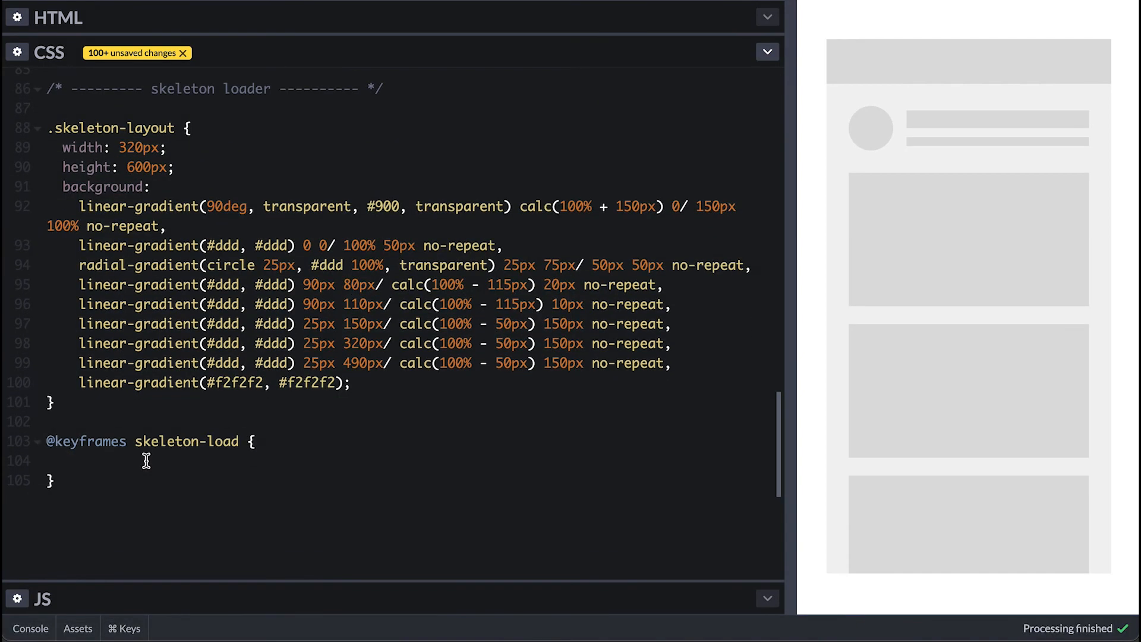
Write skeleton-load keyframes and apply a 1.2s ease infinite alternate shimmer animation
{"action": "type", "text": "100% {"}
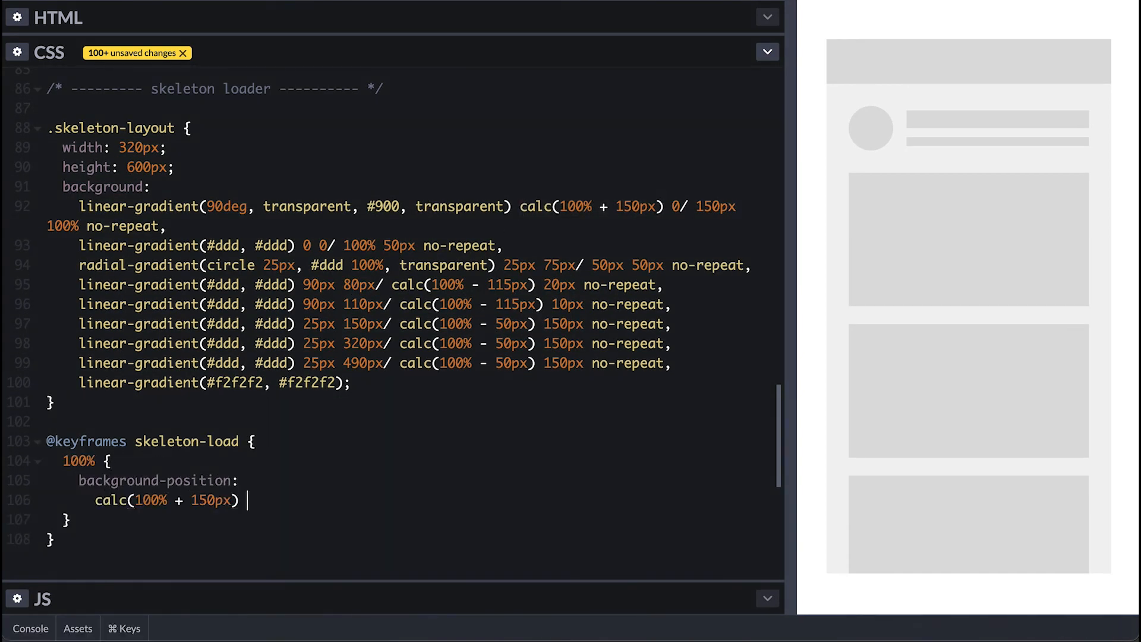
{"action": "type", "text": "0,"}
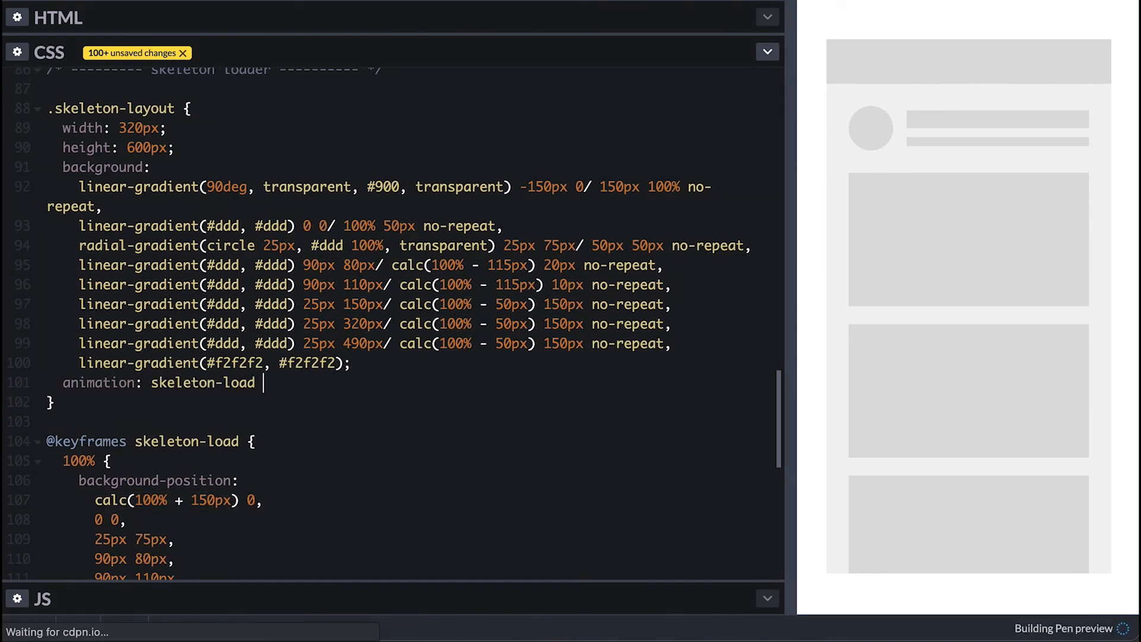
{"action": "type", "text": "1.2s ease infinite;"}
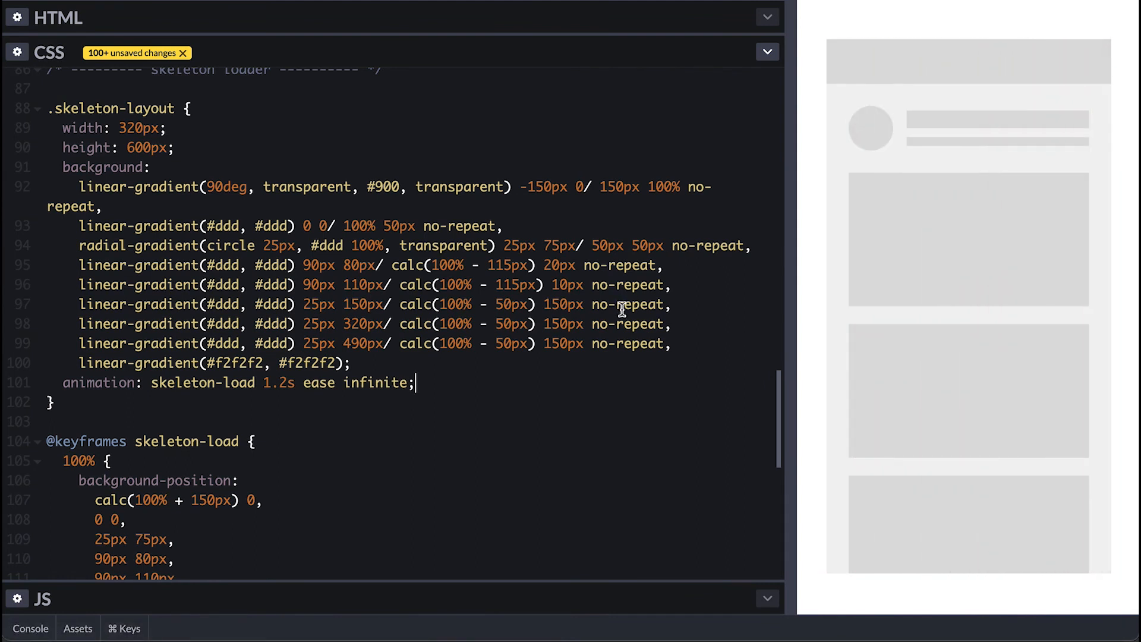
{"action": "type", "text": "alt"}
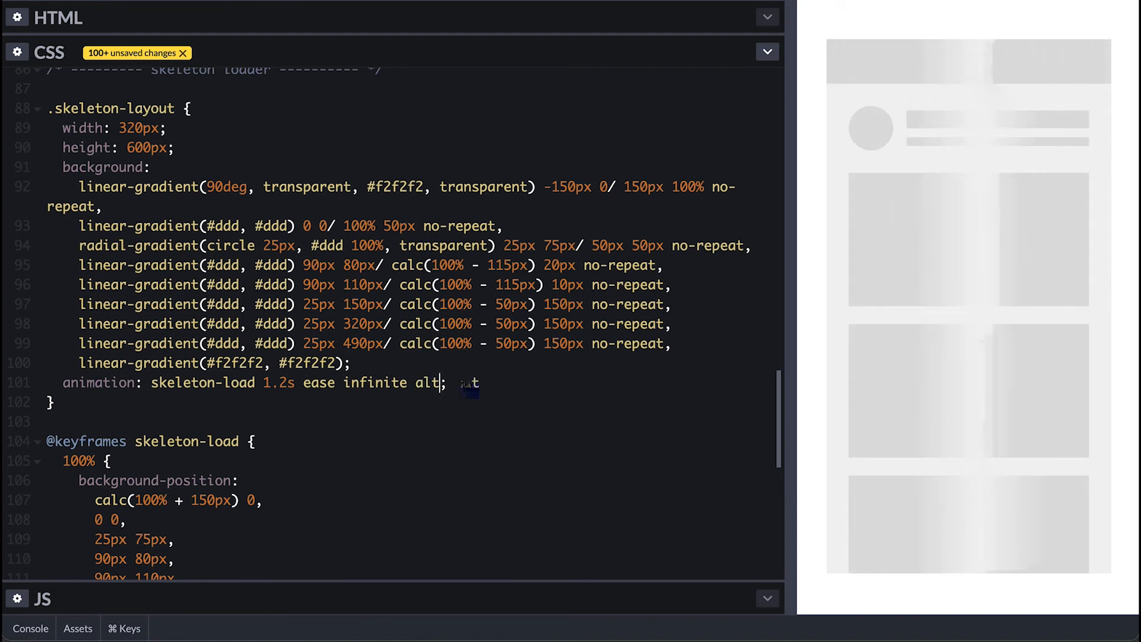
{"action": "type", "text": "ernate"}
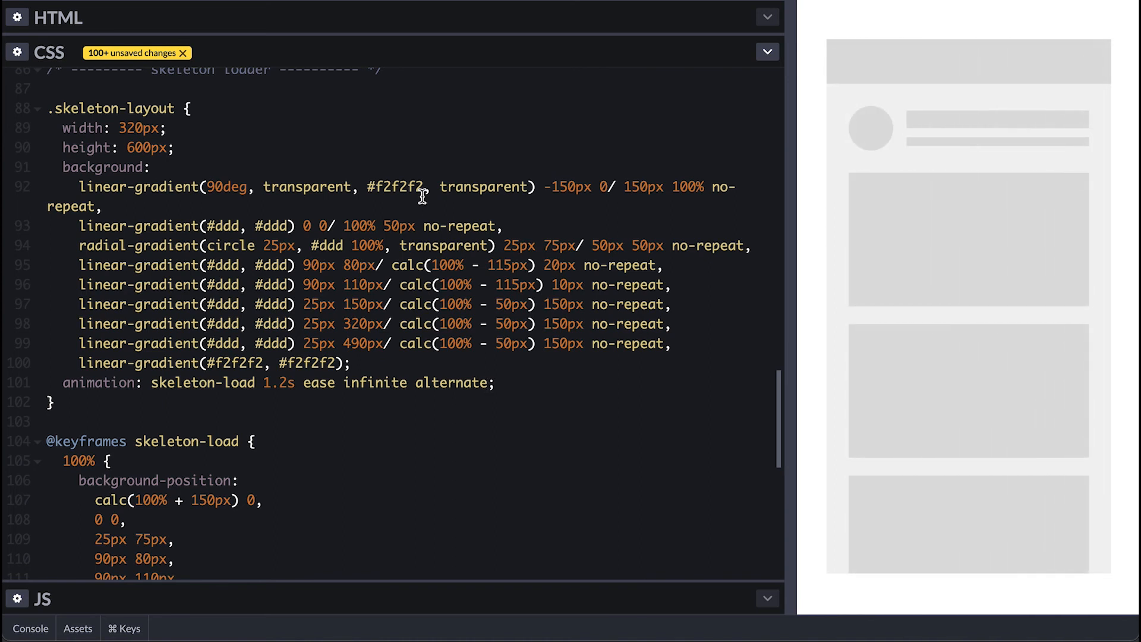
{"action": "mouse_move", "coordinate": [641, 181]}
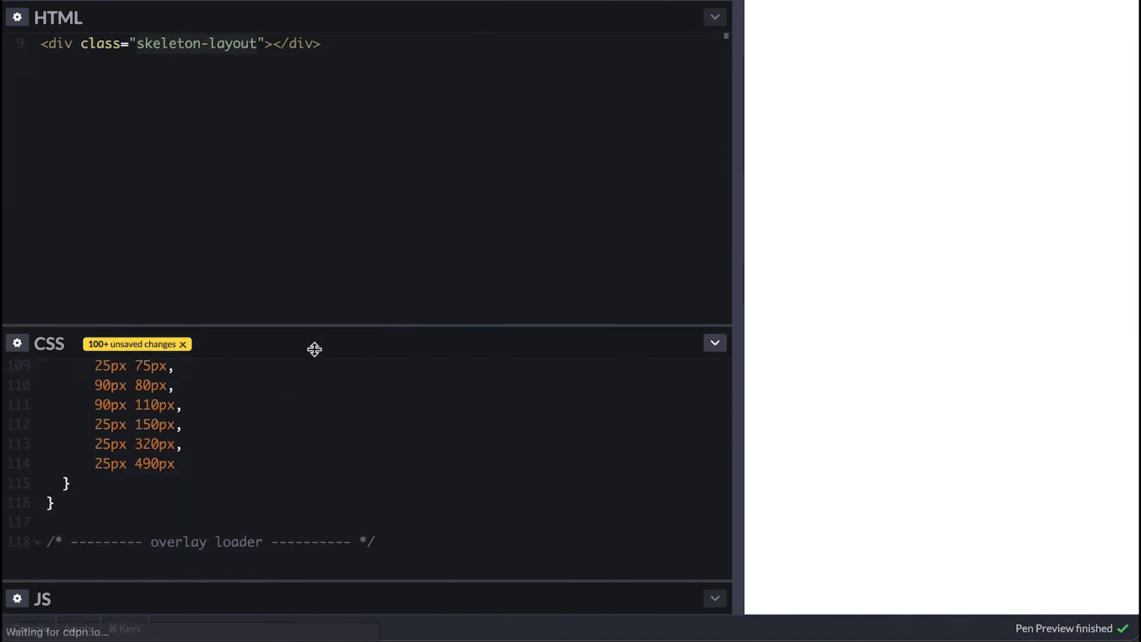
Add the <div class="overlay-loader"></div> markup to the HTML
{"action": "type", "text": "<div class=\"overlay-loader\"></div>"}
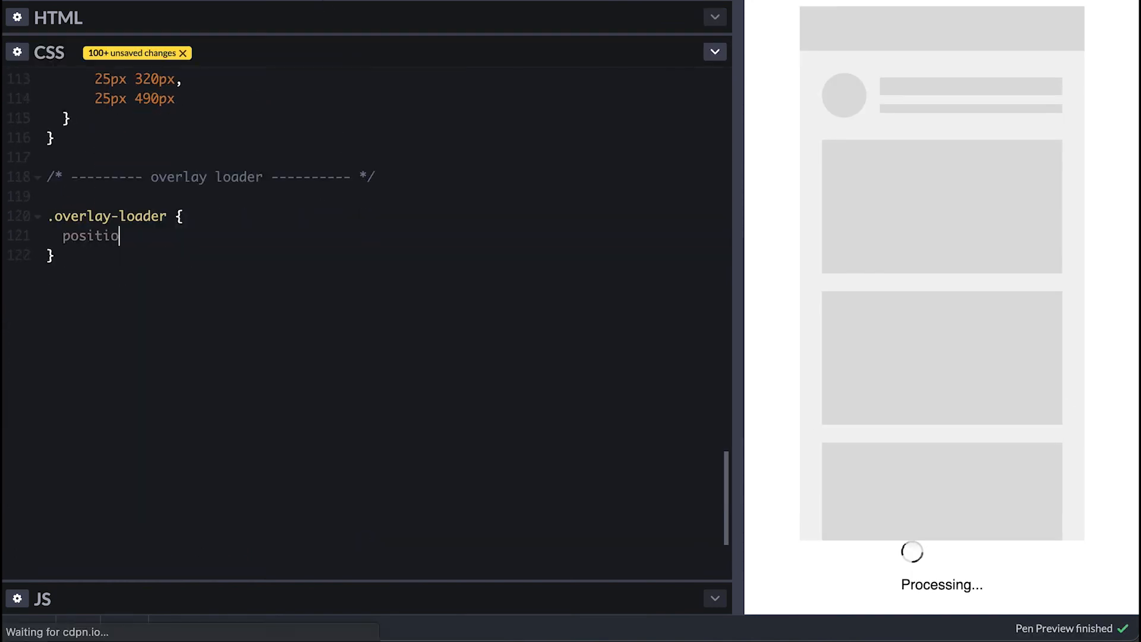
Make .overlay-loader absolute, 100% wide, rgba(0,0,0,0.5) background, flex column
{"action": "type", "text": "n: absolute;"}
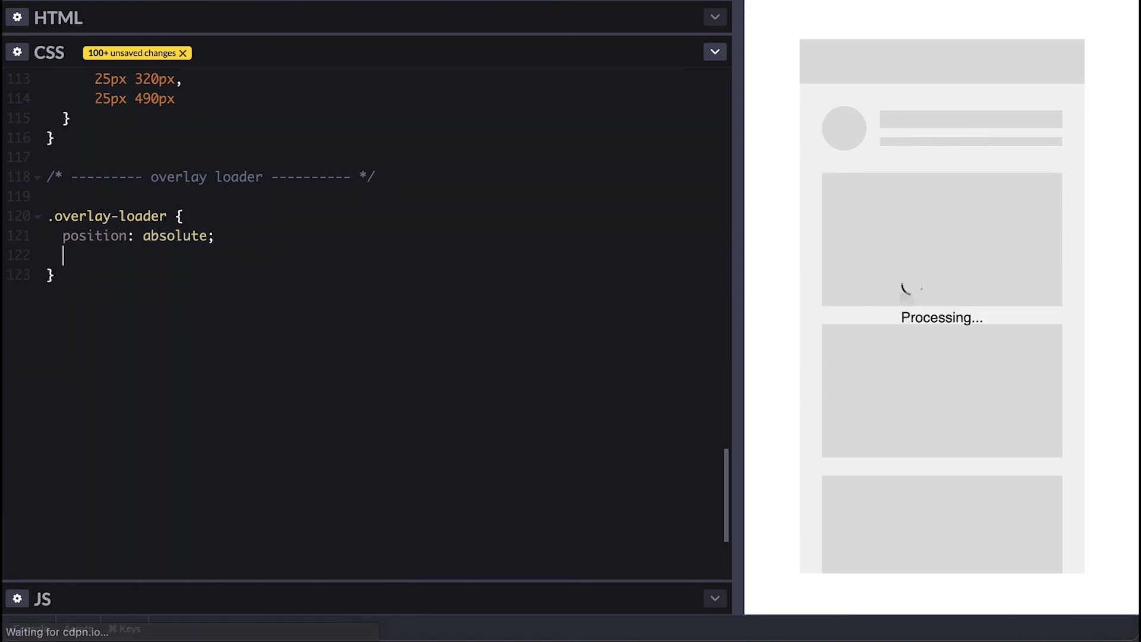
{"action": "type", "text": "width: 100%;"}
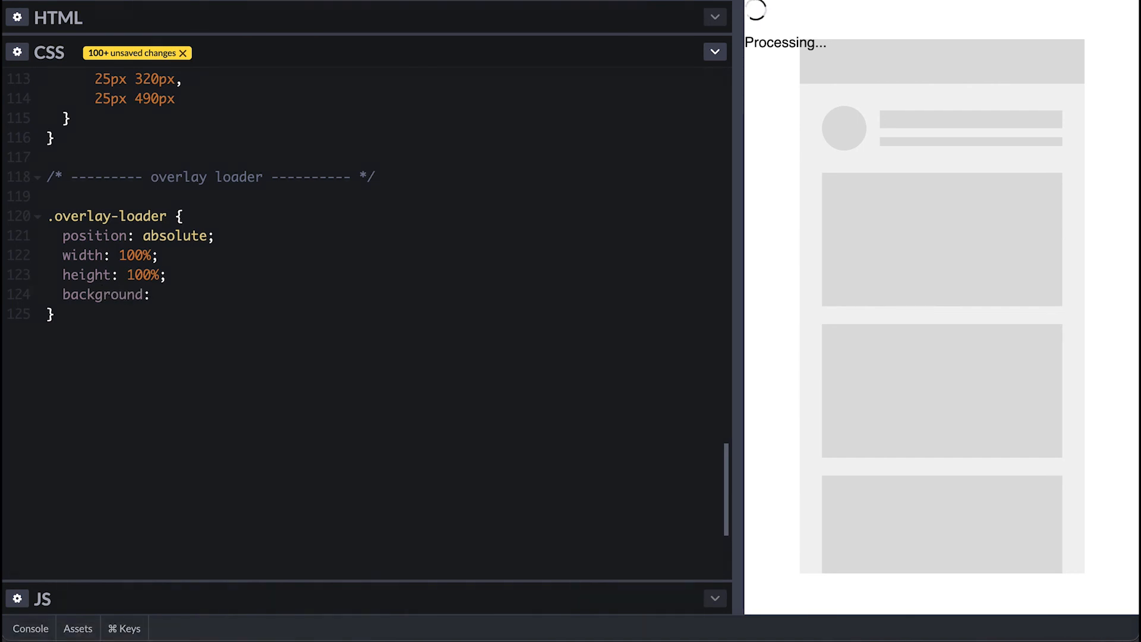
{"action": "type", "text": "rgba(0,0,0,0.5);"}
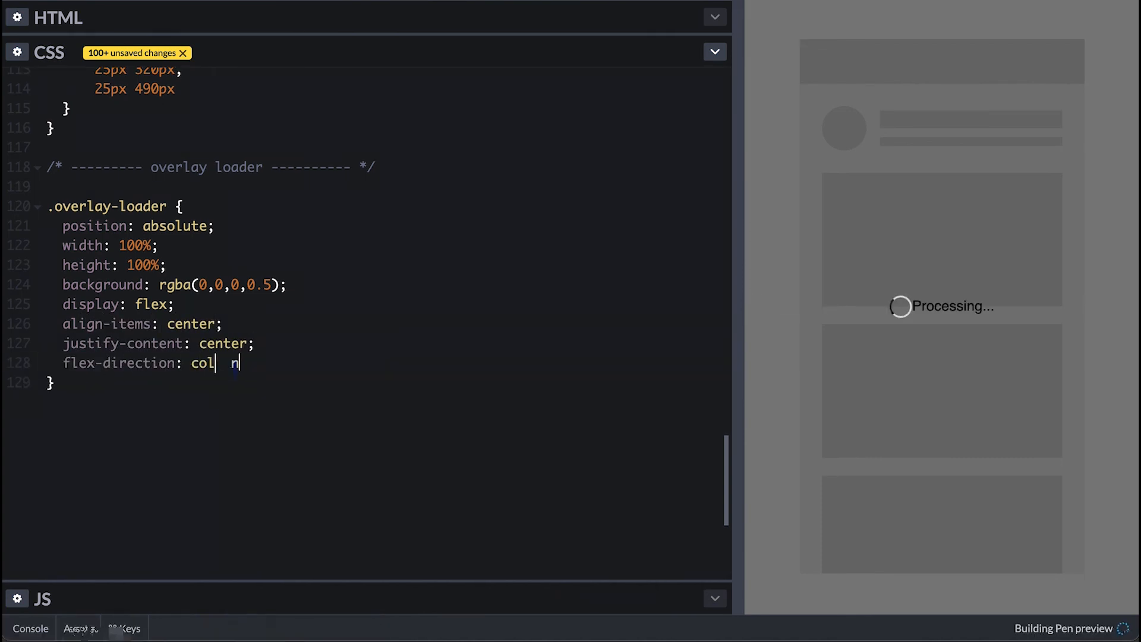
{"action": "type", "text": "umn;"}
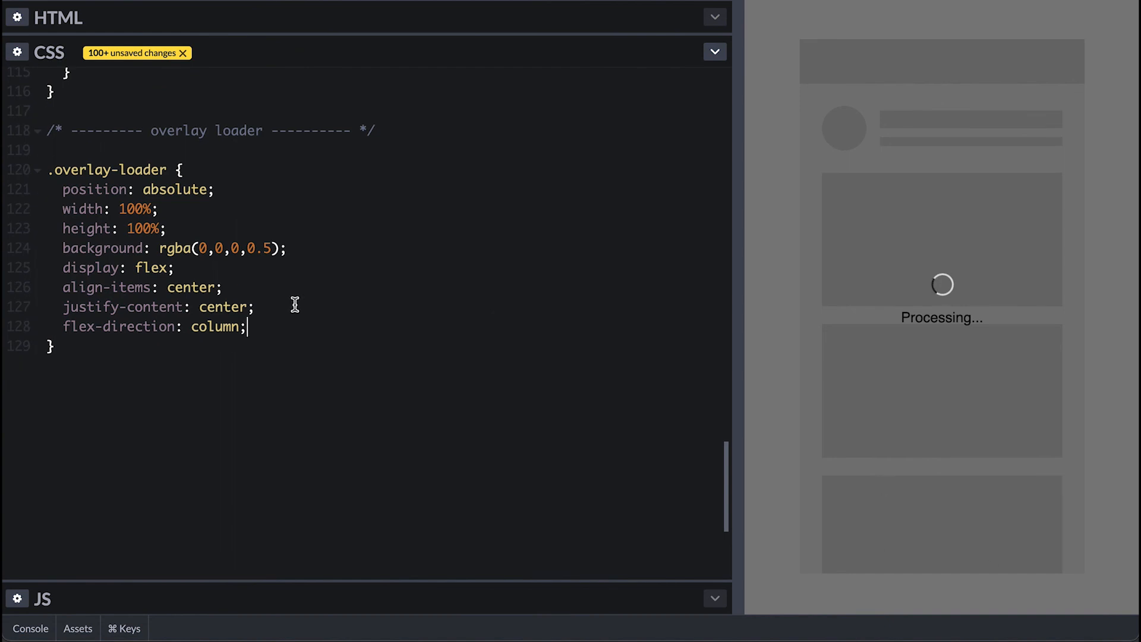
Style .overlay-loader p with #222 colour and a top margin
{"action": "type", "text": ".overlay-loader p {"}
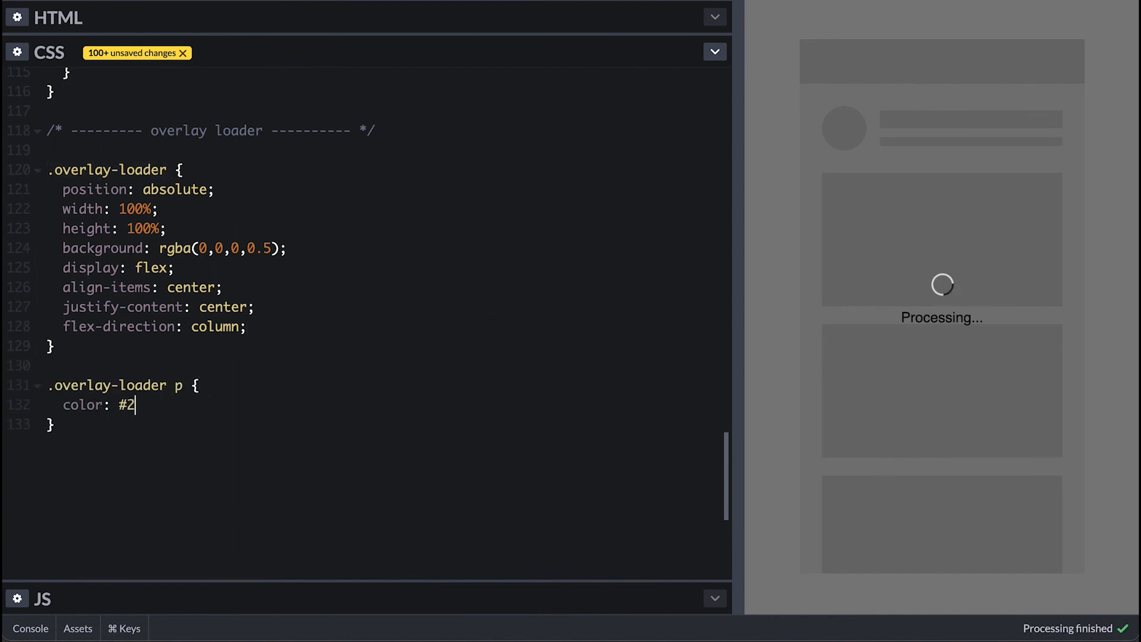
{"action": "type", "text": "22;"}
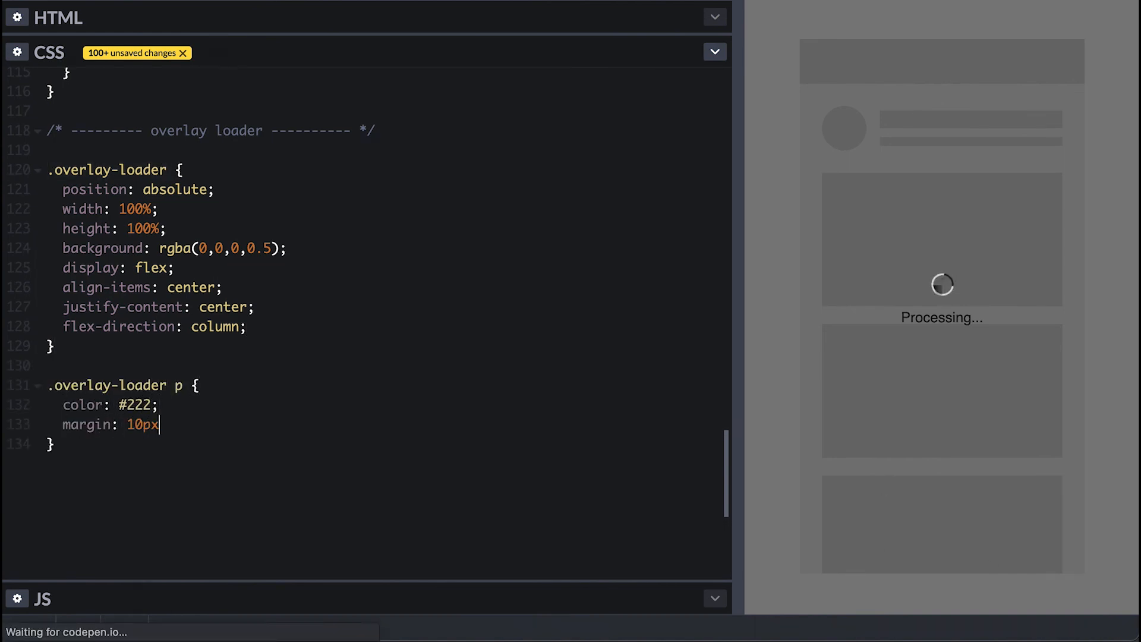
{"action": "type", "text": "0 0;"}
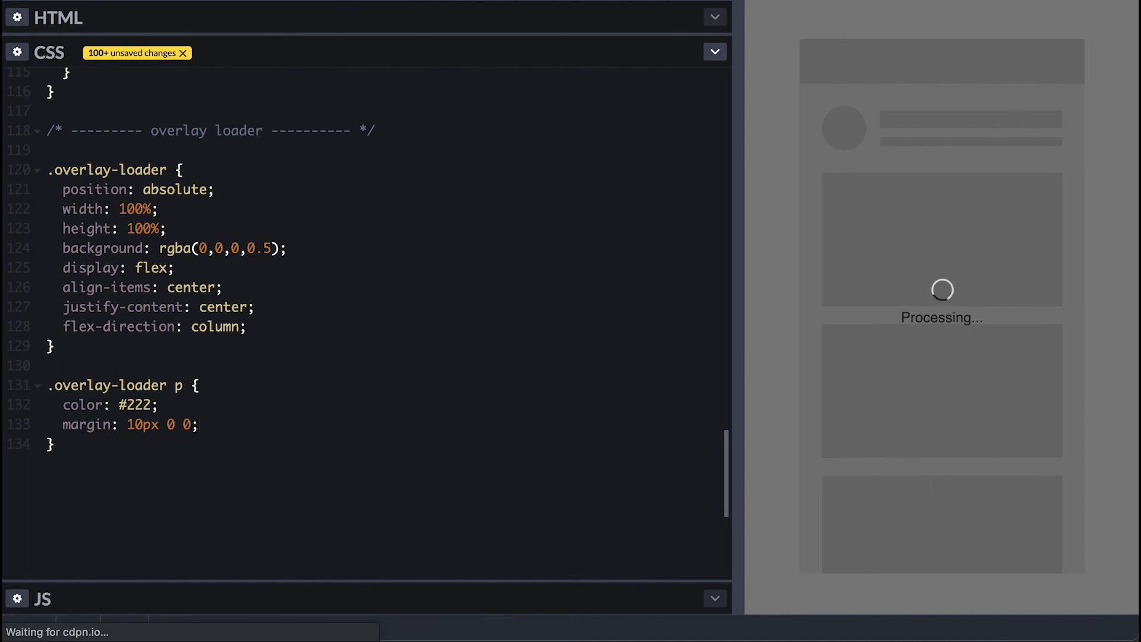